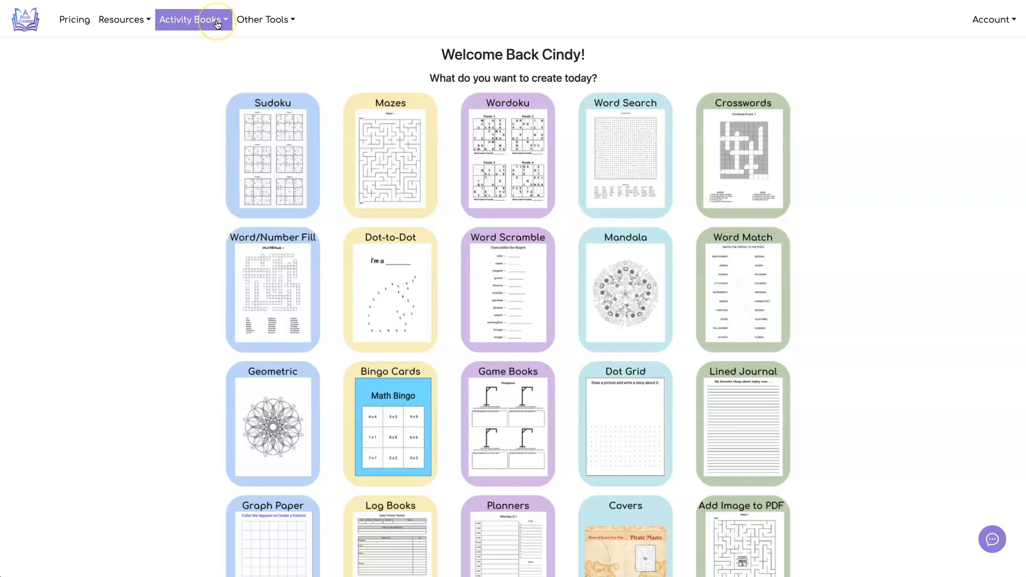
- Launch the Word and Number Fill Puzzle Tool from the Activity Books menu
left_click(190, 19)
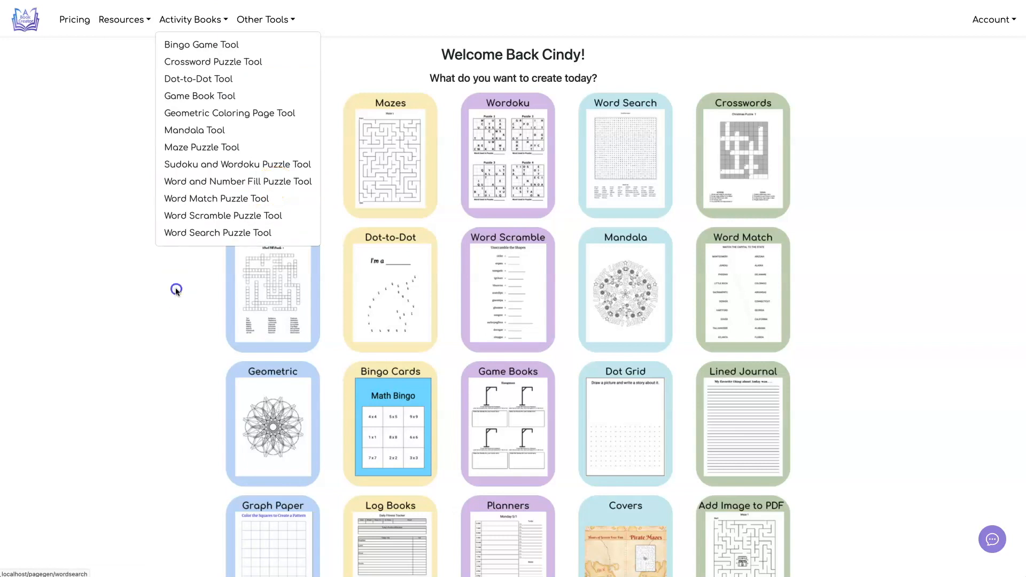
left_click(238, 181)
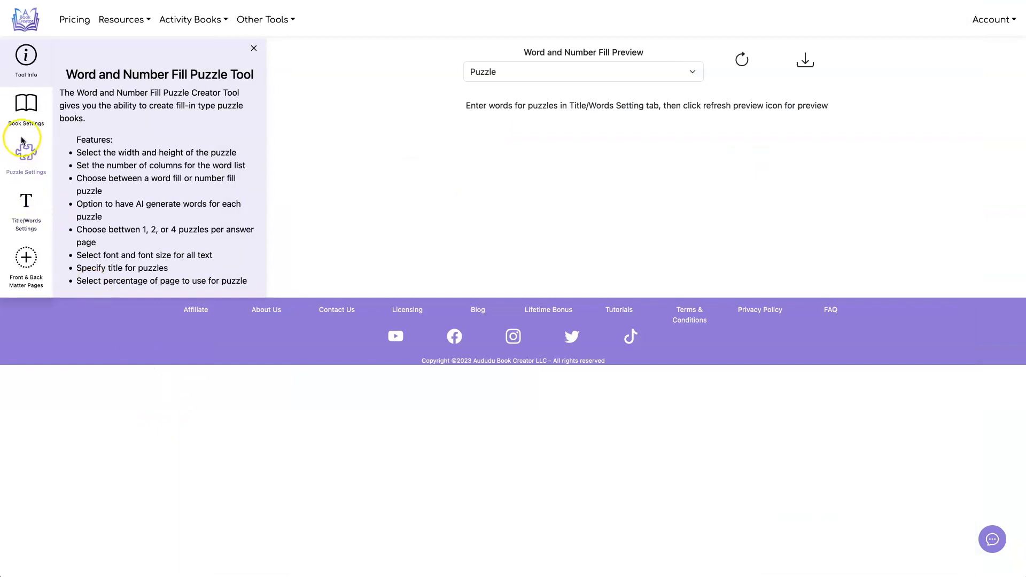
- Set the book to 8.5" X 11" trim with Word Fill as the puzzle type
left_click(26, 108)
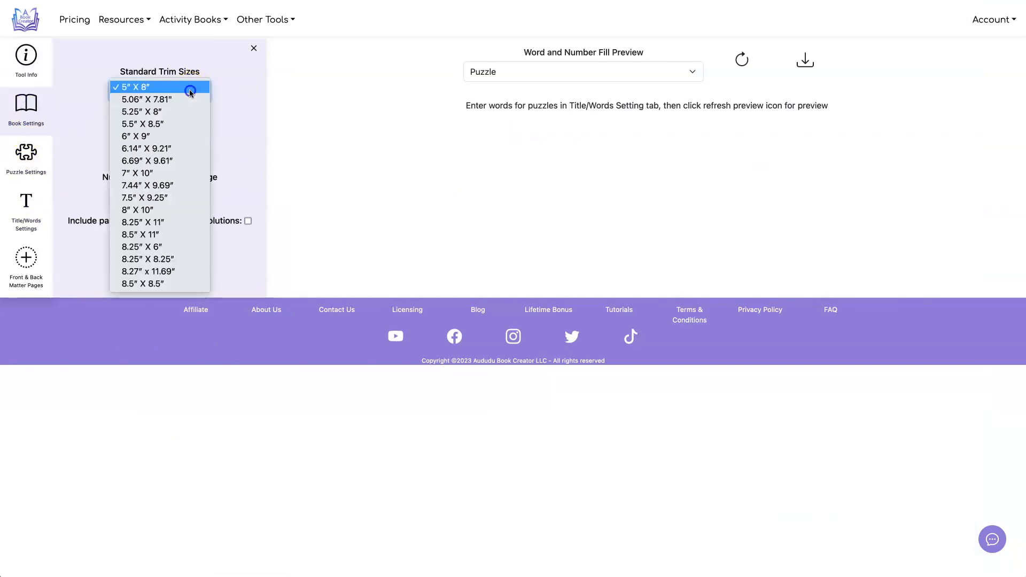
left_click(139, 234)
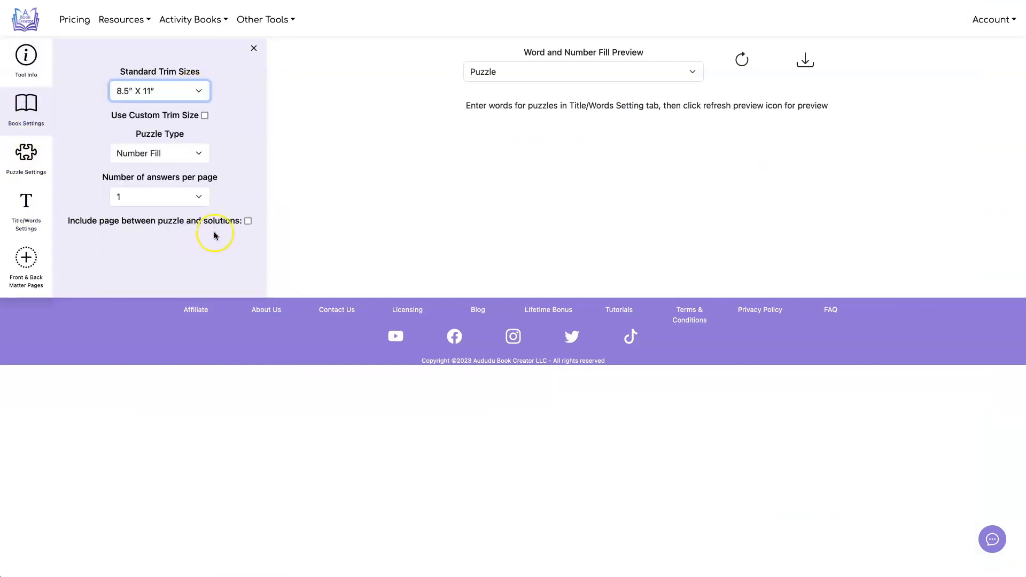
left_click(159, 153)
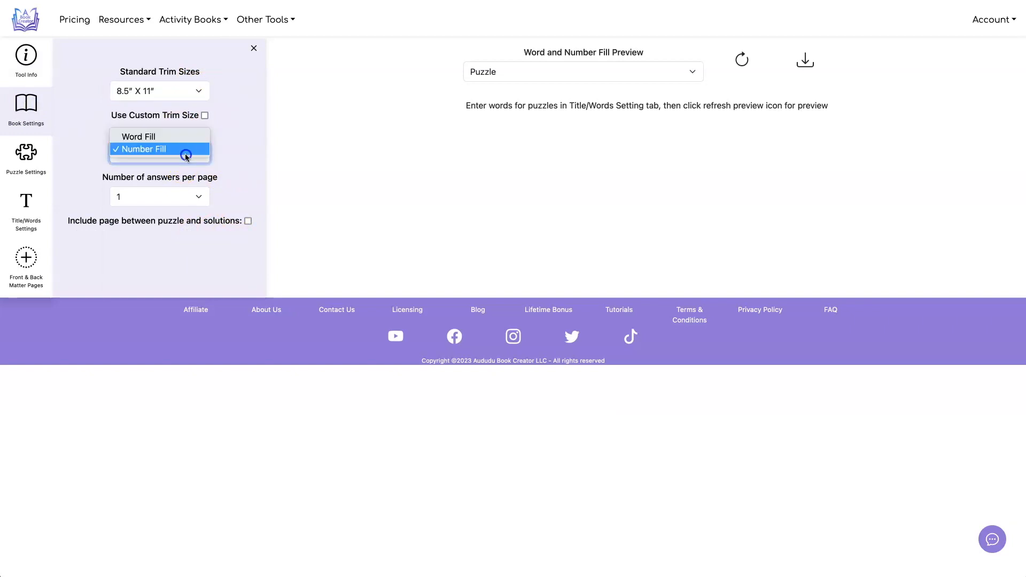
left_click(139, 136)
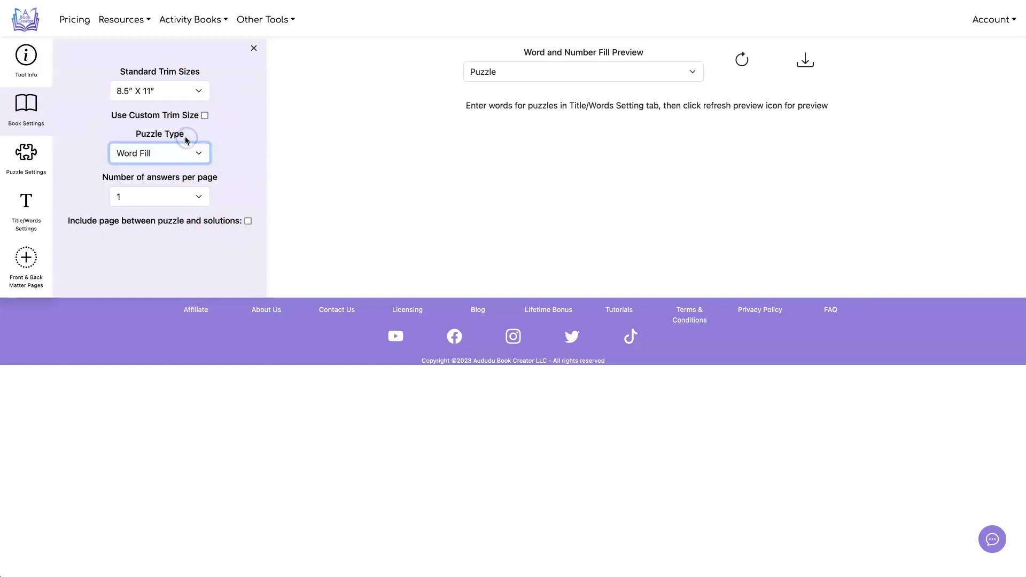
mouse_move(112, 107)
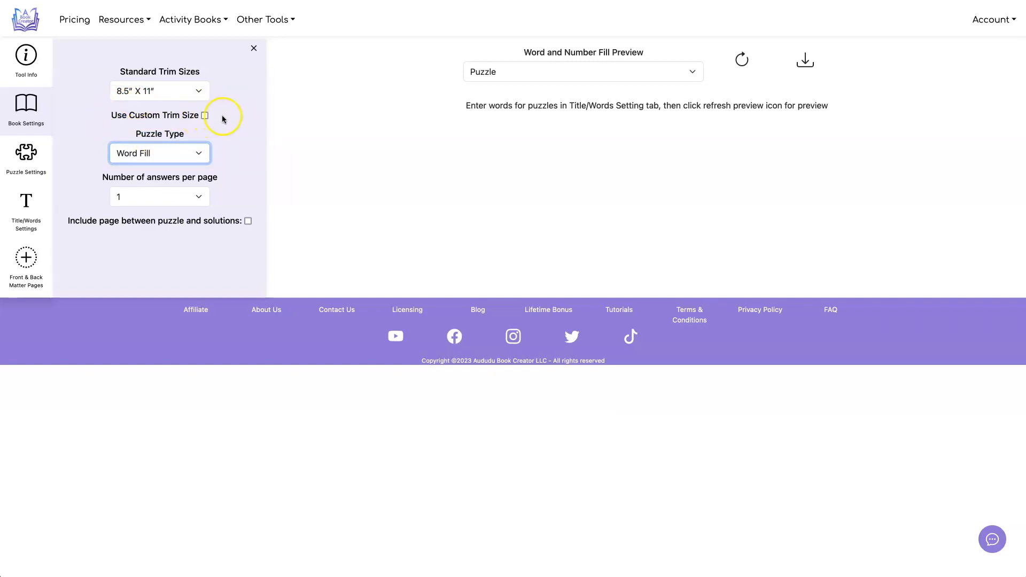
left_click(159, 197)
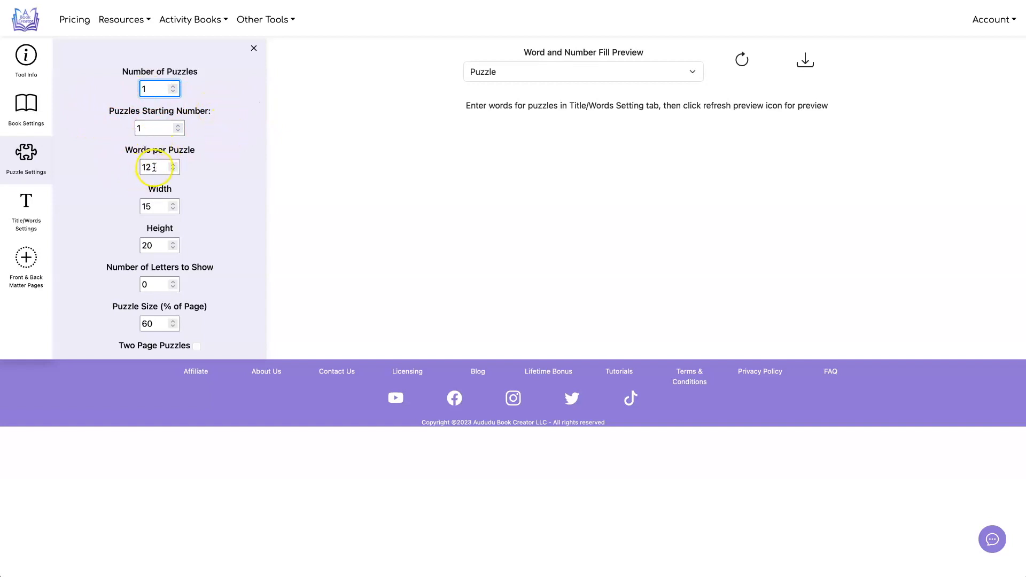
- Set 40 words per puzzle on a 25-wide, 30-high grid with 10 letters shown
type("40")
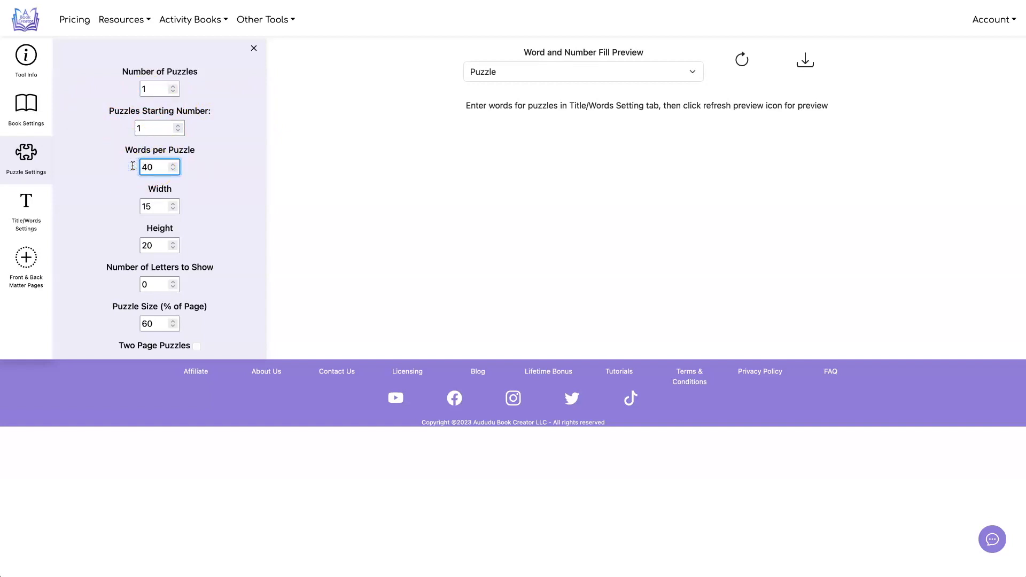
left_click(156, 206)
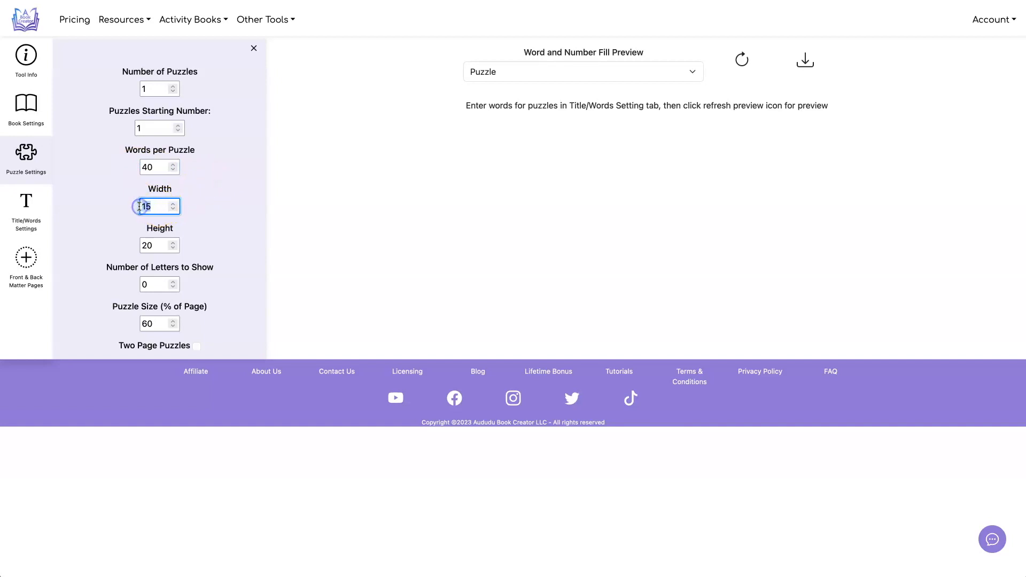
type("25")
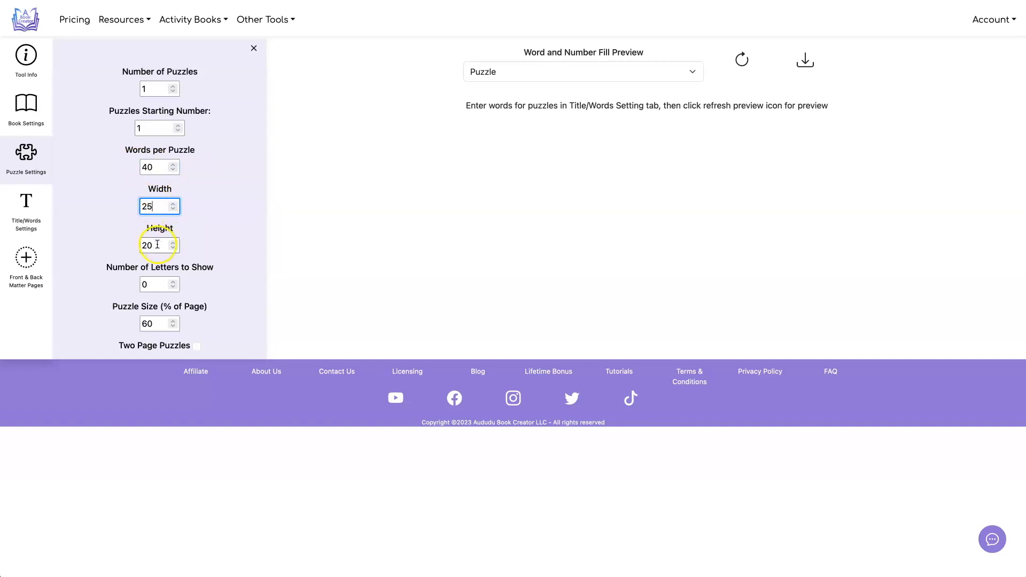
type("3")
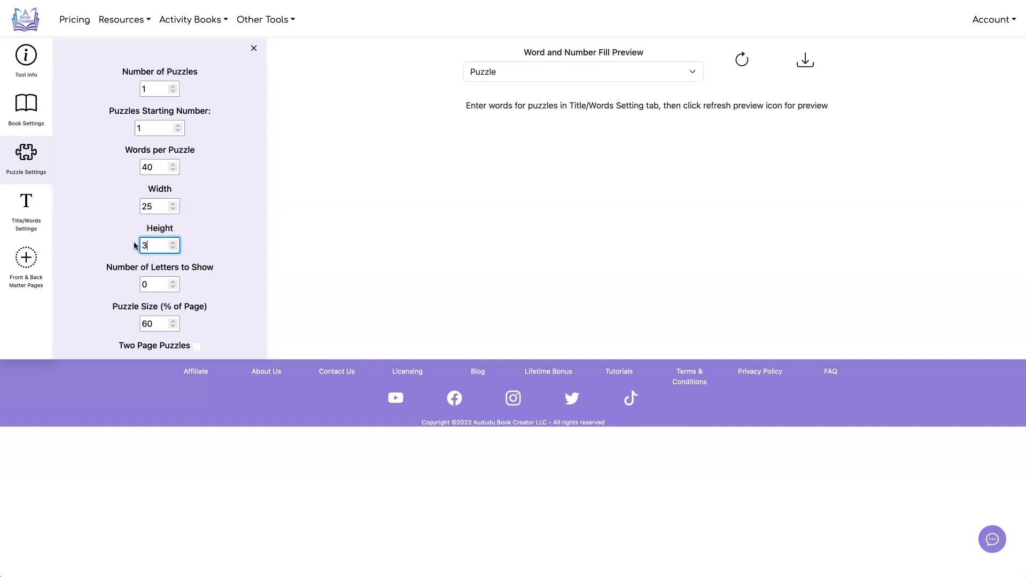
type("0")
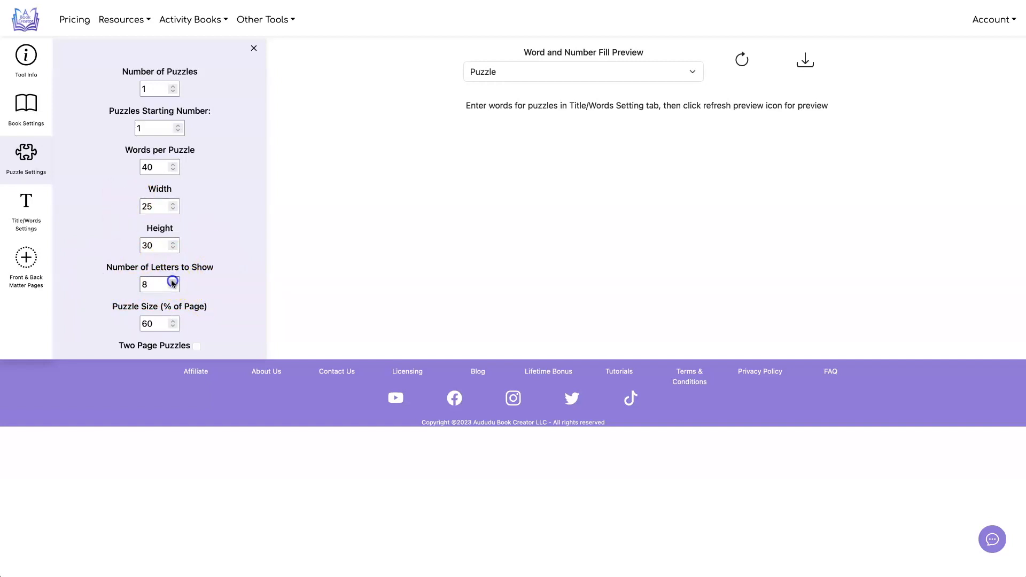
left_click(174, 281)
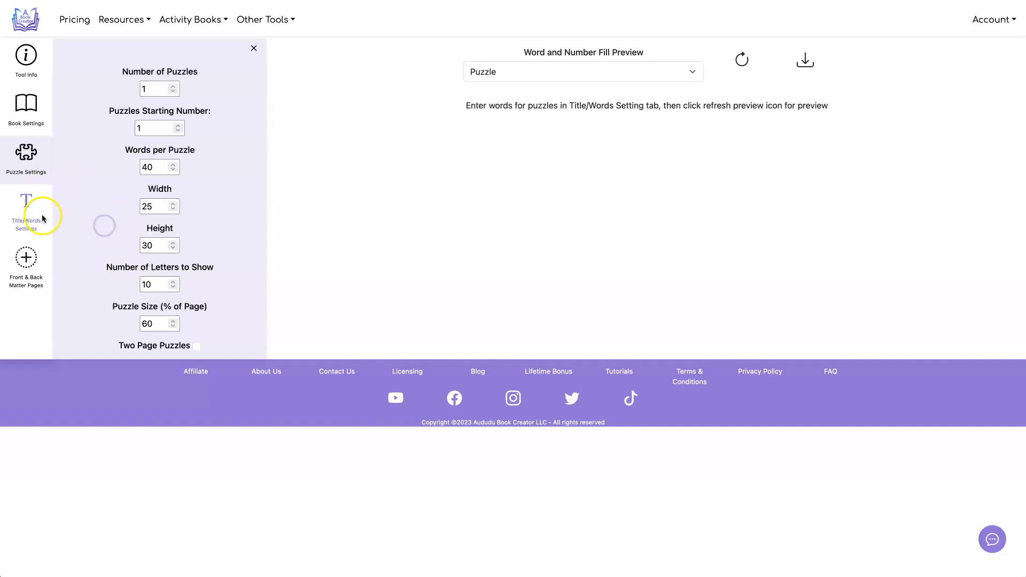
- Review the title and word list settings, then enable two-page puzzles
left_click(26, 210)
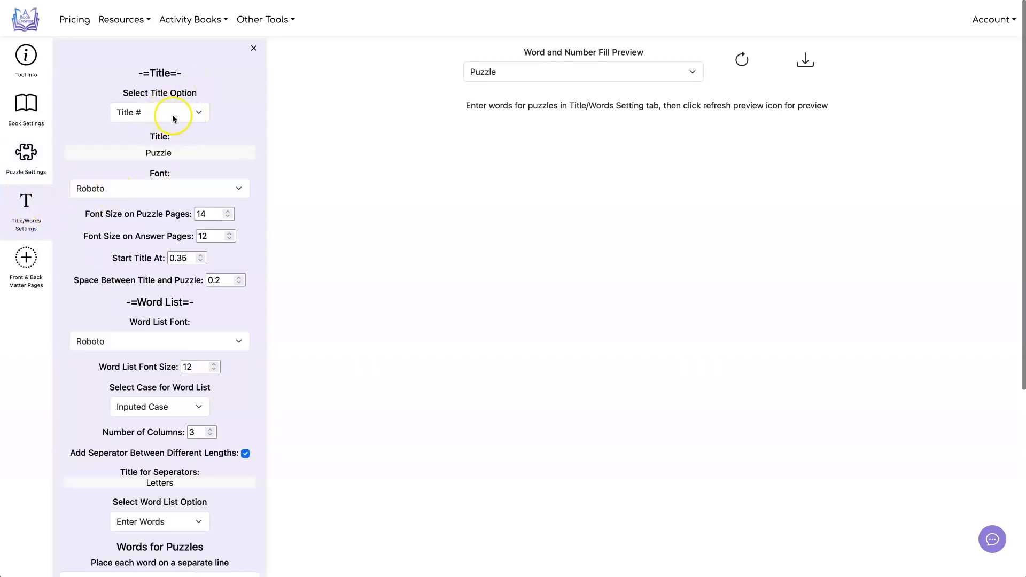
scroll("down", 3)
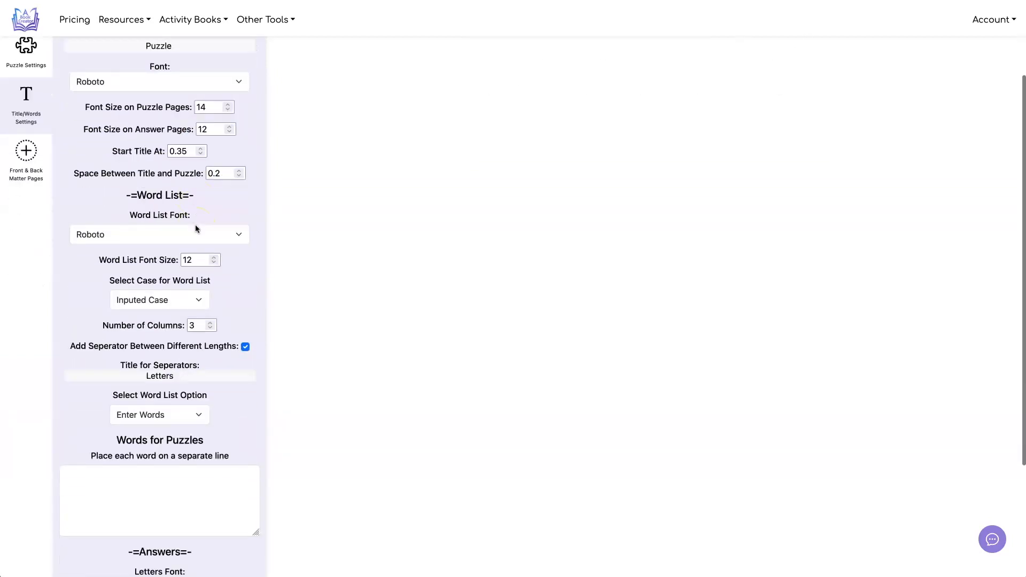
scroll("down", 3)
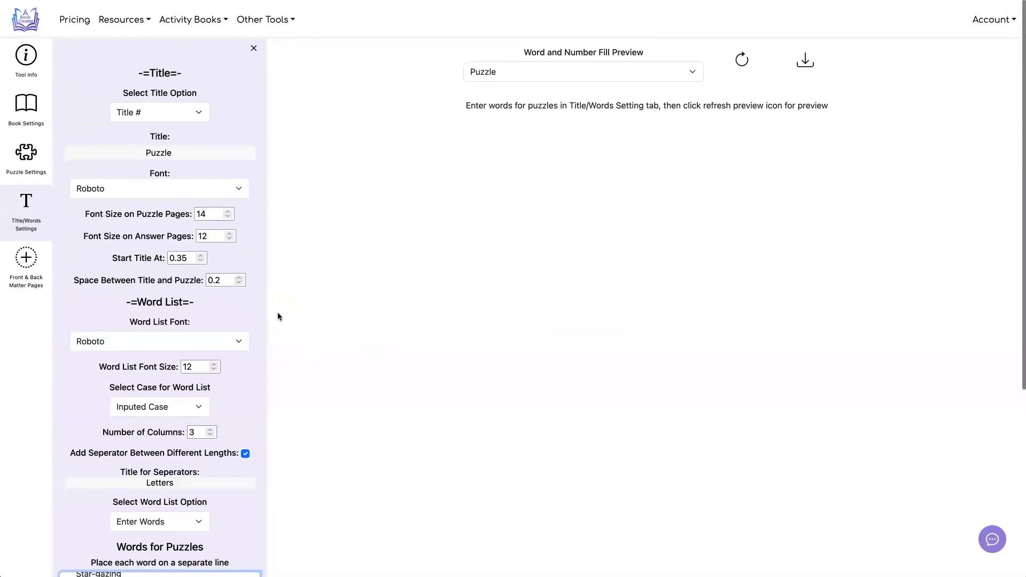
left_click(25, 157)
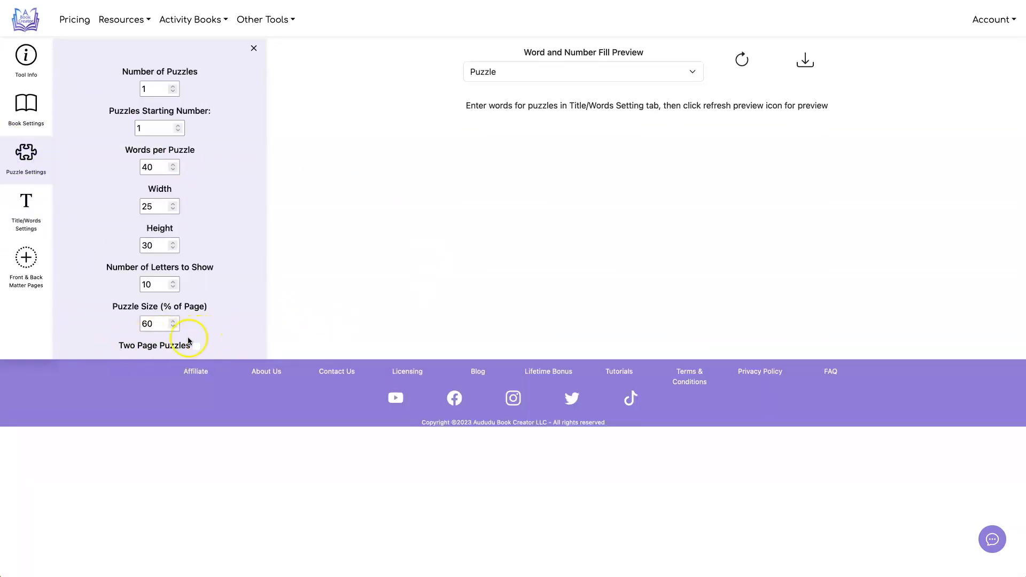
left_click(197, 345)
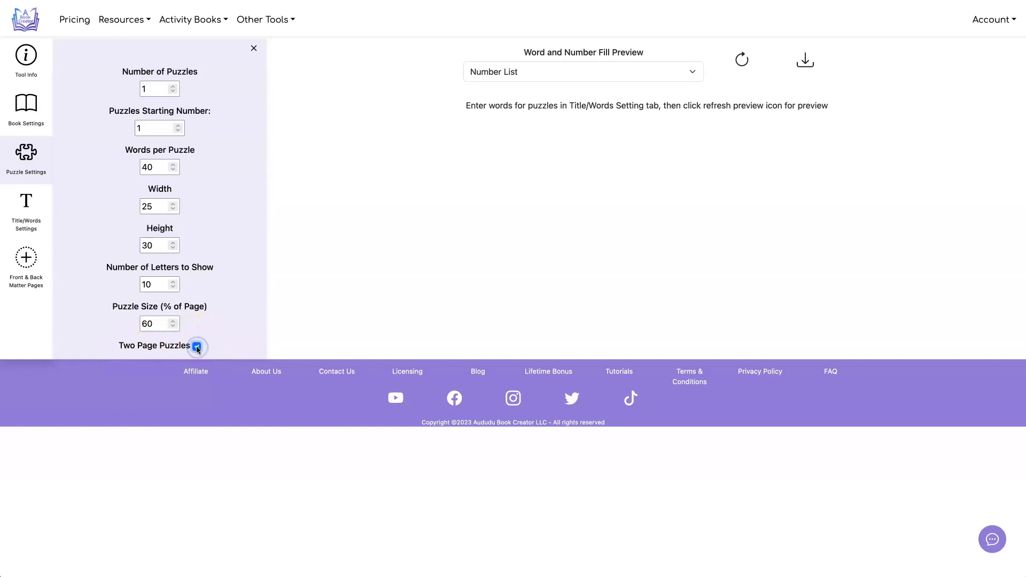
- Set the puzzle title and word list font sizes to 20
left_click(26, 208)
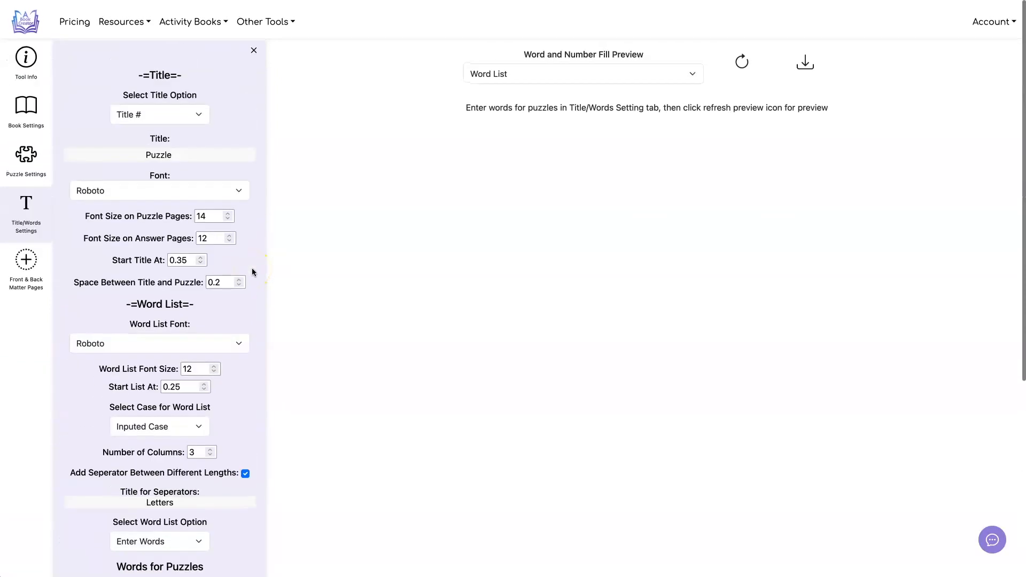
left_click(209, 215)
type("20")
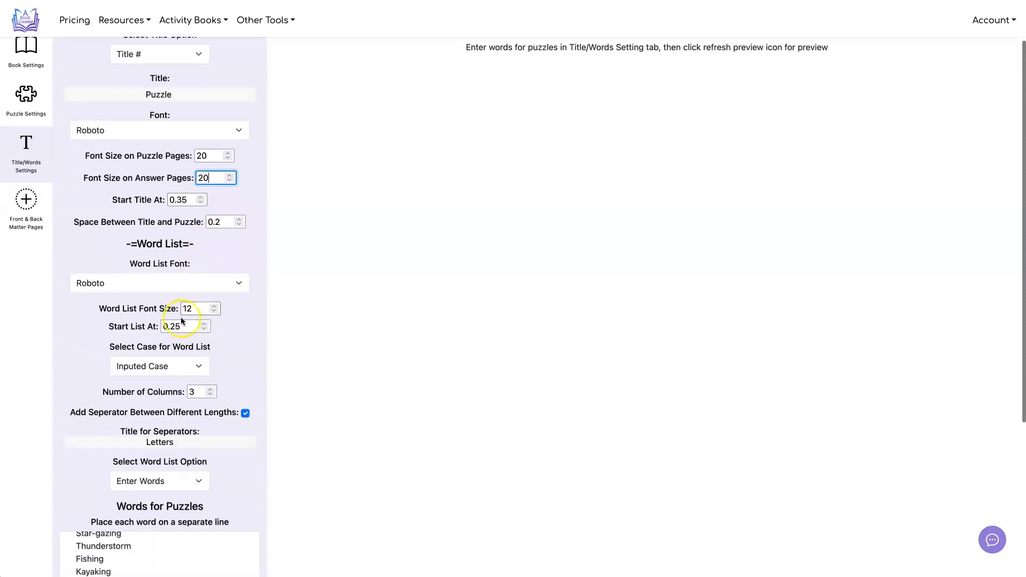
left_click(196, 307)
type("20")
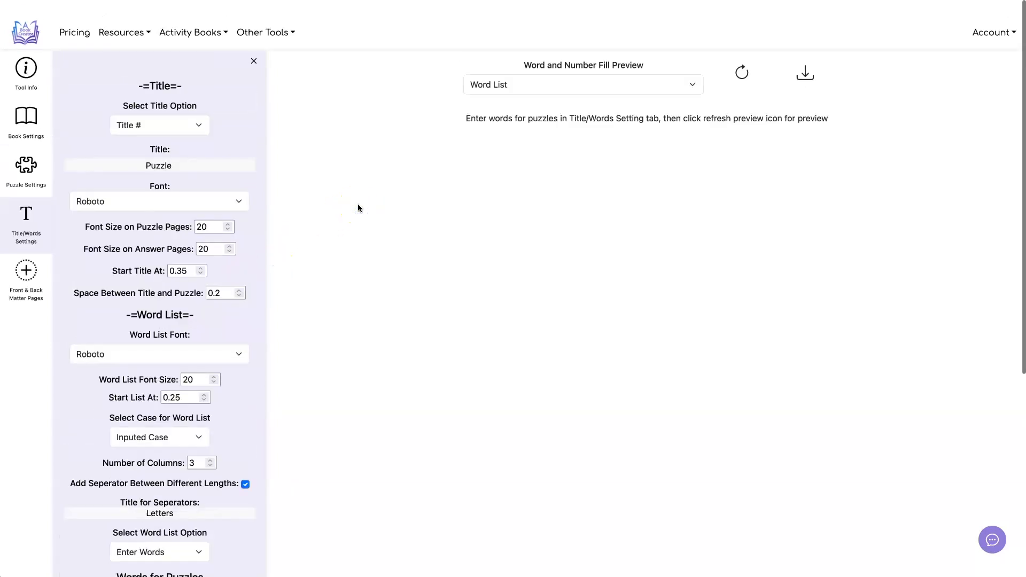
- Generate the preview and view the puzzle, answer and word list pages
left_click(742, 71)
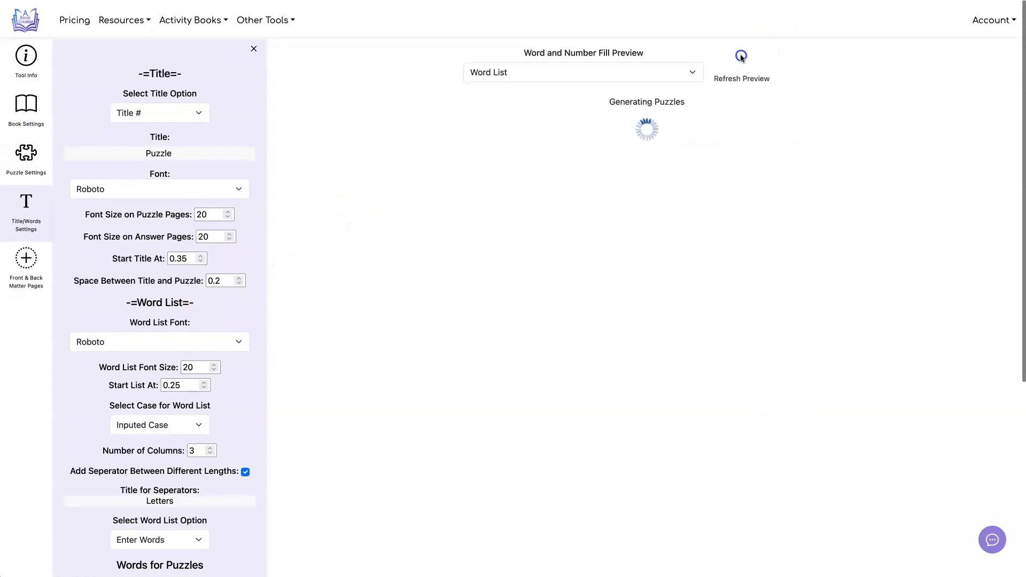
left_click(741, 56)
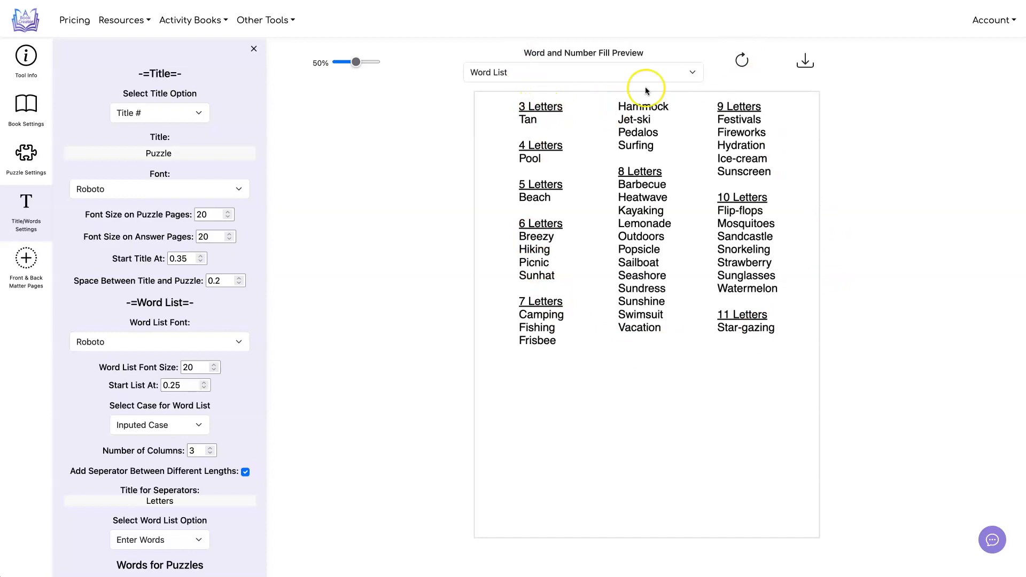
left_click(582, 72)
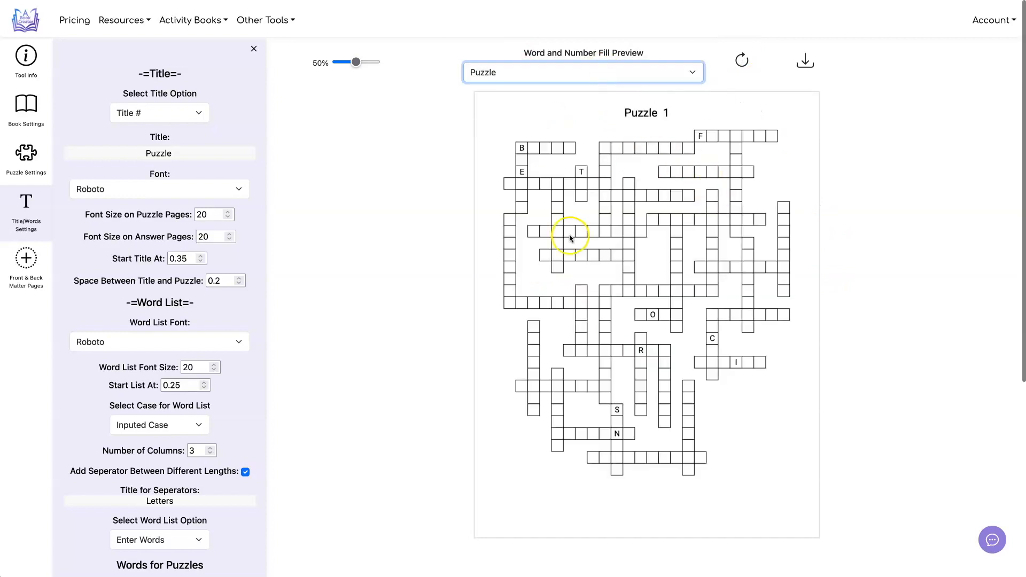
left_click(582, 72)
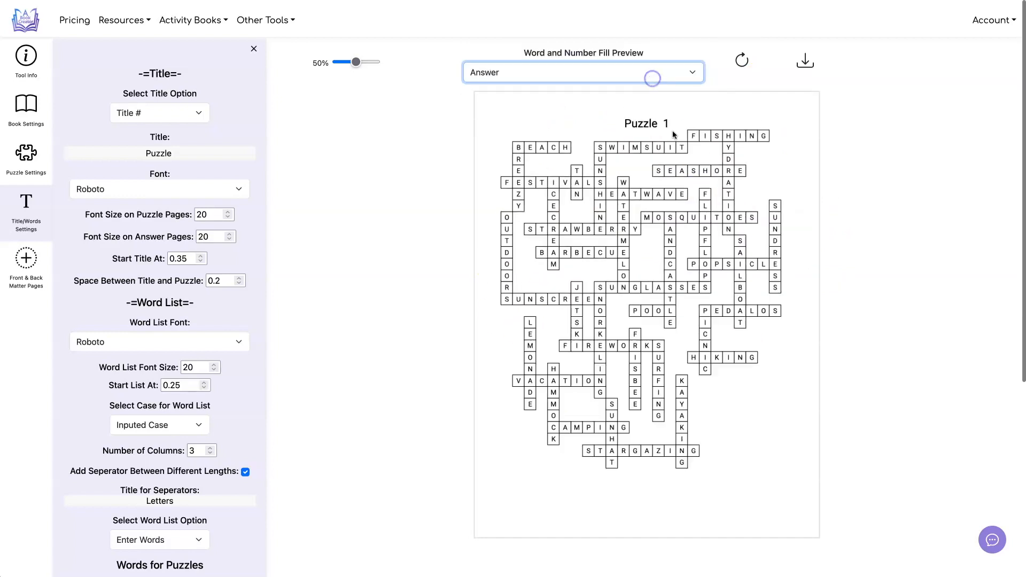
left_click(583, 72)
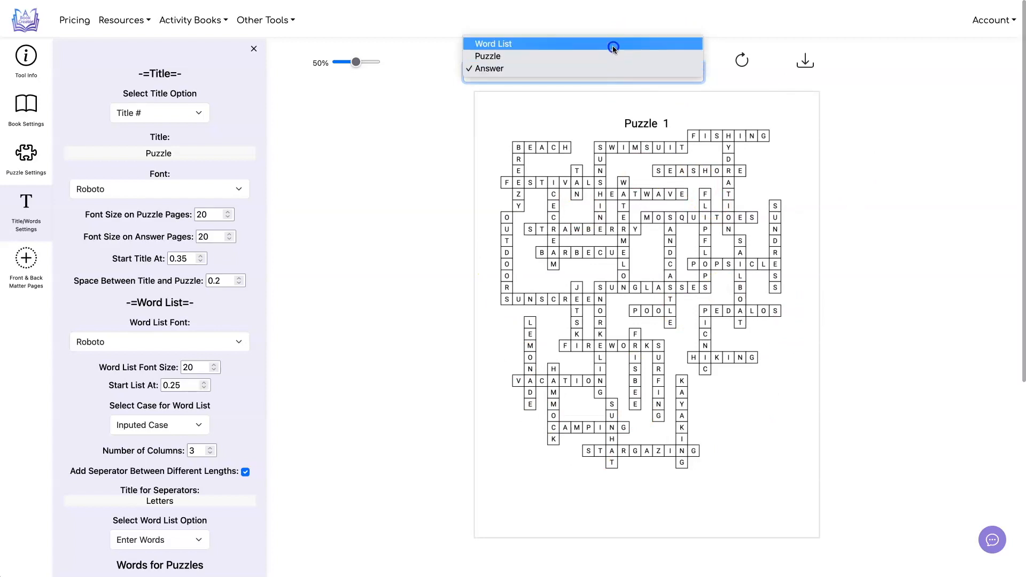
left_click(492, 44)
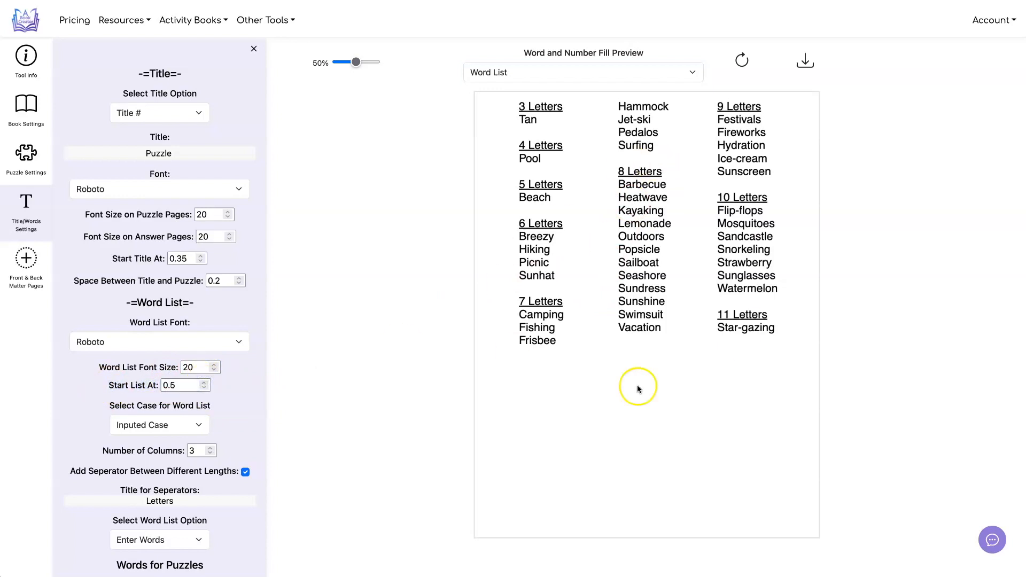
mouse_move(791, 322)
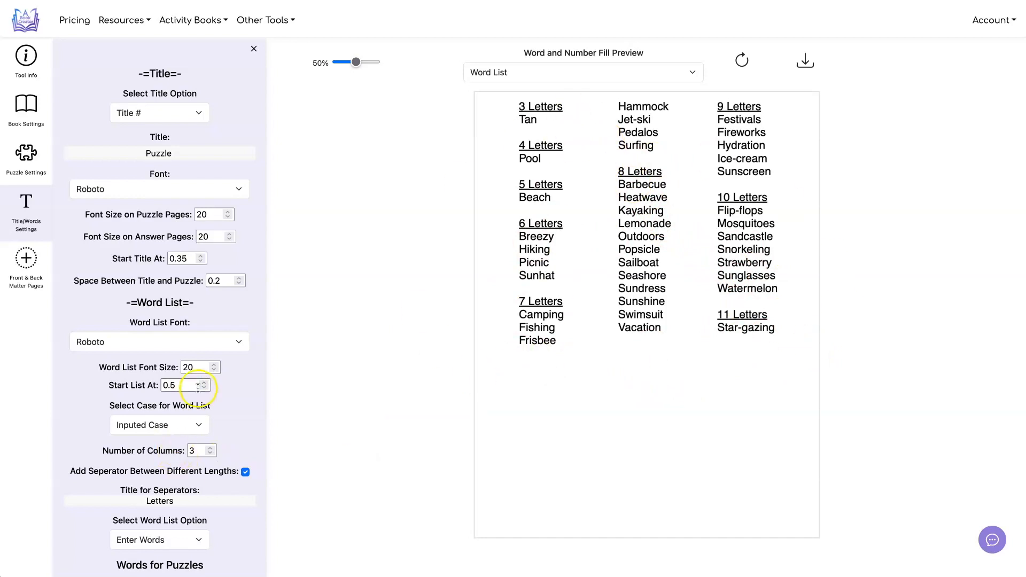
- Start the word list at 0.5 and raise title-to-puzzle spacing to 0.4
left_click(201, 367)
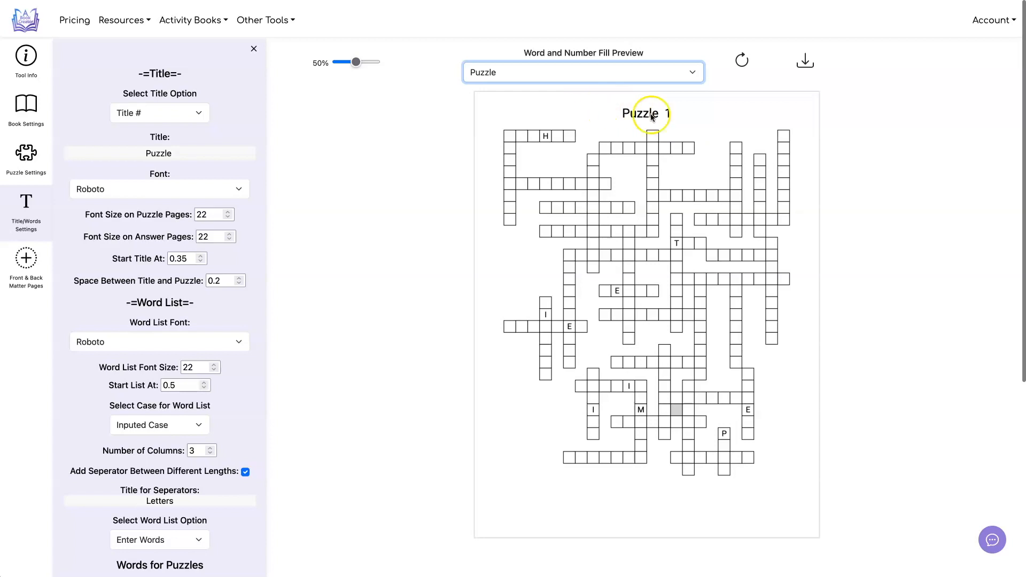
mouse_move(169, 249)
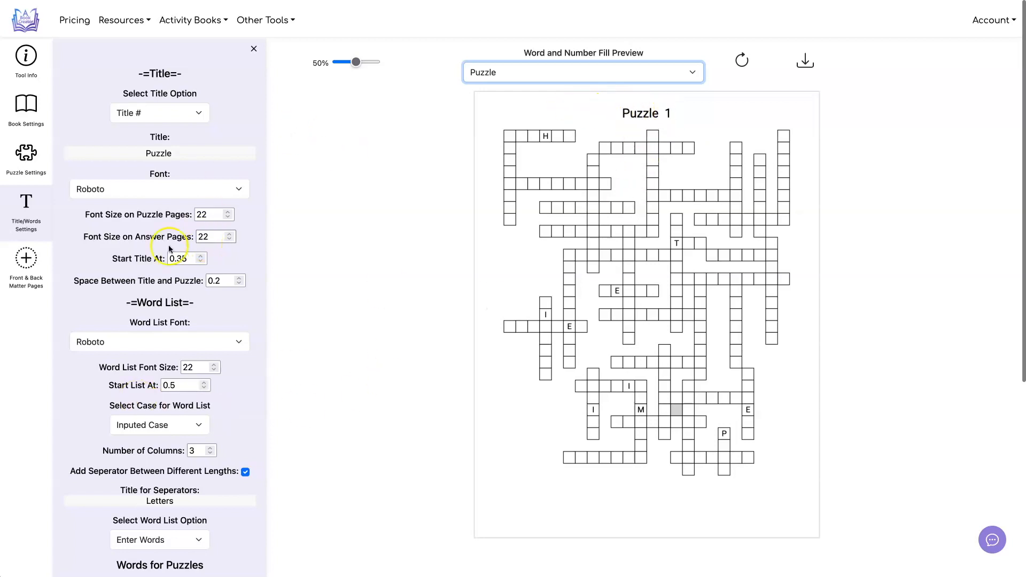
left_click(239, 278)
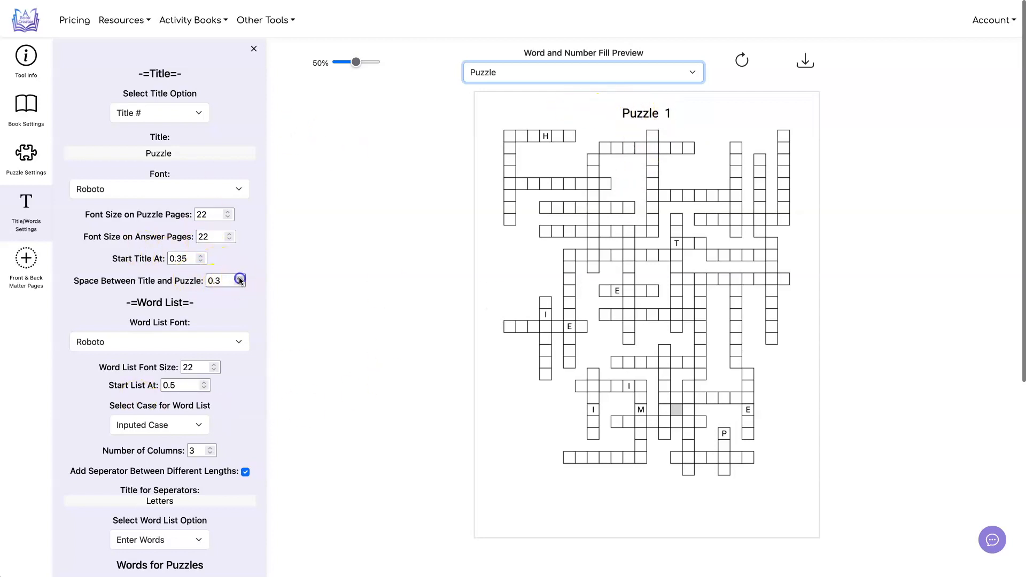
left_click(240, 277)
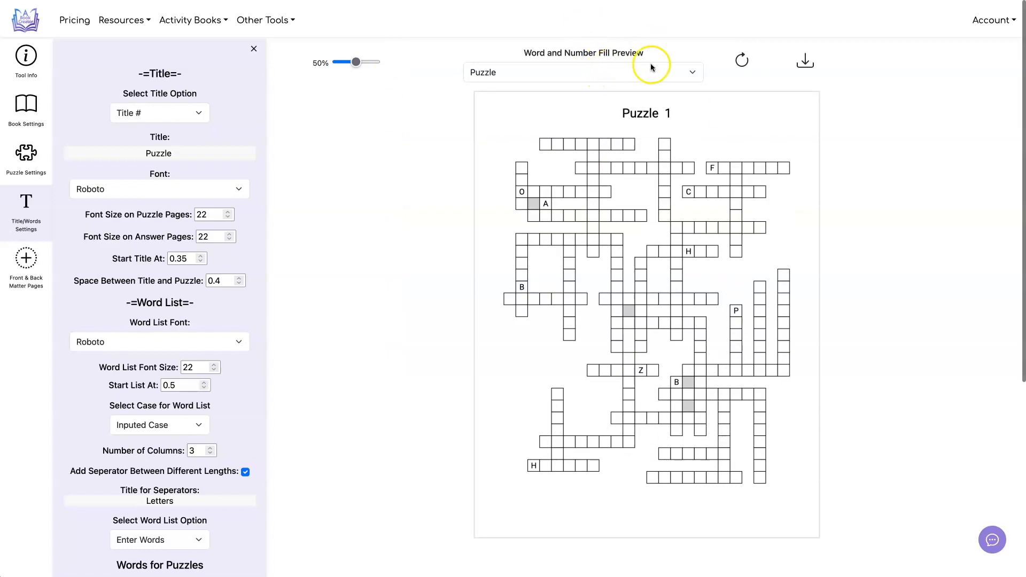
left_click(742, 60)
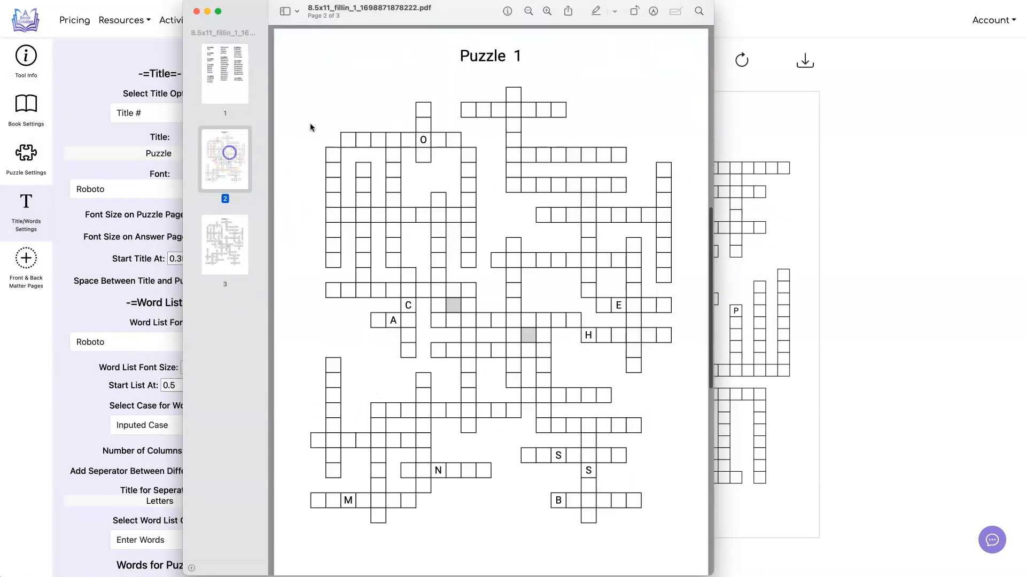
left_click(225, 244)
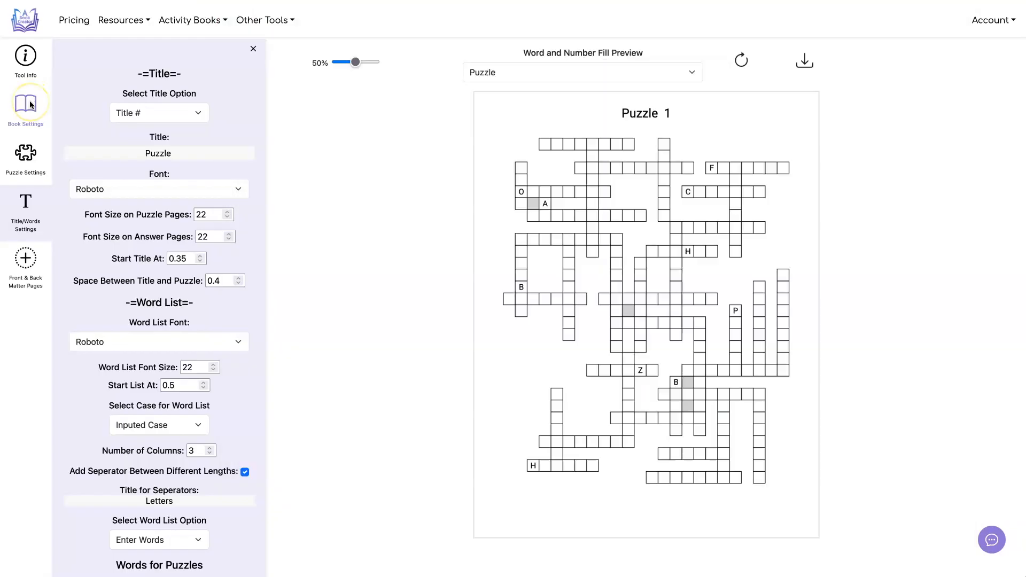
- Switch to Number Fill with ten each of 4-, 5-, 6- and 7-digit numbers
left_click(25, 108)
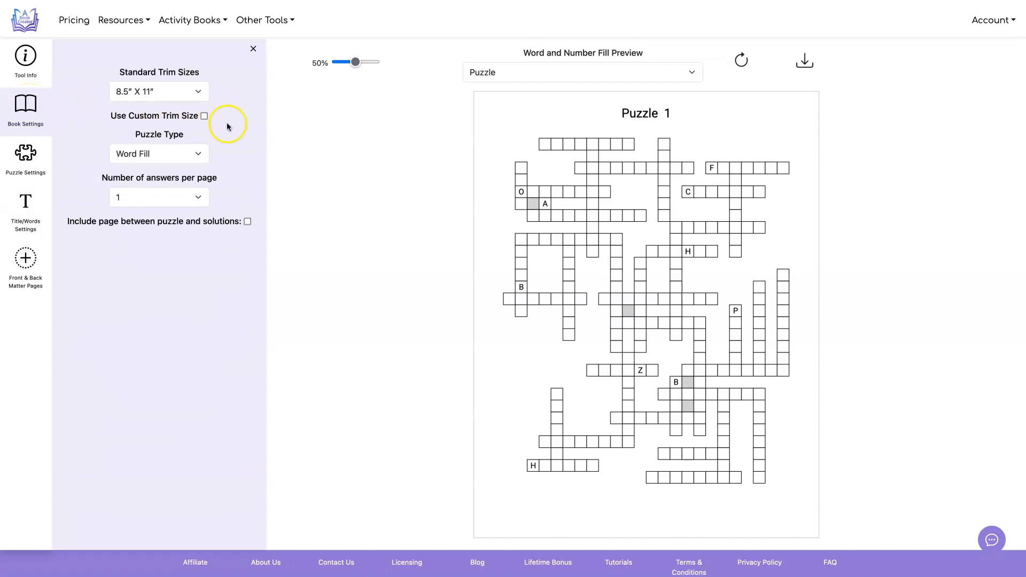
left_click(158, 153)
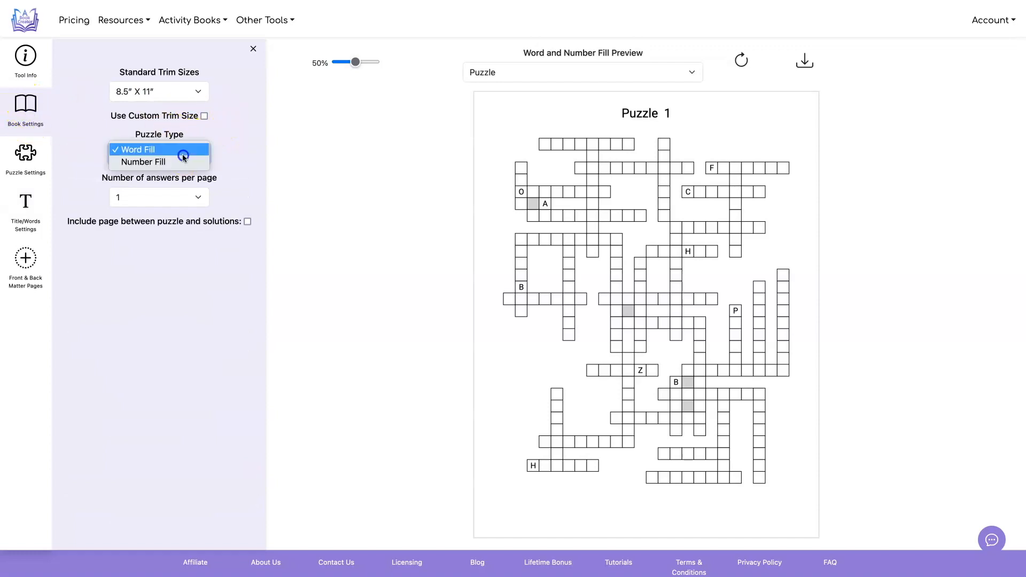
left_click(142, 162)
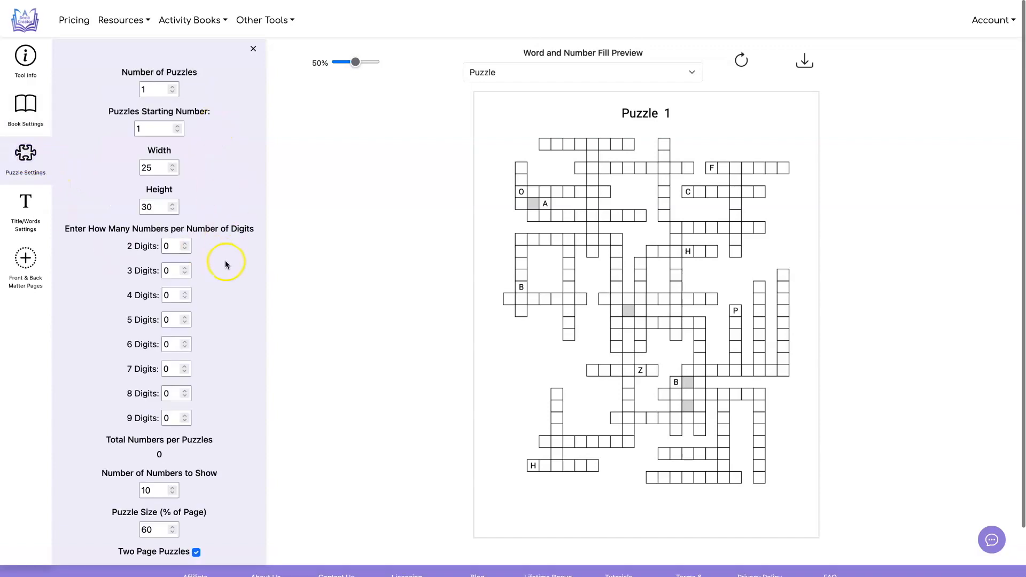
mouse_move(152, 222)
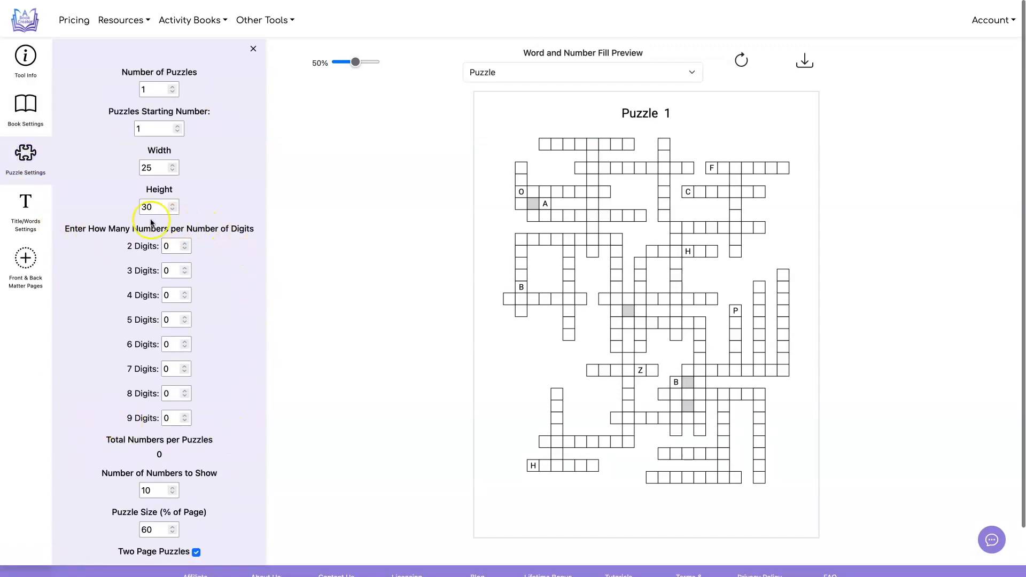
mouse_move(290, 347)
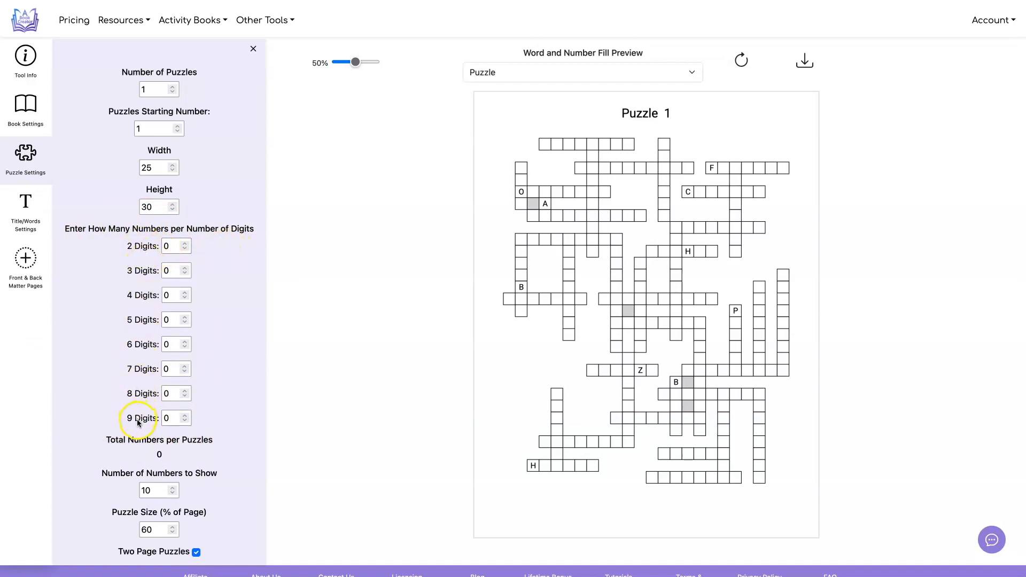
left_click(171, 270)
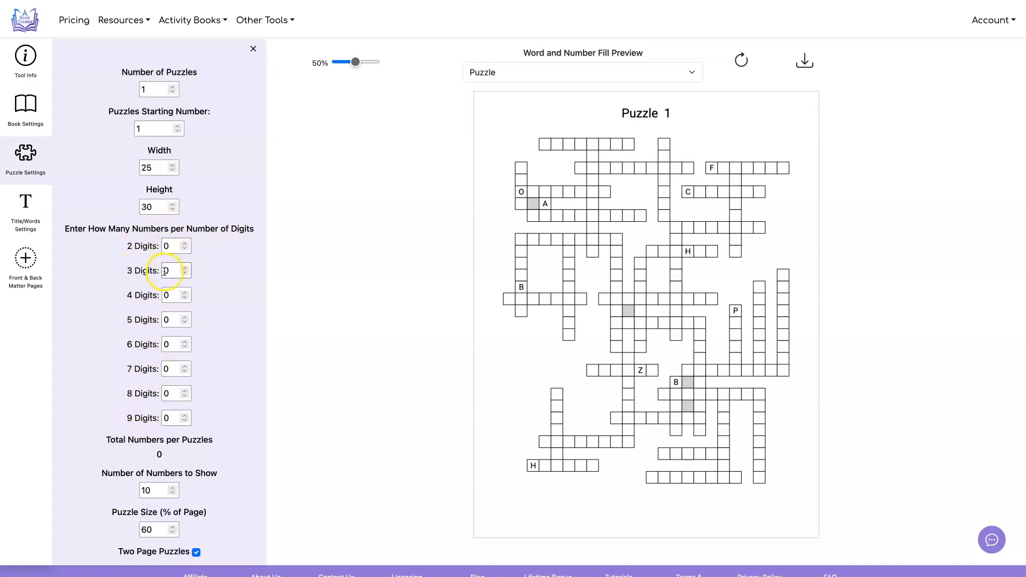
type("10")
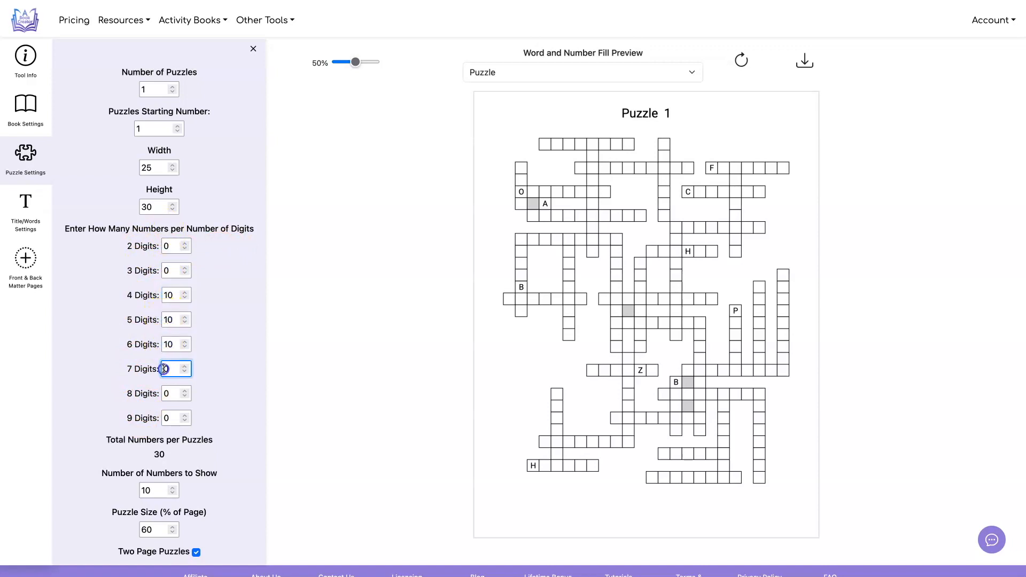
left_click(184, 365)
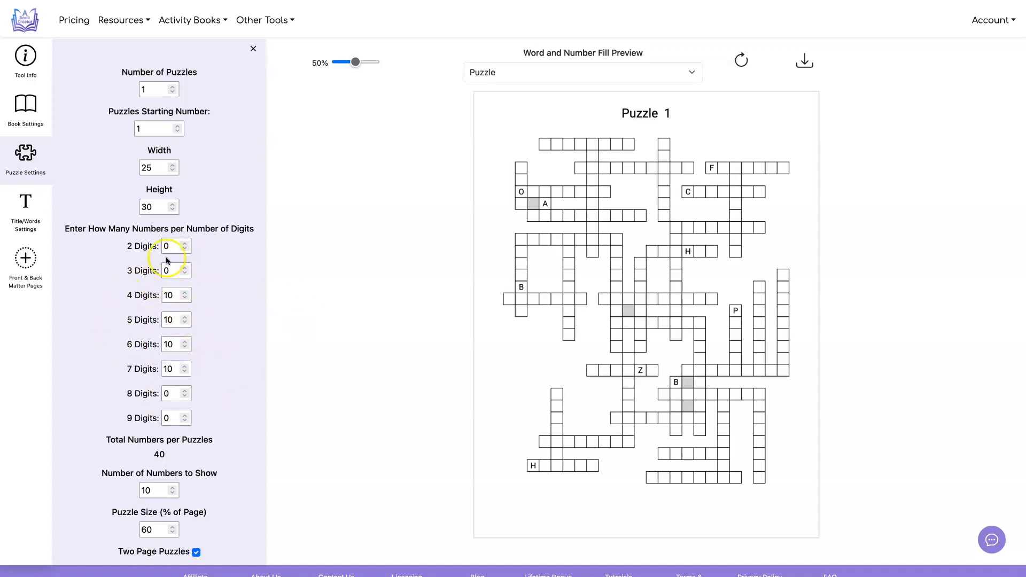
- Lay the number list out in four columns and refresh the preview
left_click(25, 203)
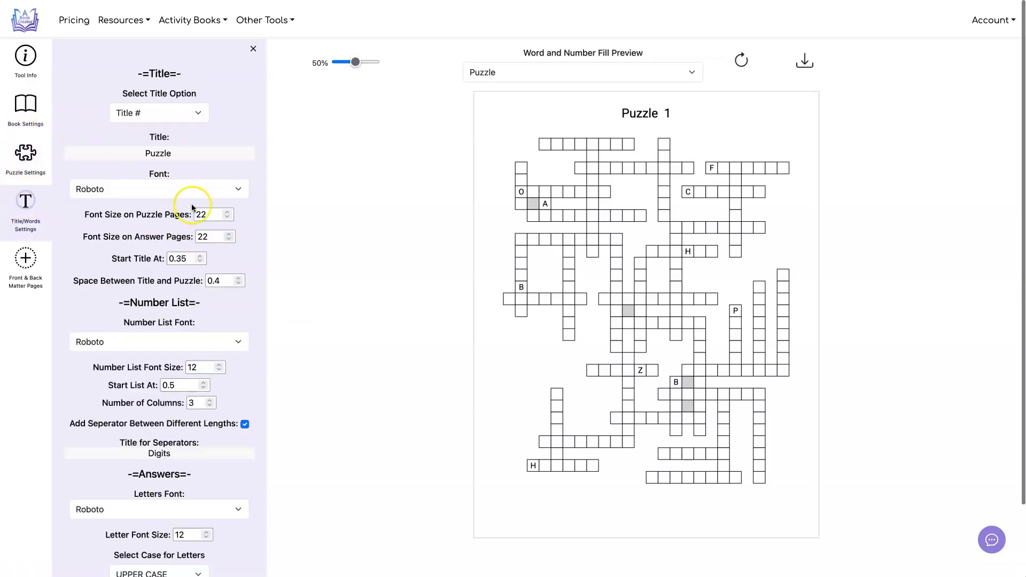
left_click(210, 399)
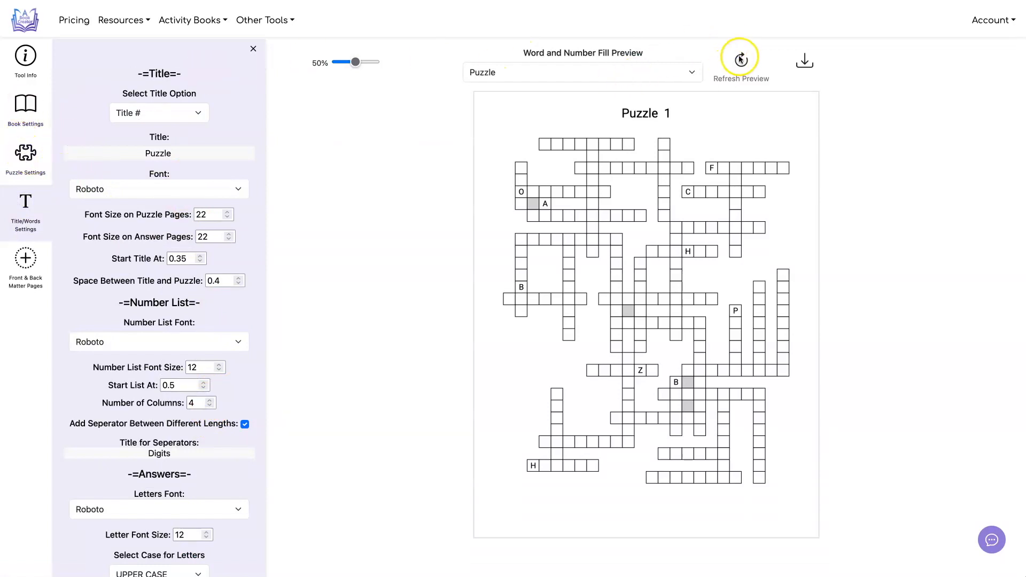
left_click(582, 71)
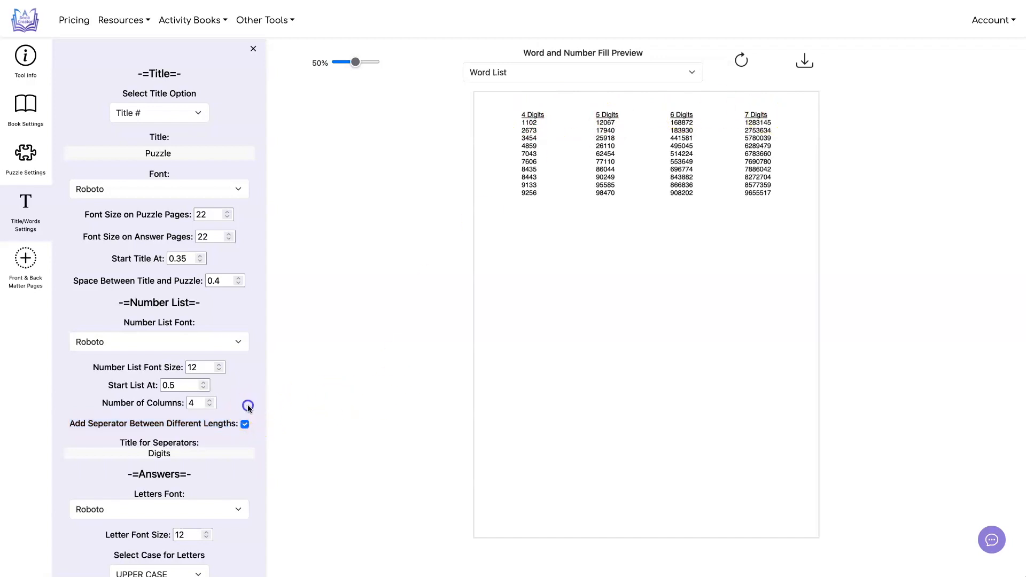
- Toggle the digit-length separators off and back on with 'Digits' headings, refreshing the preview
left_click(245, 425)
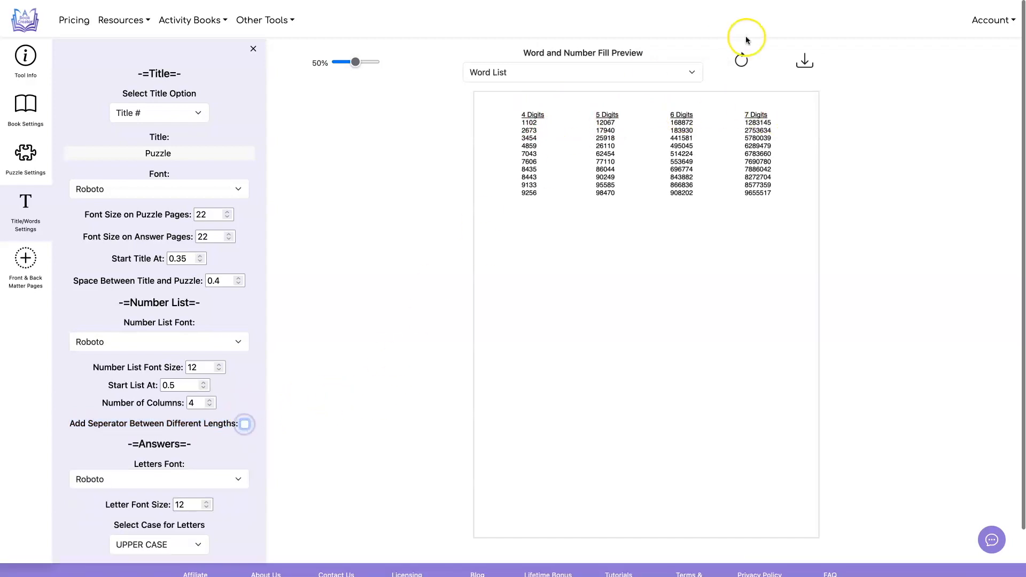
left_click(244, 424)
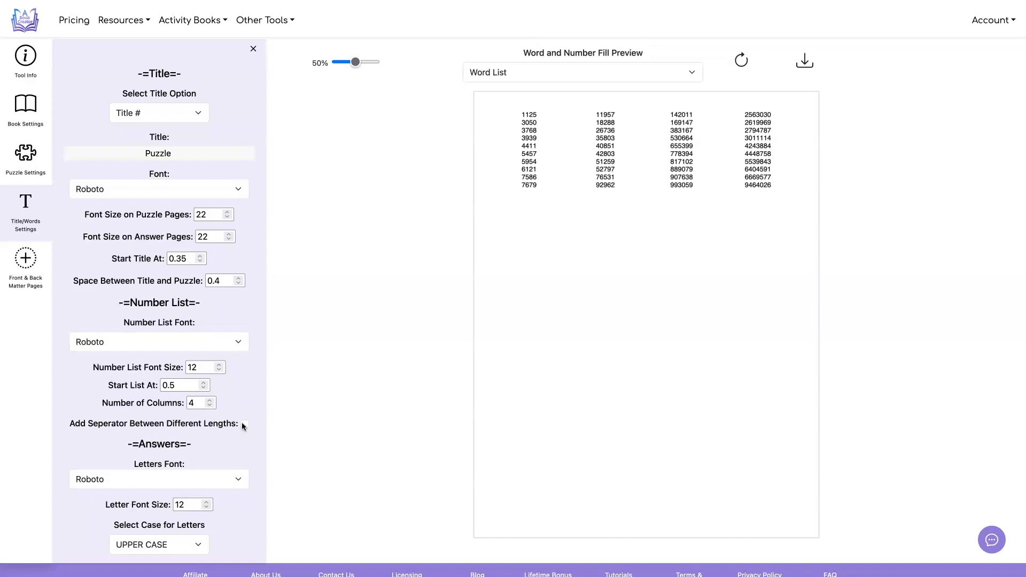
left_click(244, 423)
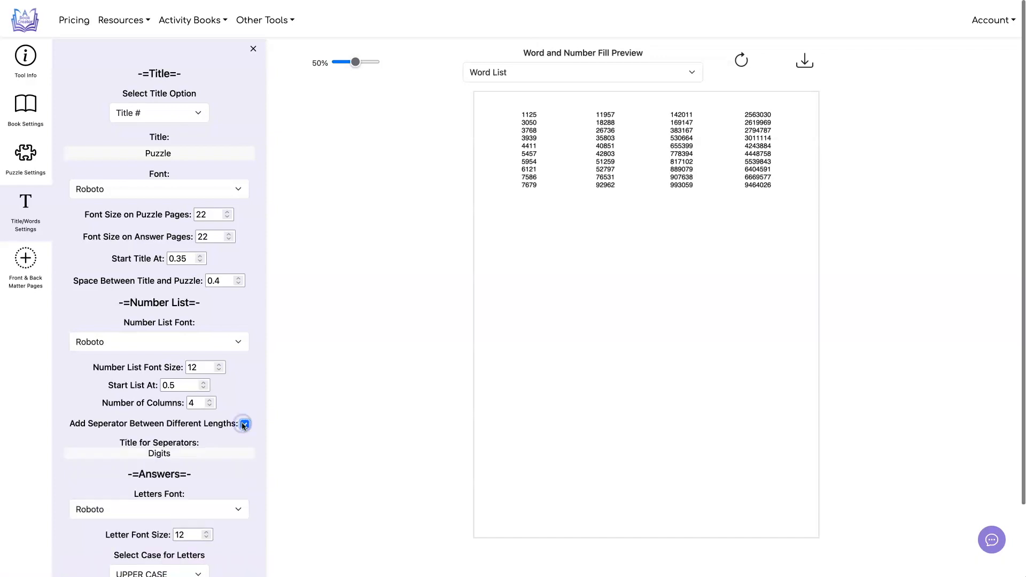
triple_click(159, 453)
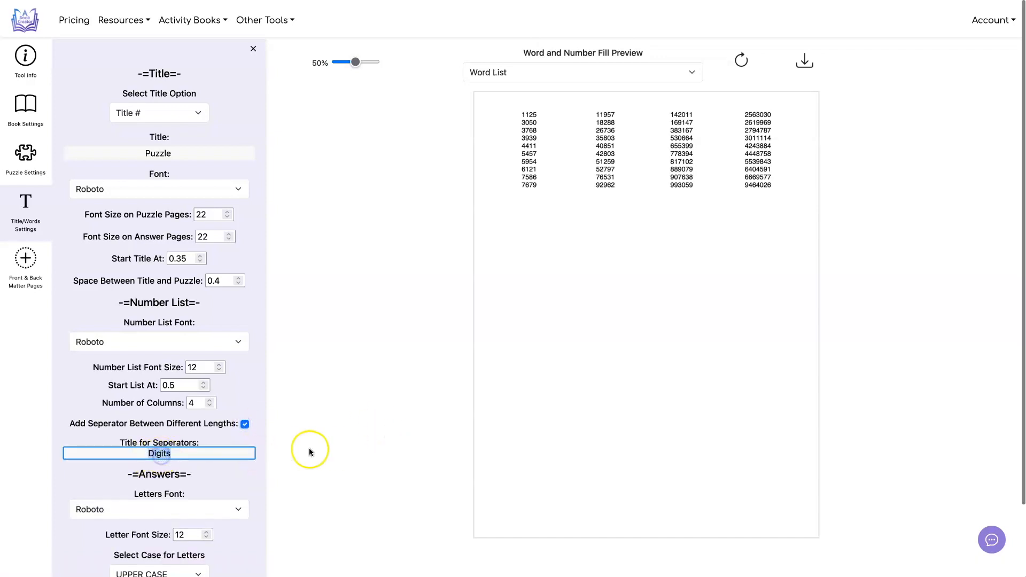
left_click(185, 453)
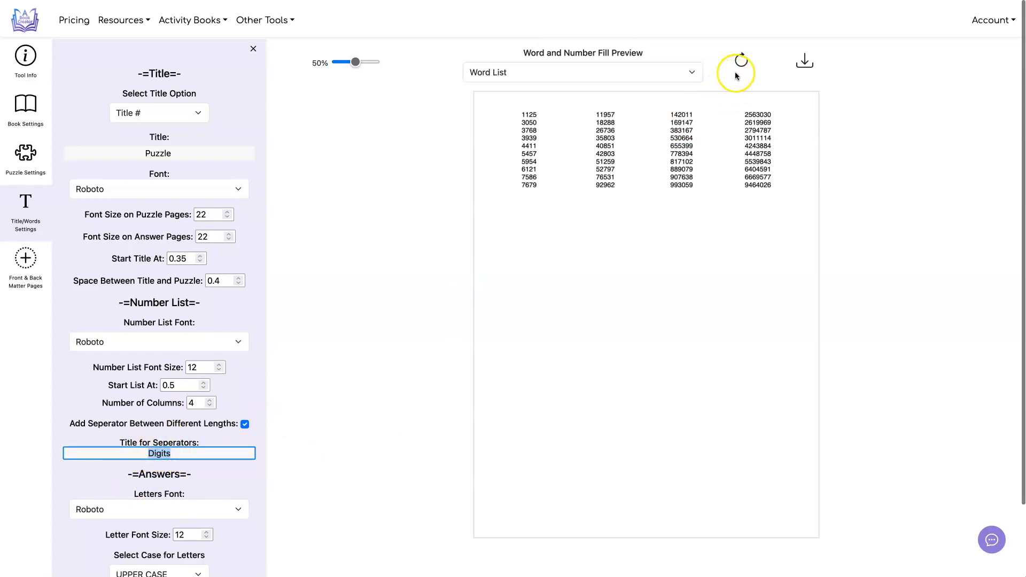
left_click(740, 60)
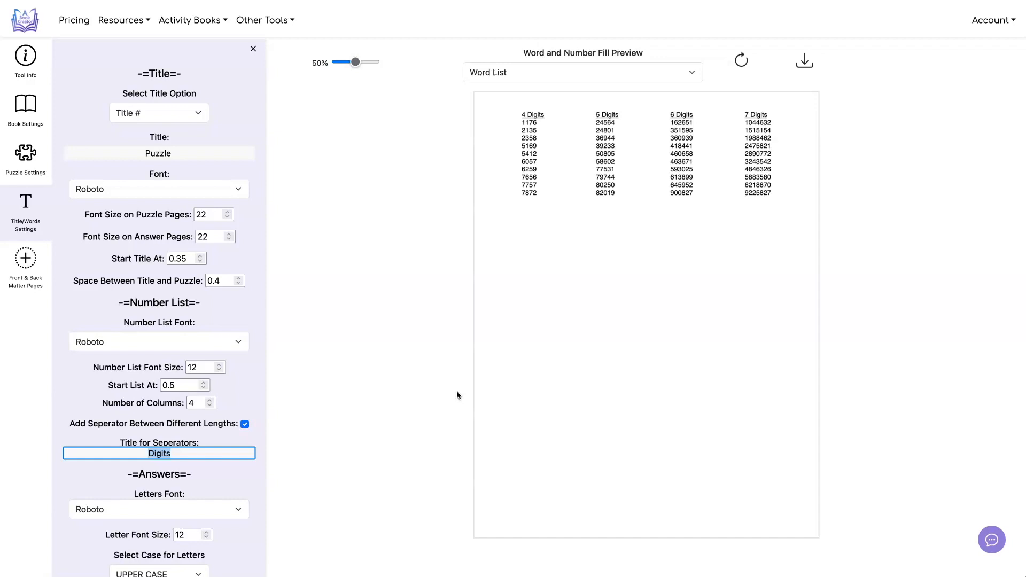
left_click(24, 158)
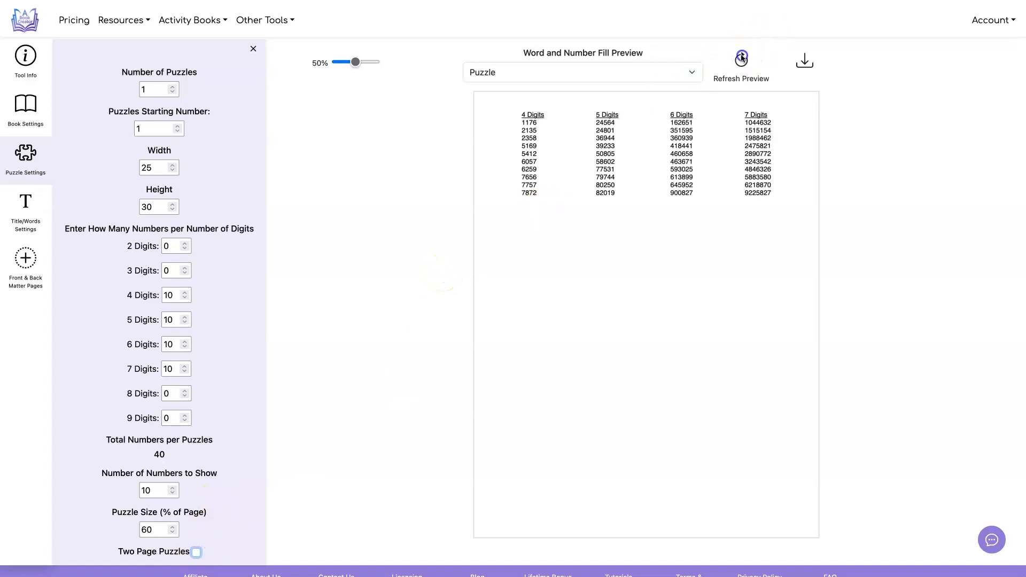
- Set the book to 10 puzzles with two answers per answer page
left_click(740, 59)
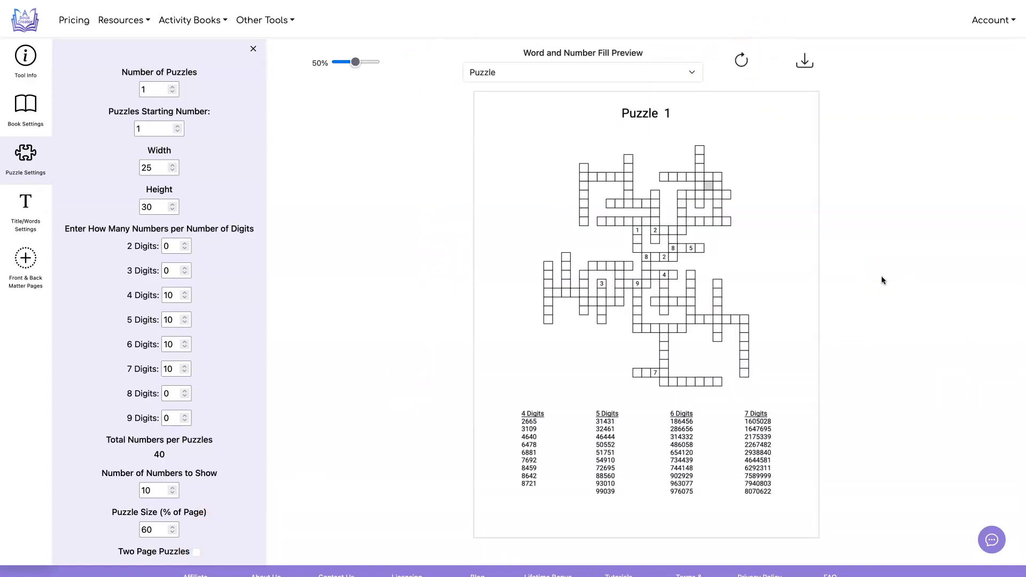
left_click(155, 90)
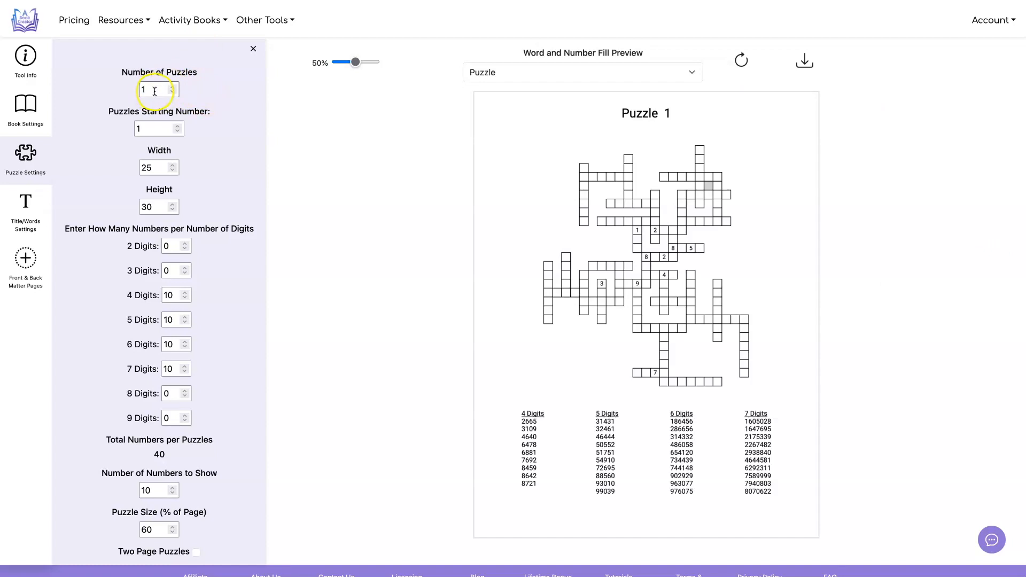
type("10")
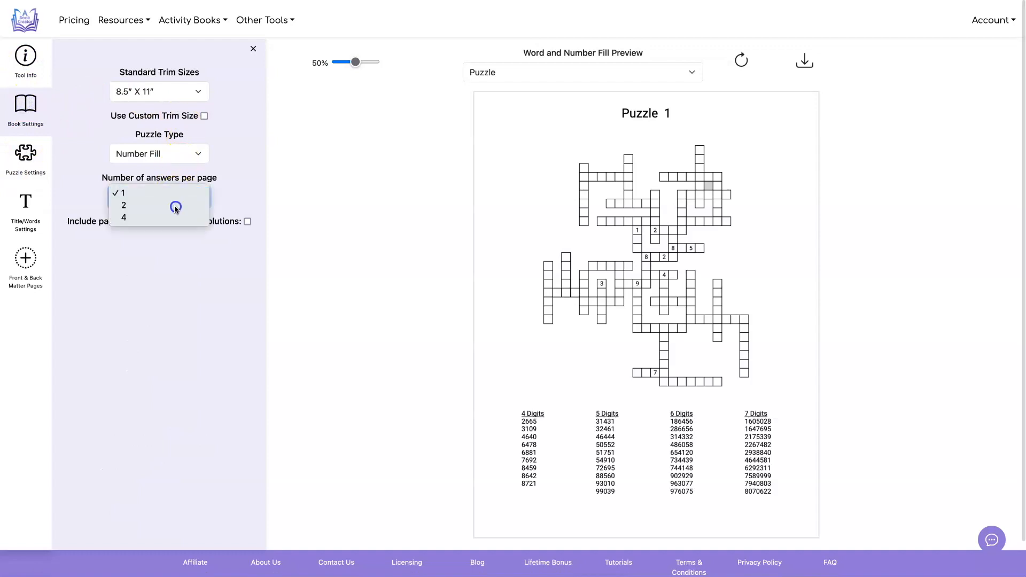
left_click(124, 205)
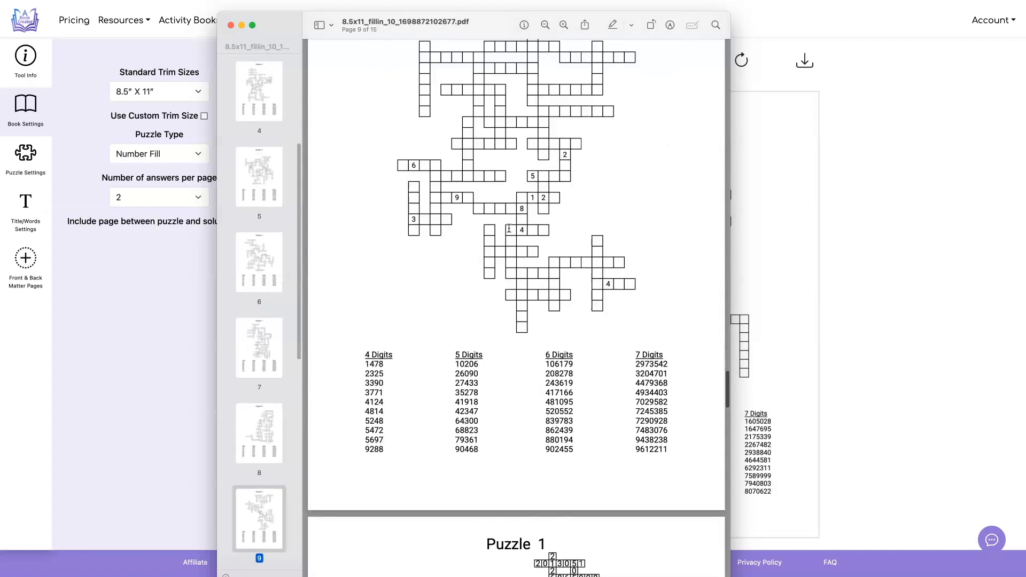
- Scroll through the 15-page number fill PDF in Preview and close it
scroll("down", 3)
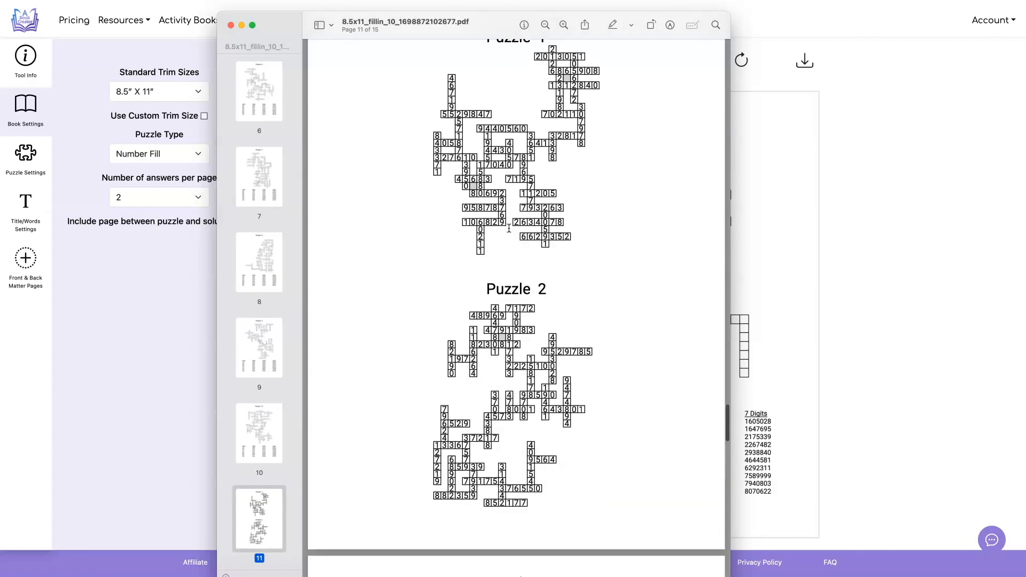
scroll("down", 3)
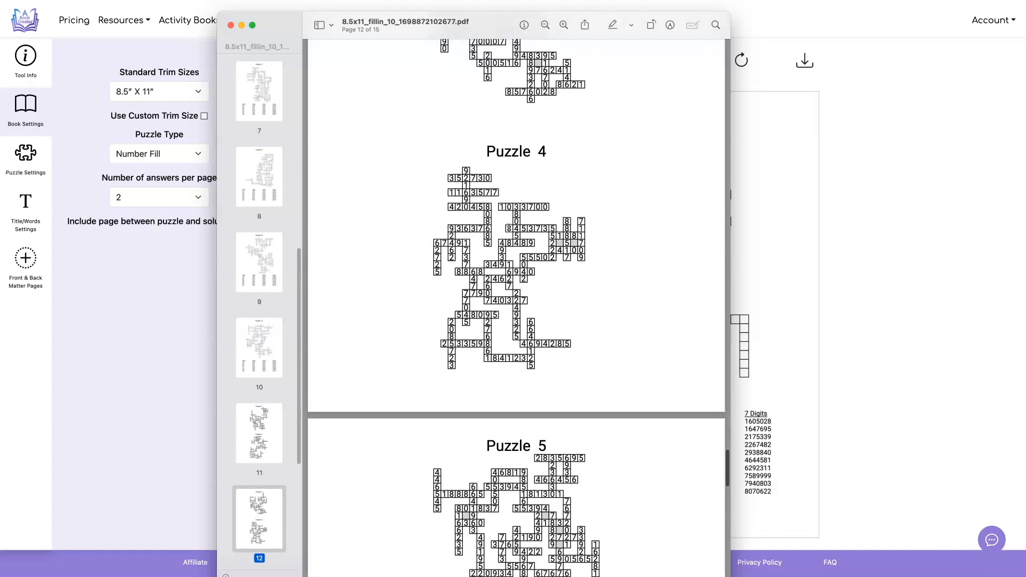
scroll("down", 3)
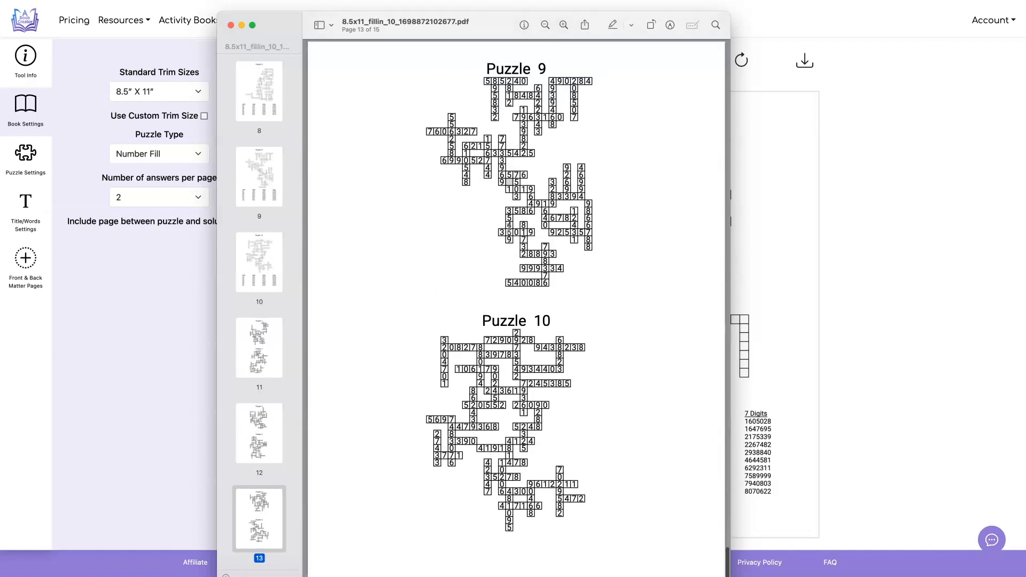
scroll("down", 3)
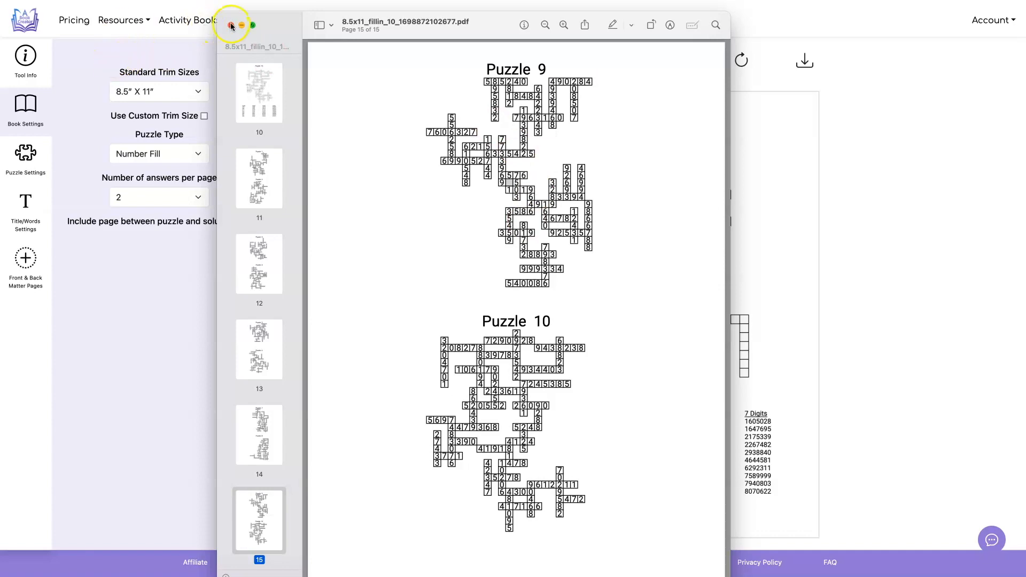
left_click(231, 24)
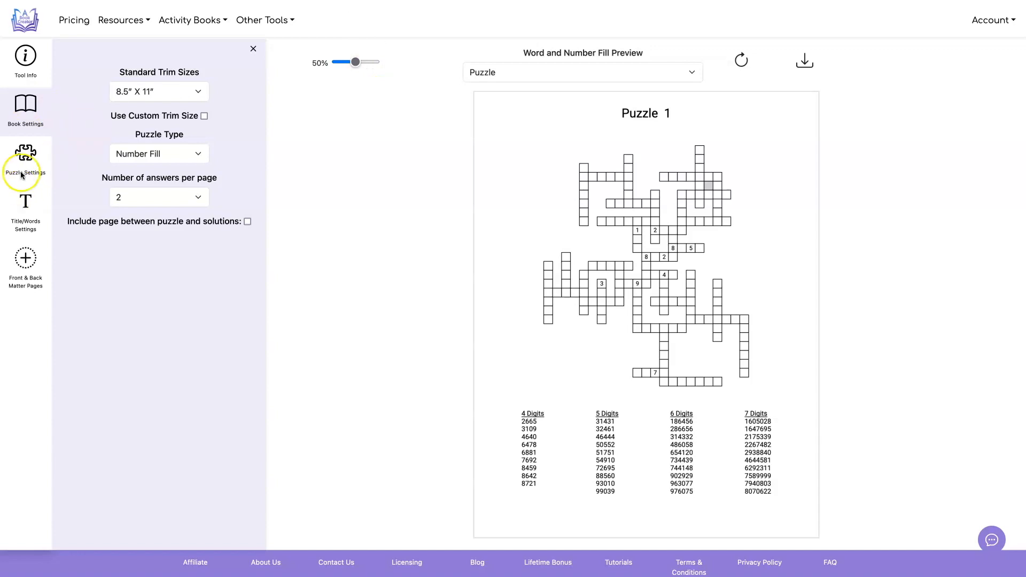
- Lower the number of given numbers per puzzle to 0
left_click(25, 160)
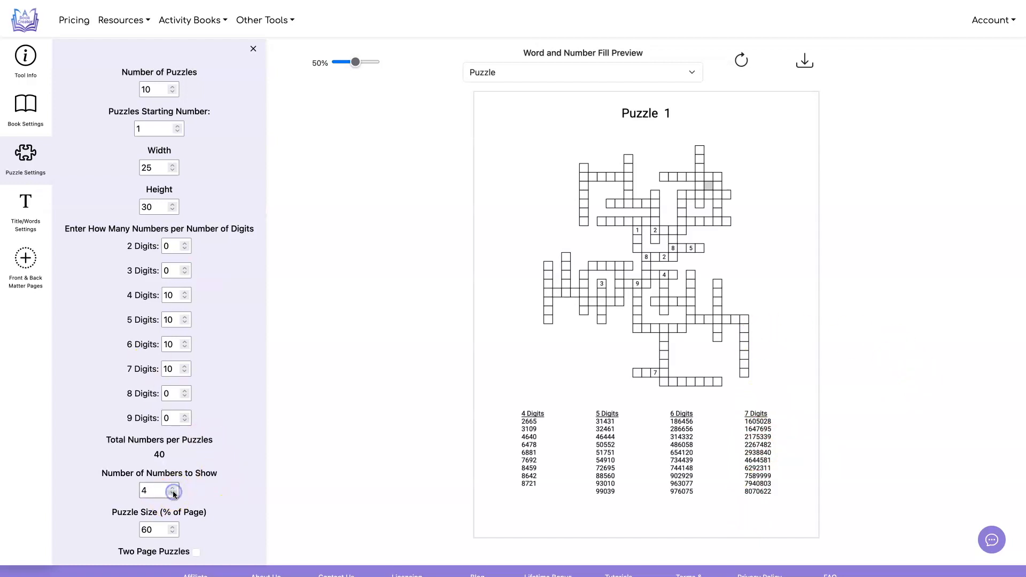
left_click(176, 493)
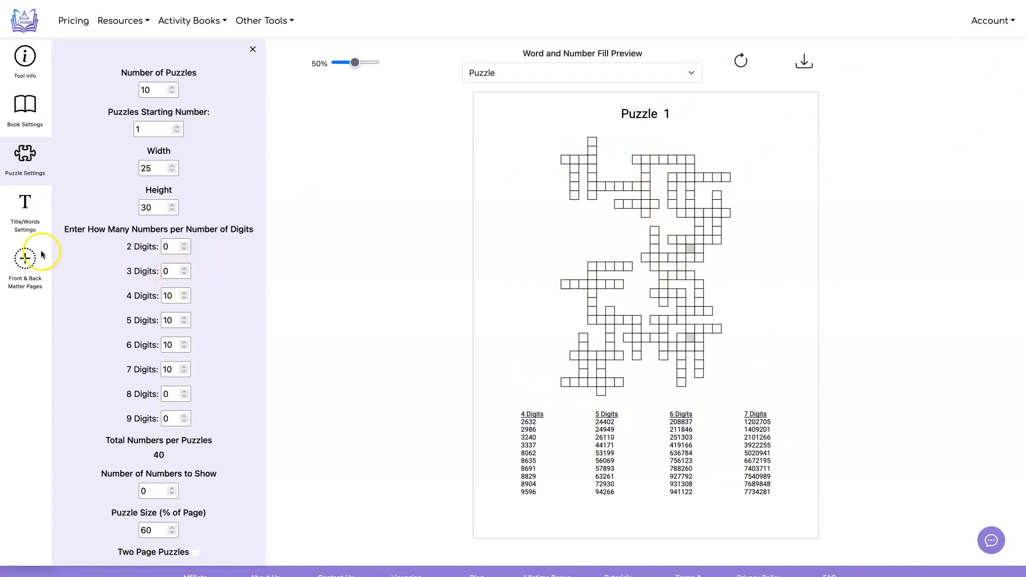
left_click(24, 207)
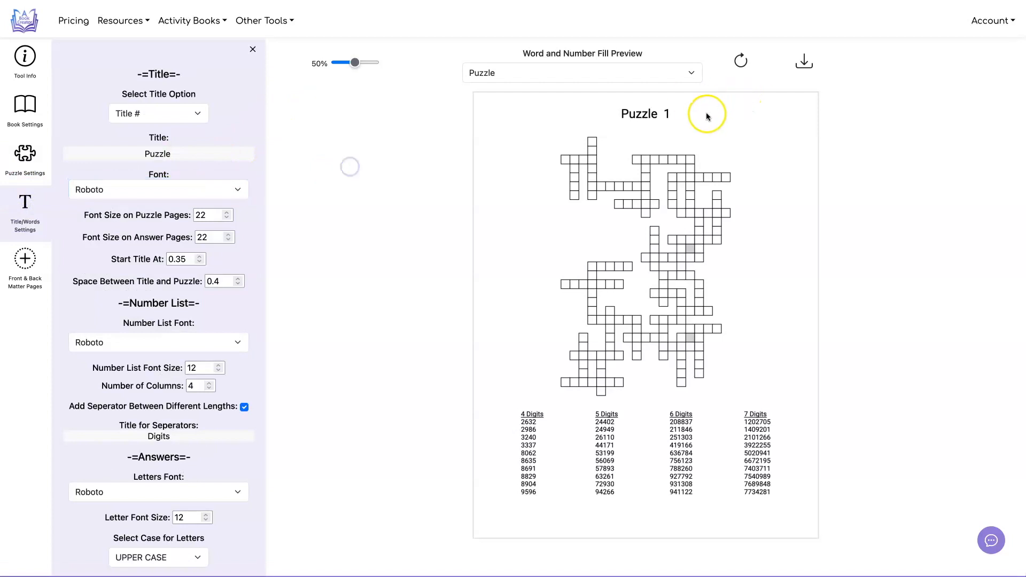
- Keep Roboto as the number list font and return to the book settings
left_click(158, 189)
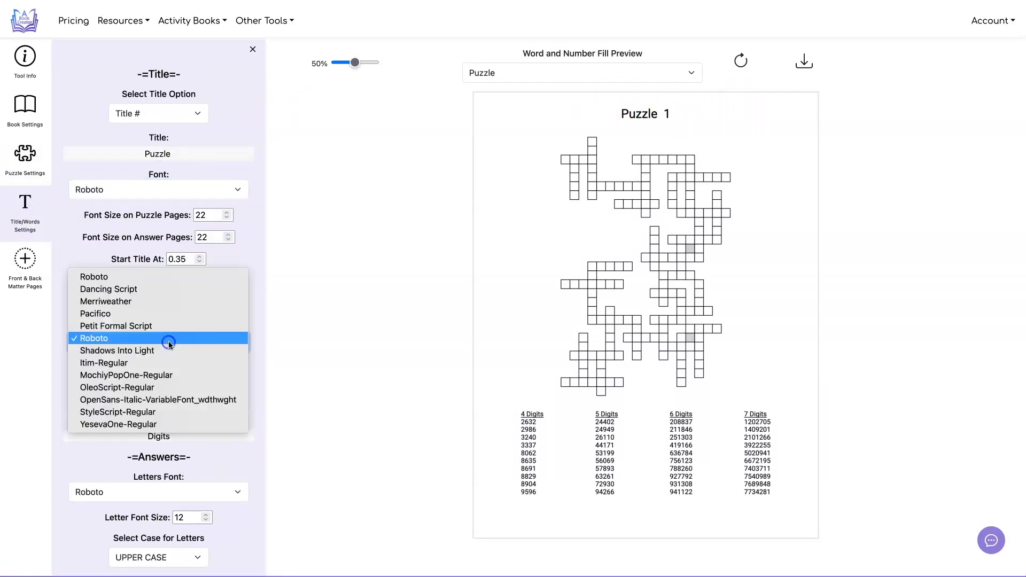
left_click(94, 339)
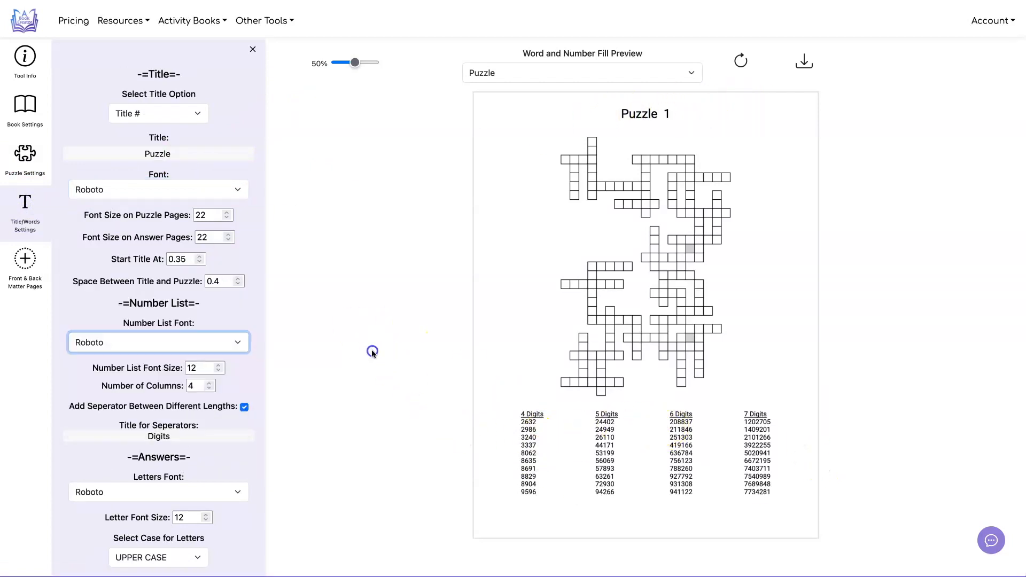
scroll("down", 3)
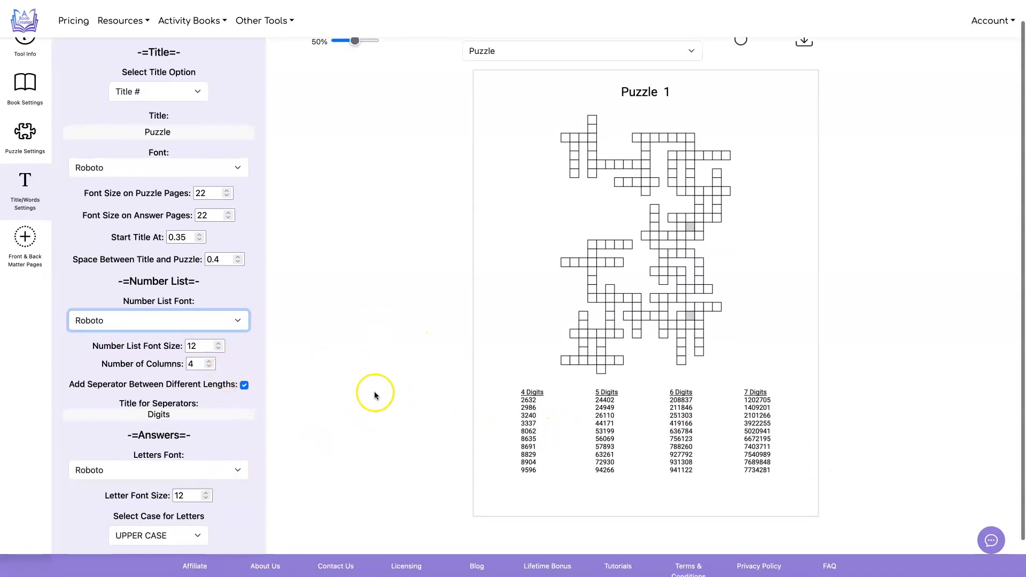
left_click(582, 50)
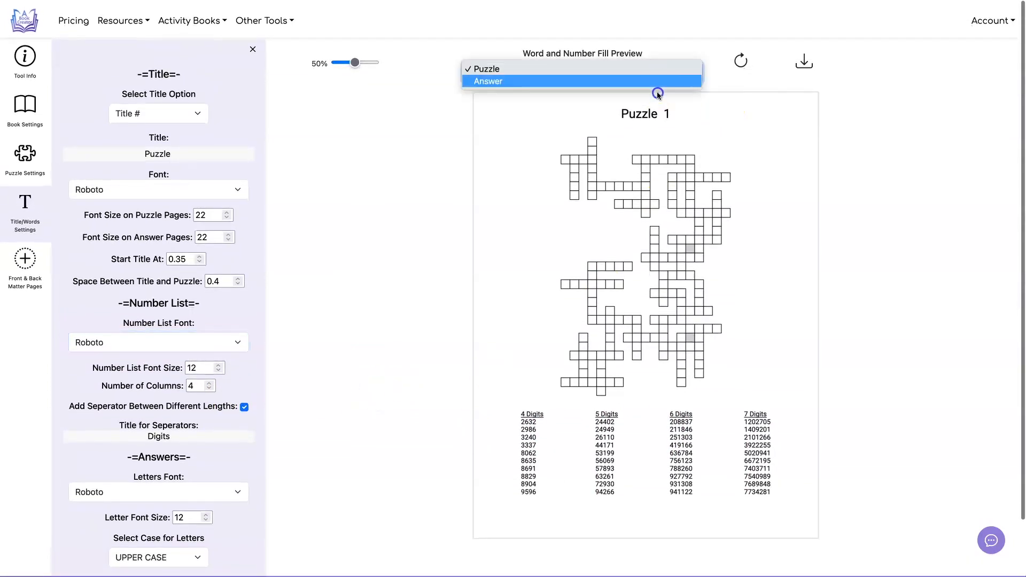
left_click(25, 108)
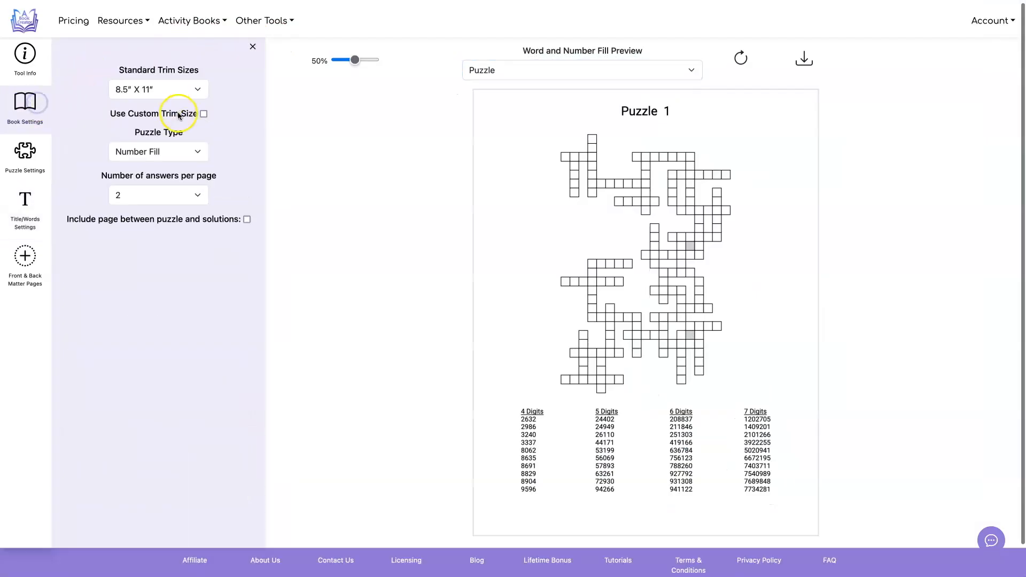
- Switch the book to Word Fill with 4 answers per page and review the puzzle settings
left_click(159, 150)
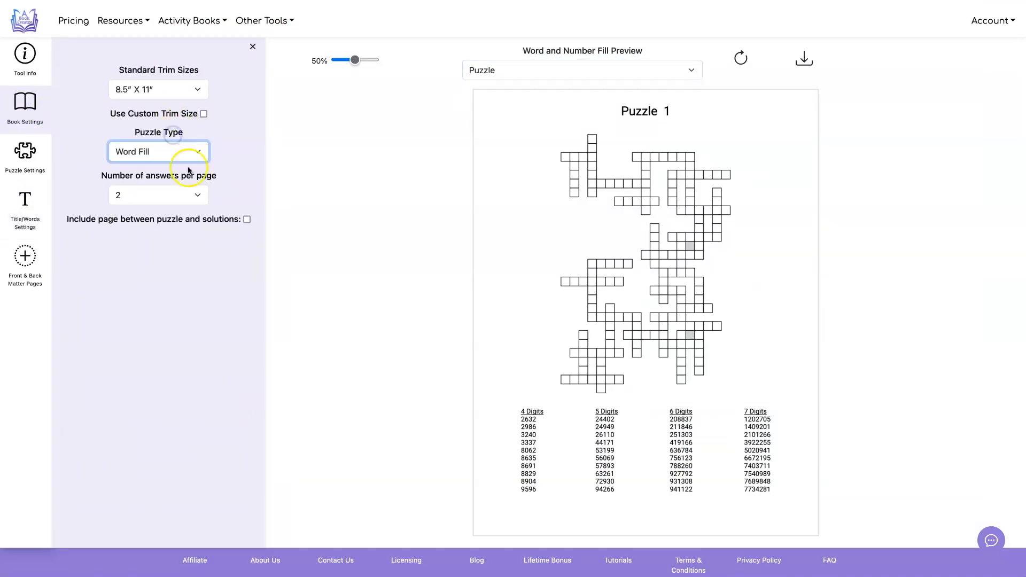
left_click(158, 194)
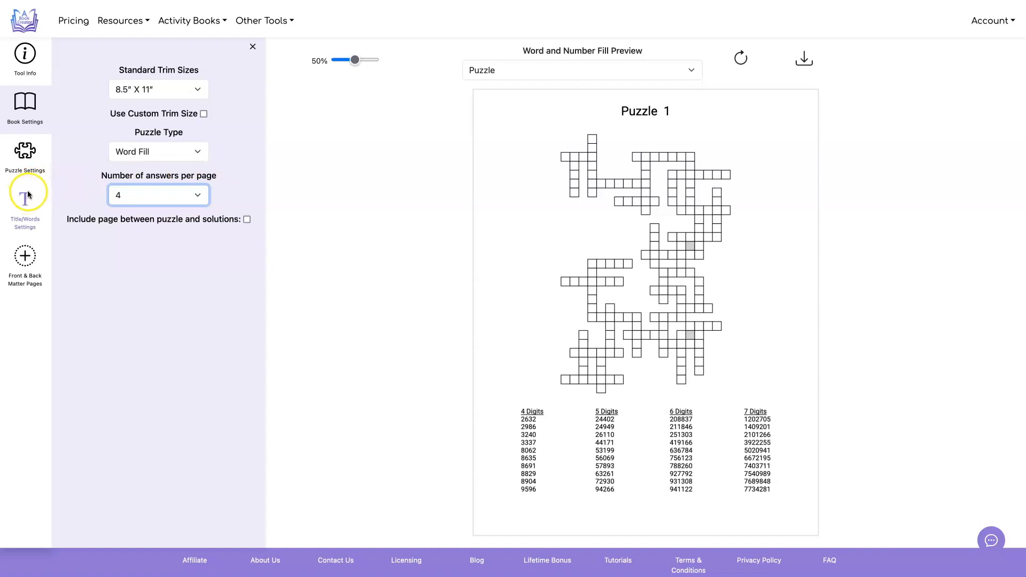
left_click(24, 156)
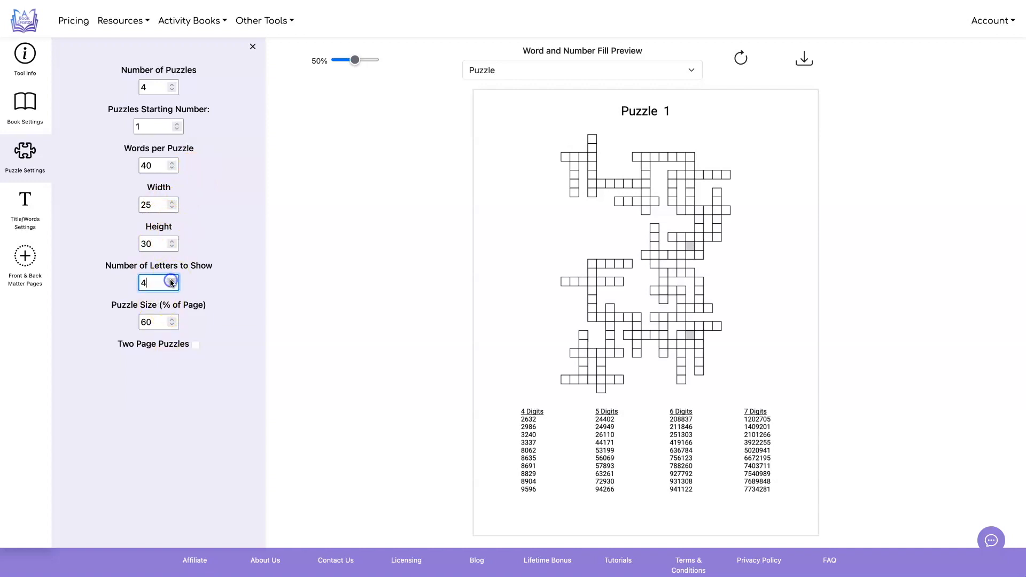
left_click(24, 206)
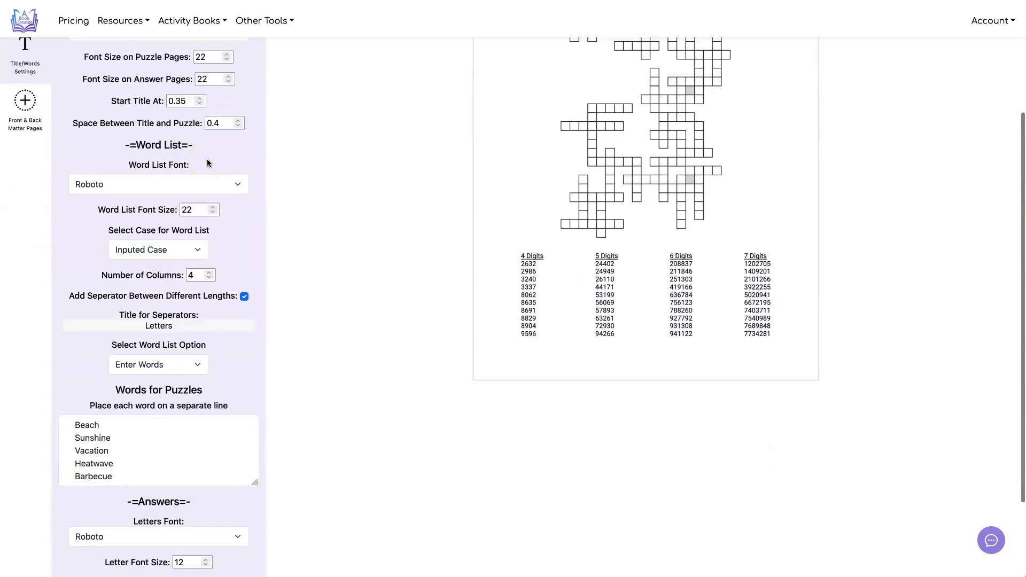
- Have AI generate word lists themed 'colors' and more for 'kids', instead of a fixed source
left_click(159, 364)
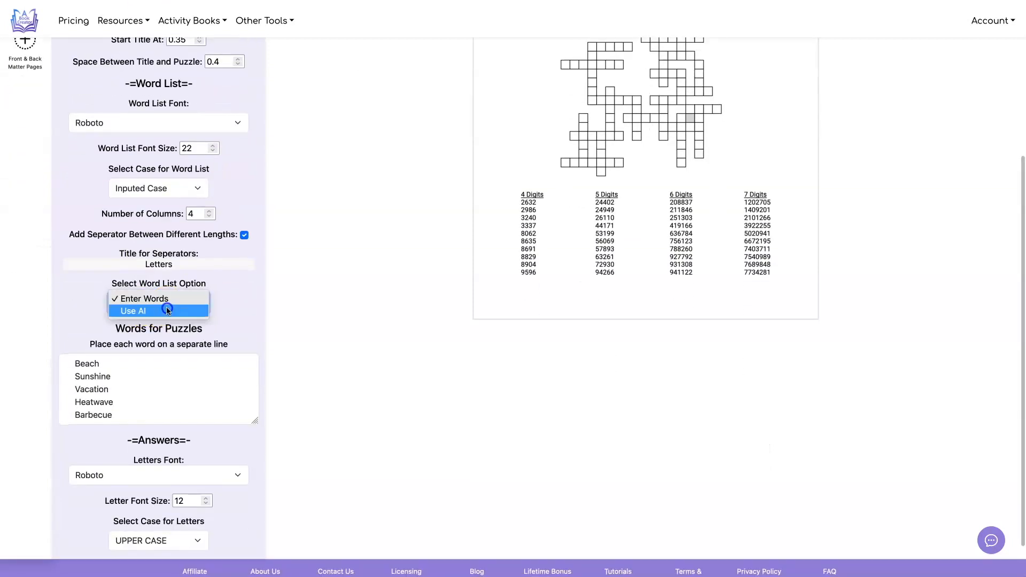
left_click(133, 310)
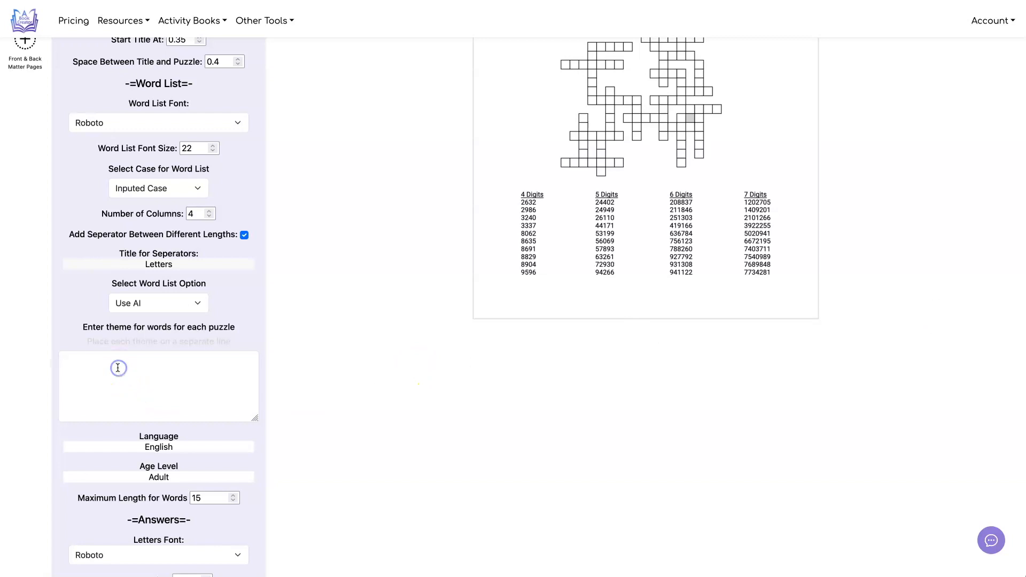
type("colors")
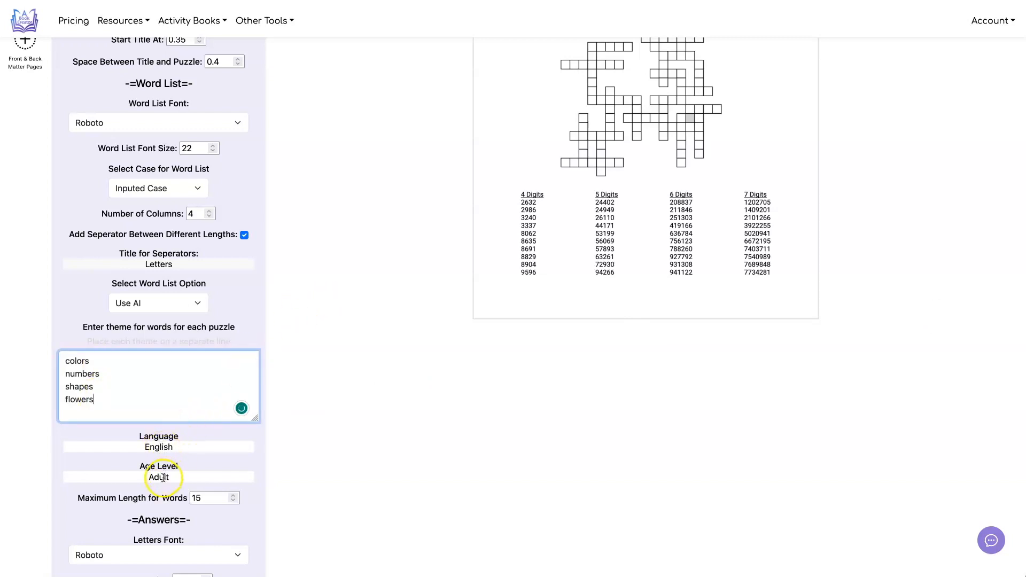
type("kids 8-10")
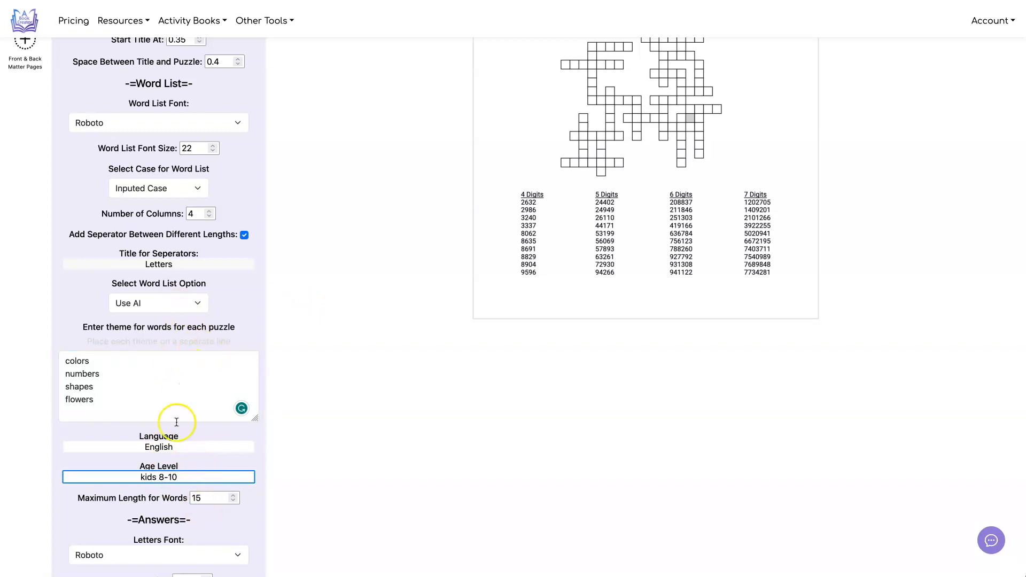
- Adjust the maximum word length and return to the puzzle settings for the 15×20 grid
left_click(210, 497)
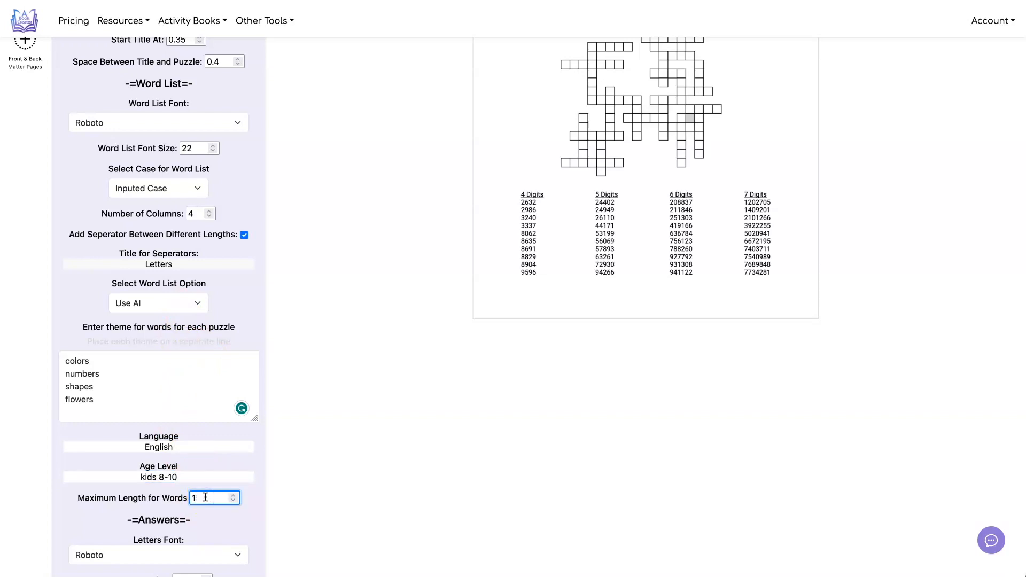
left_click(25, 160)
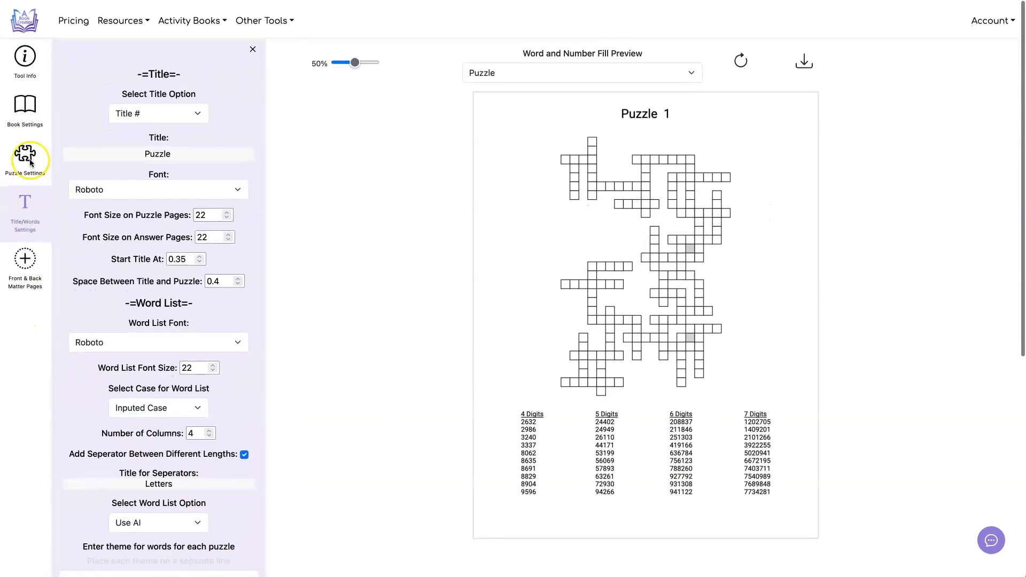
left_click(25, 157)
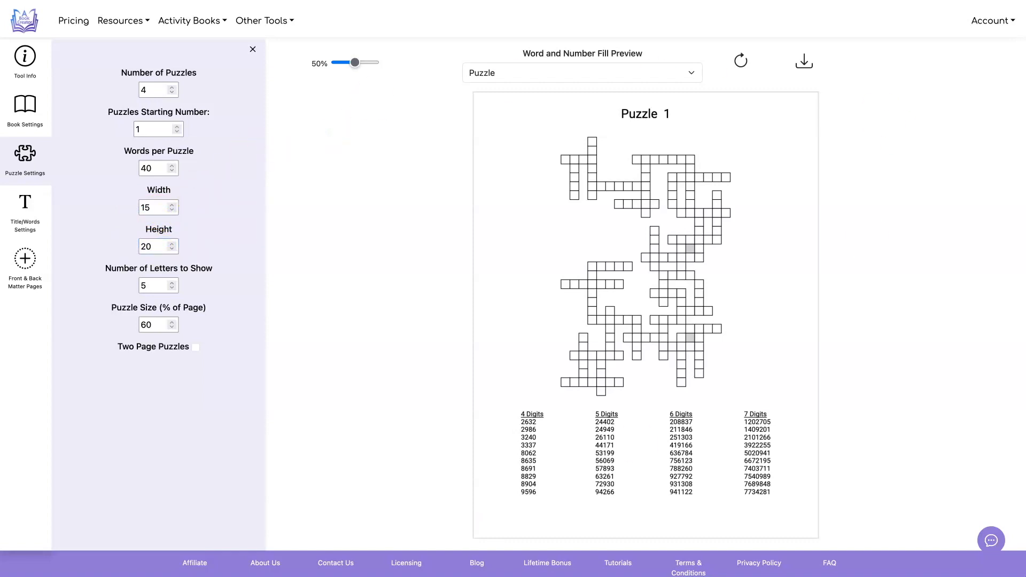
mouse_move(741, 60)
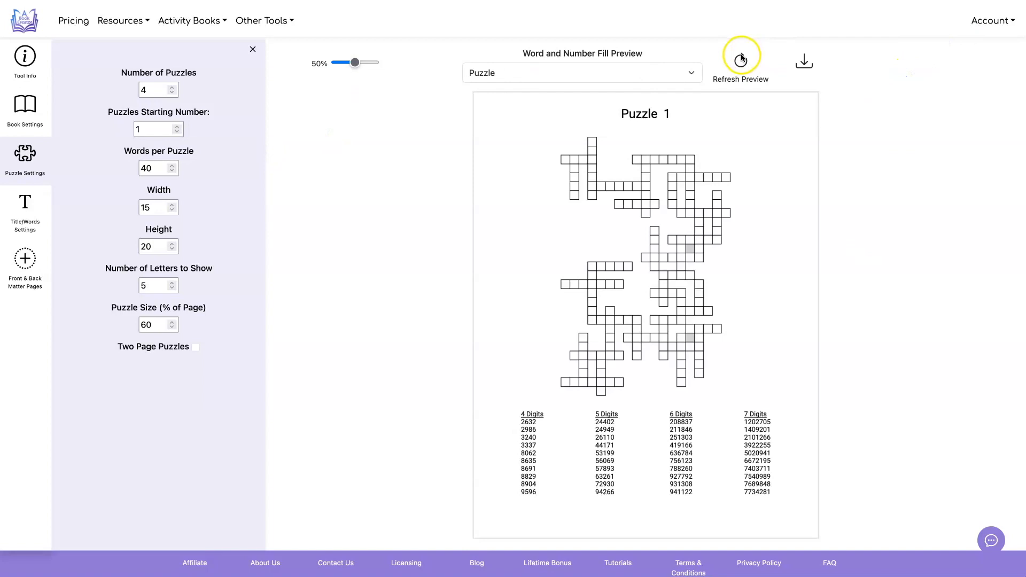
- Set Words per Puzzle to 12 with a 12-point word list and refresh the Puzzle 1 preview
left_click(25, 206)
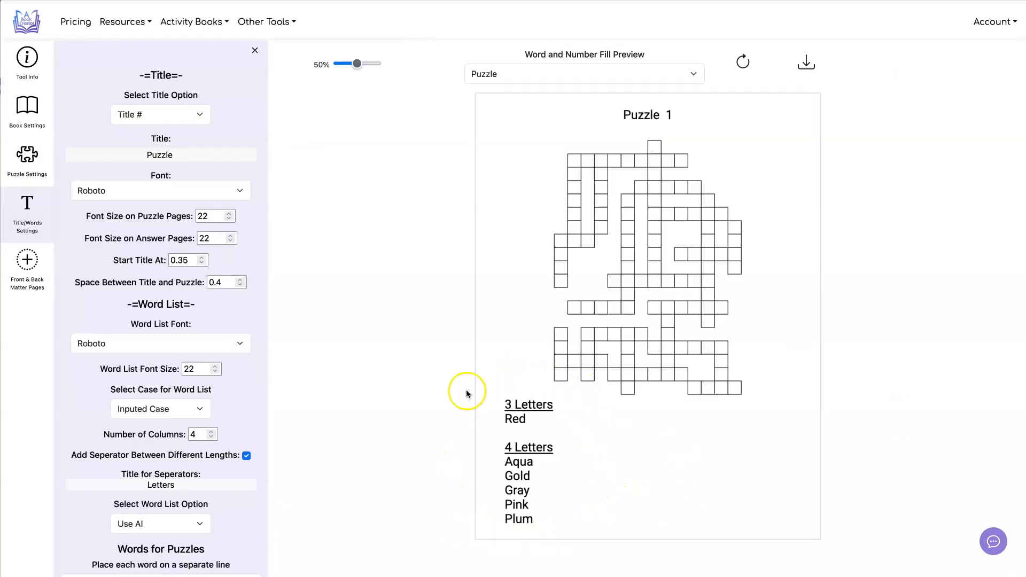
mouse_move(195, 298)
type("12")
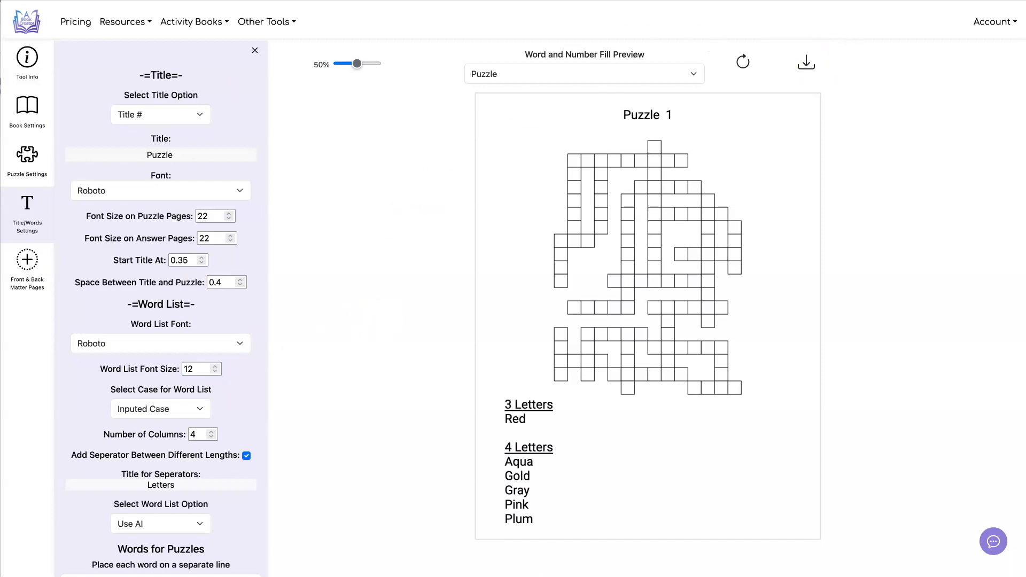
left_click(27, 161)
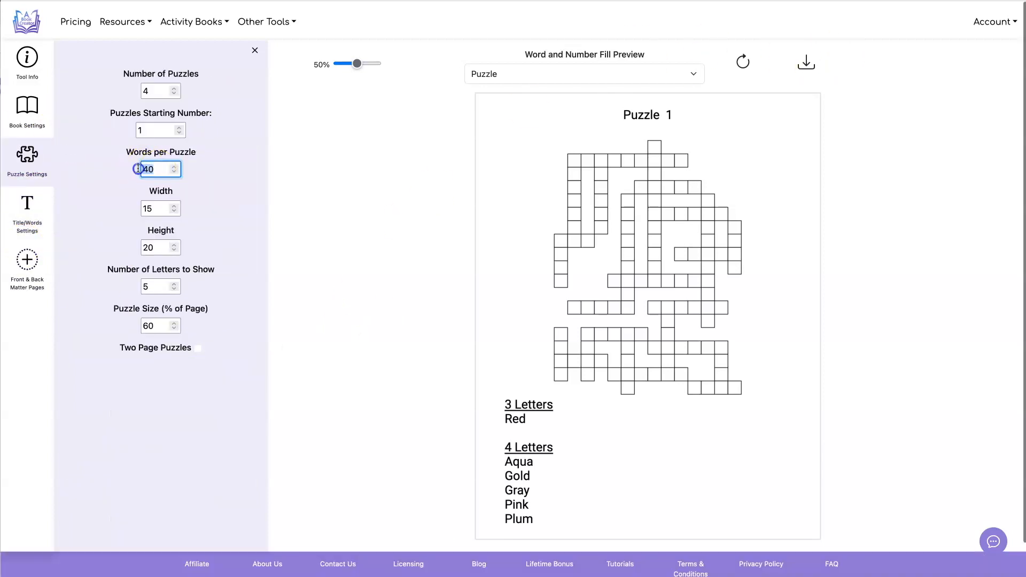
type("12")
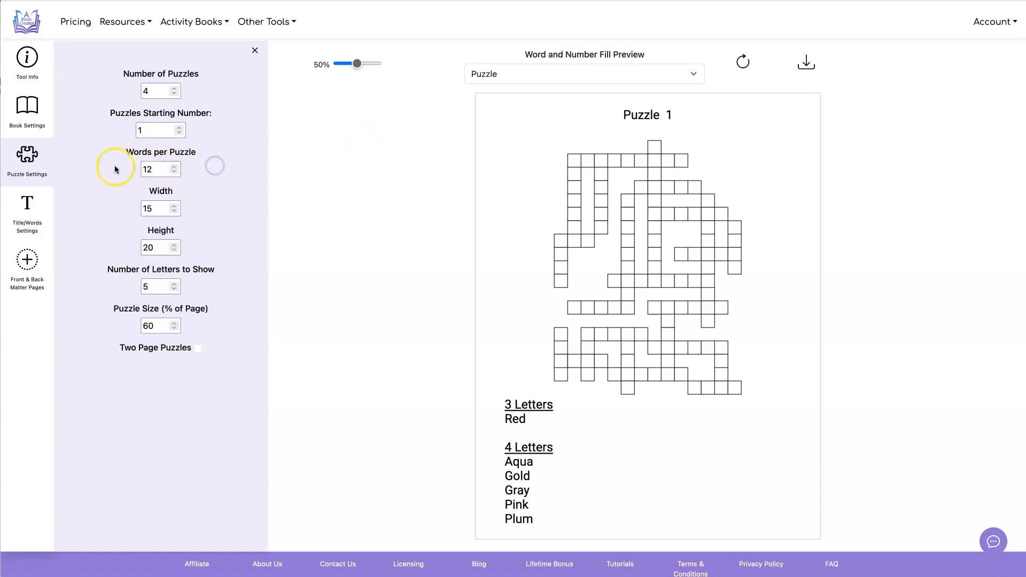
left_click(27, 207)
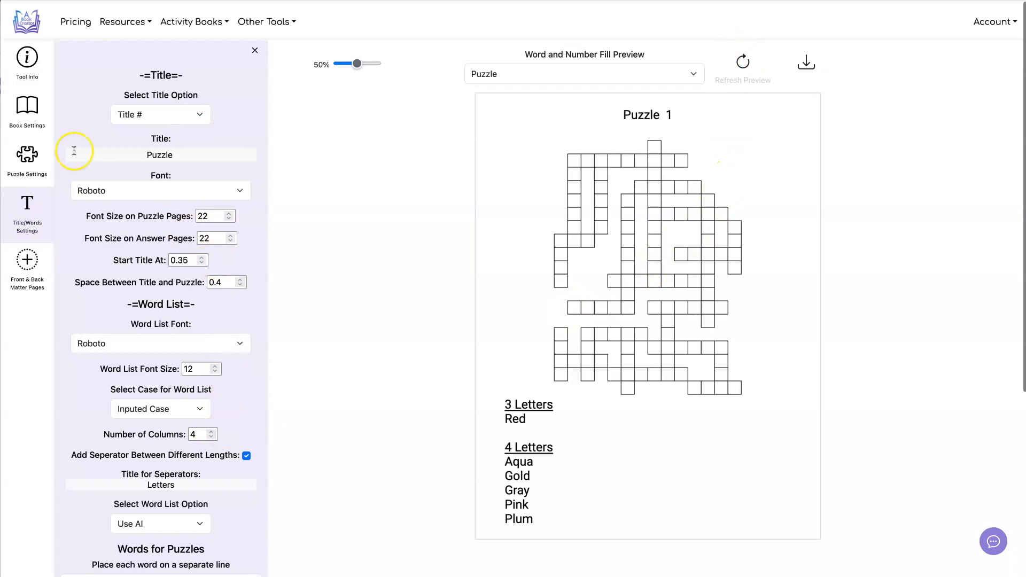
left_click(742, 62)
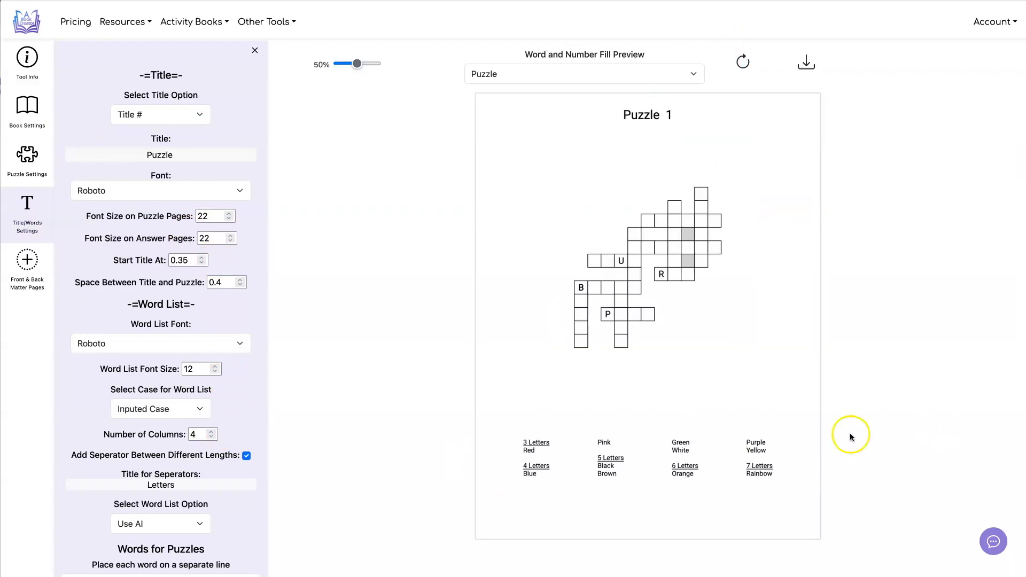
- Give each puzzle its own title (Colors, Numbers, Shapes, Flowers Word Fill) and refresh the preview
left_click(159, 114)
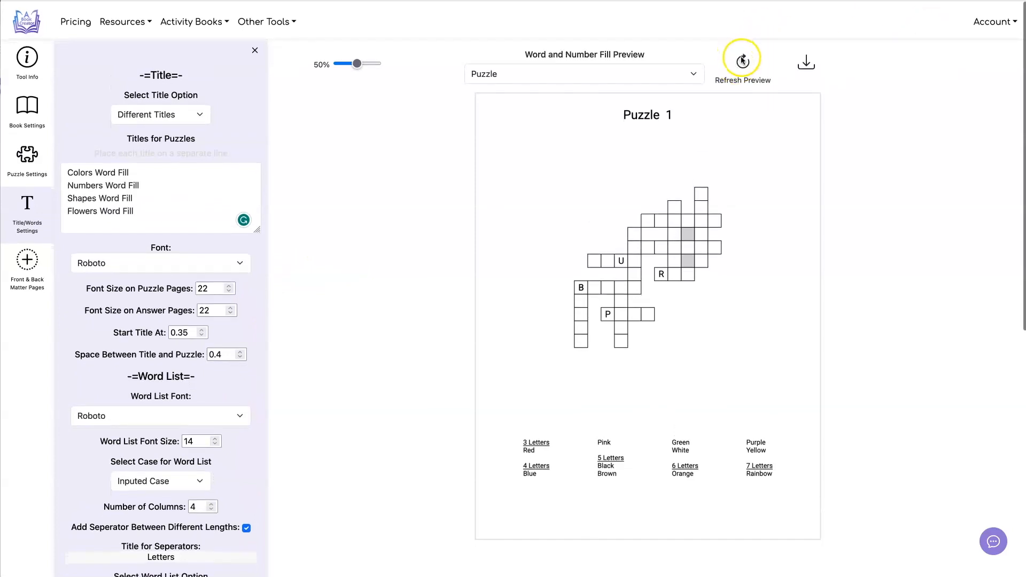
left_click(742, 59)
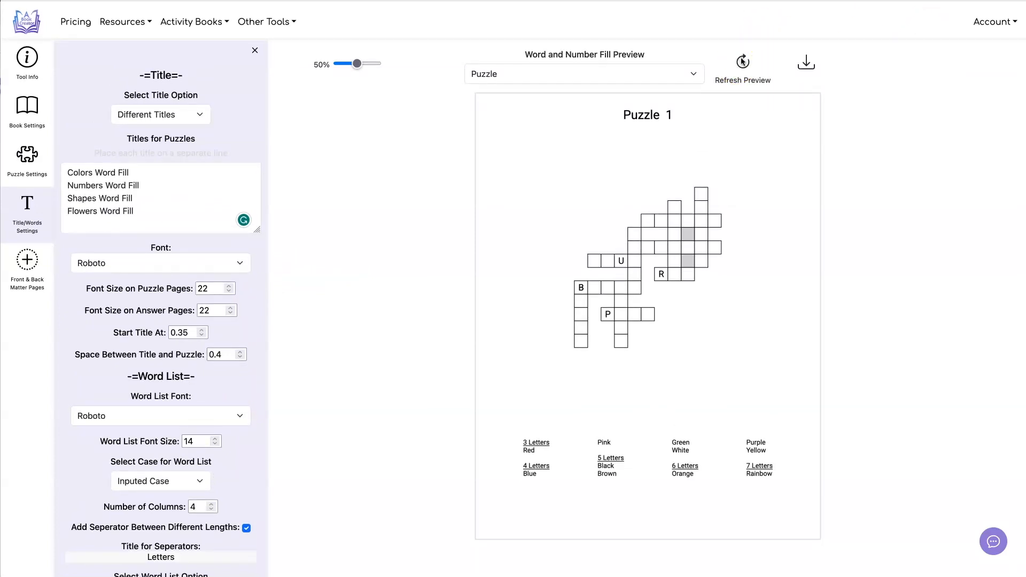
- Generate the retitled puzzles, check the answer page, and download the word fill PDF
left_click(742, 62)
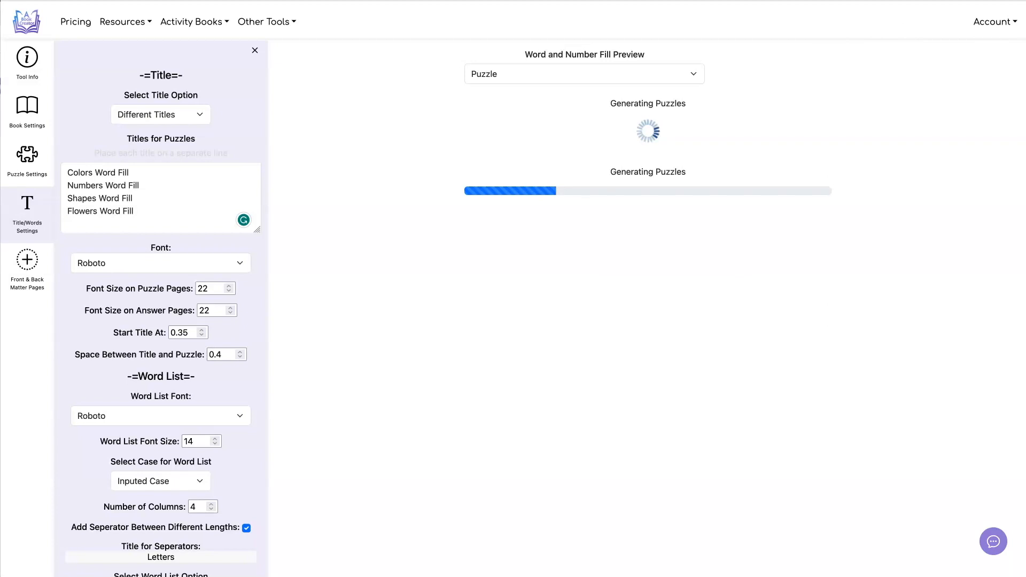
left_click(582, 74)
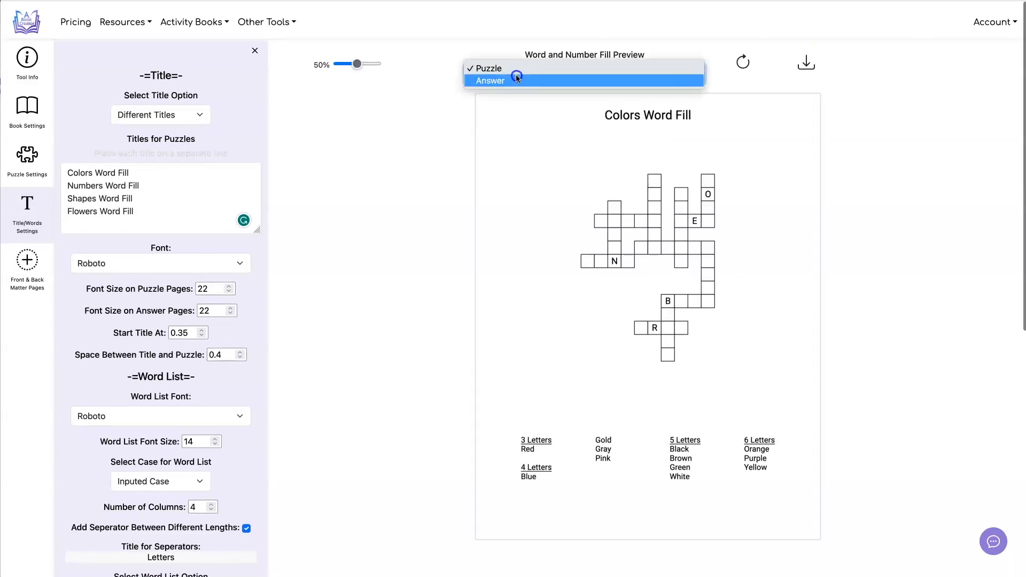
left_click(488, 80)
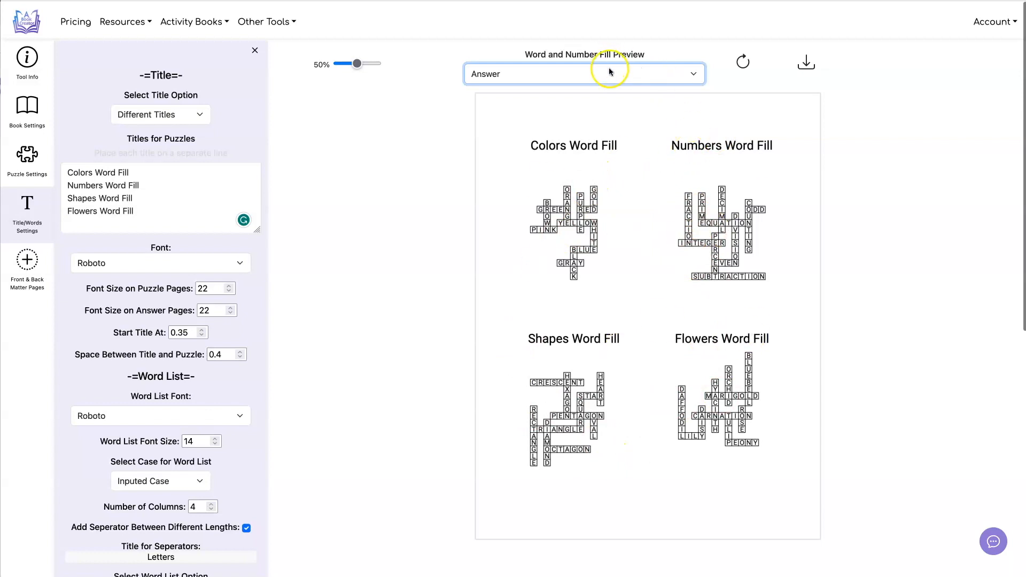
left_click(583, 74)
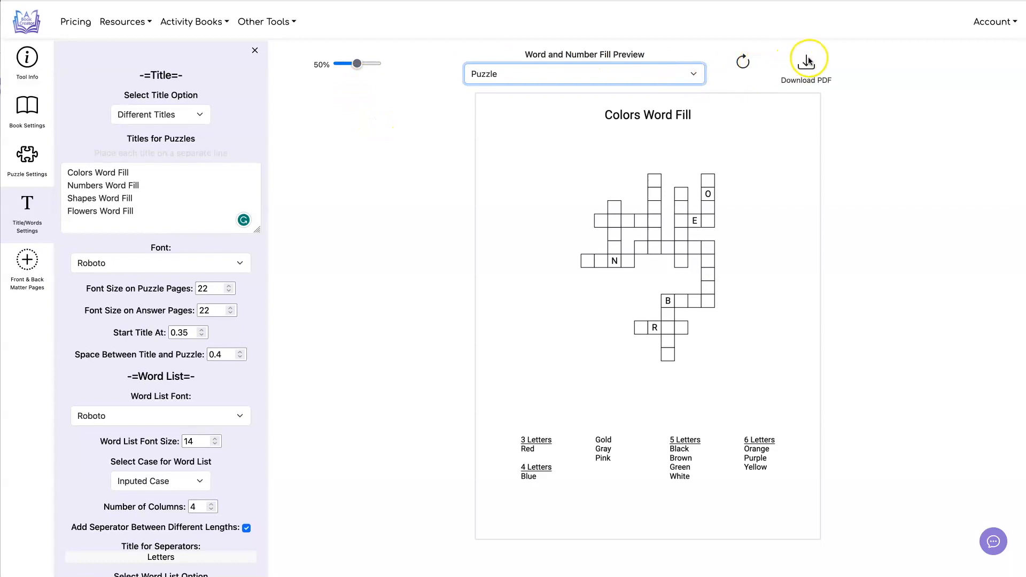
left_click(807, 58)
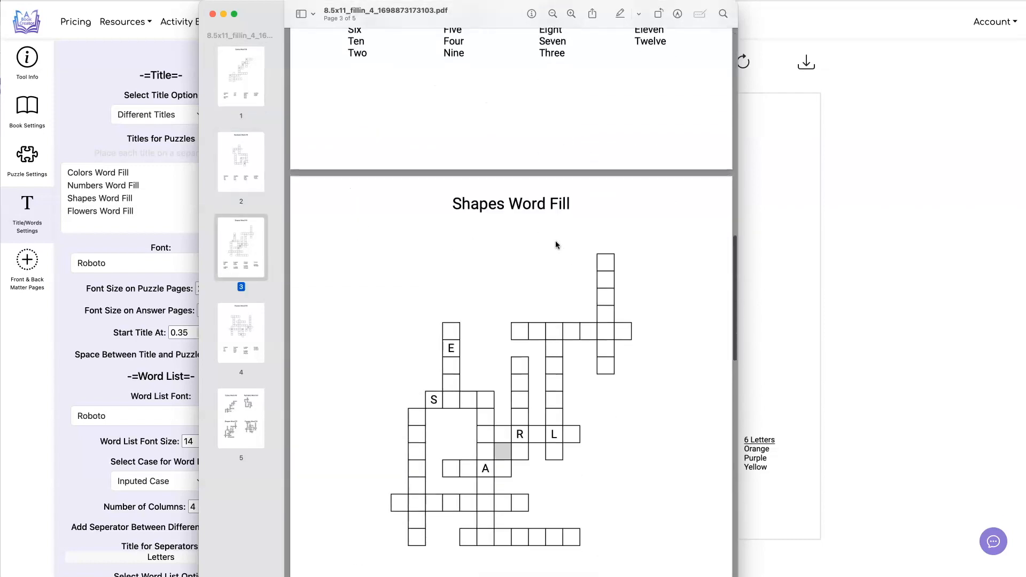
- Scroll the downloaded PDF to the answer page in Preview, then close it
scroll("down", 3)
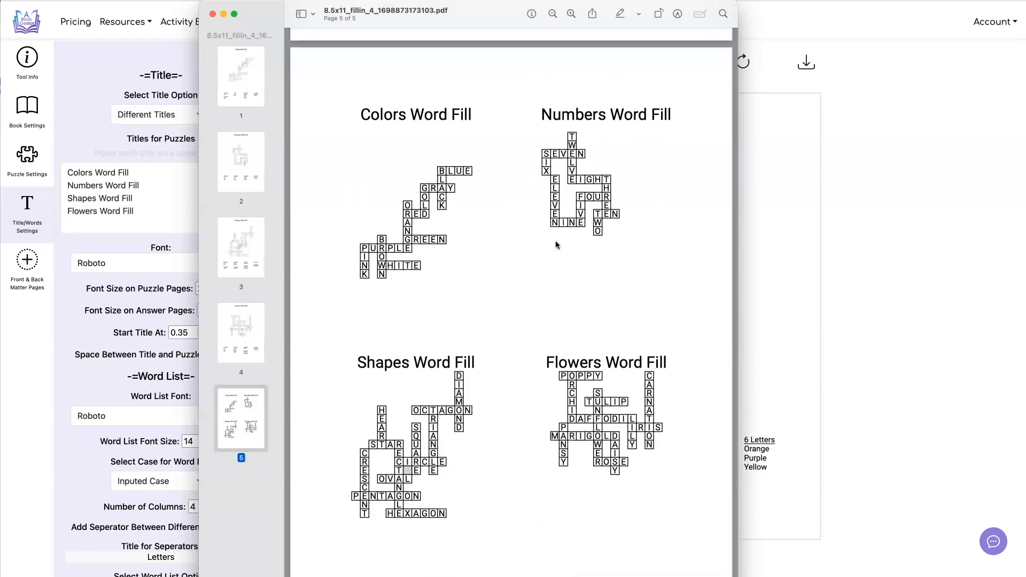
left_click(241, 76)
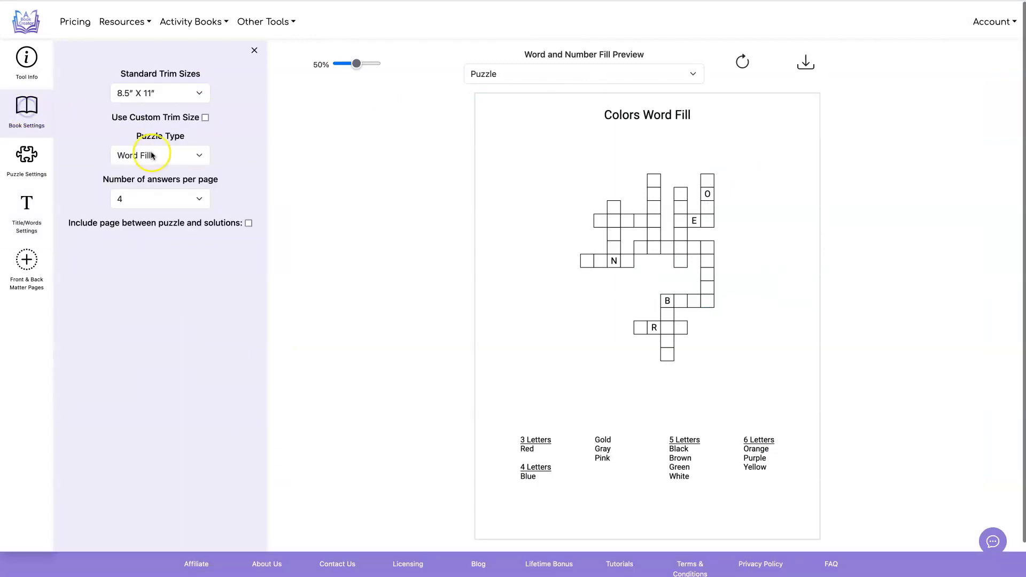
- Switch back to Number Fill with 12 puzzles, refresh the preview and dismiss the too-few-titles warning
left_click(159, 155)
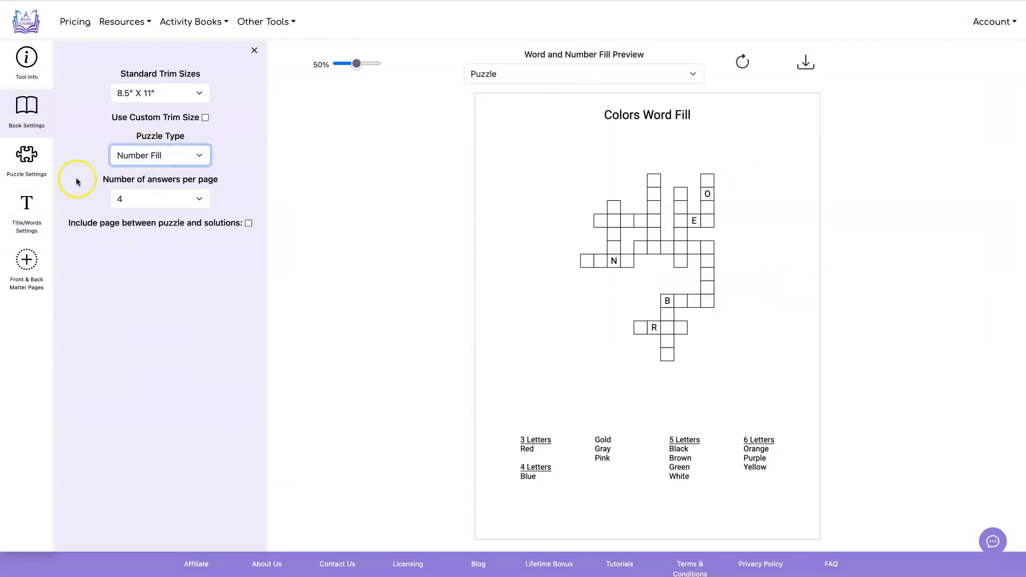
left_click(26, 160)
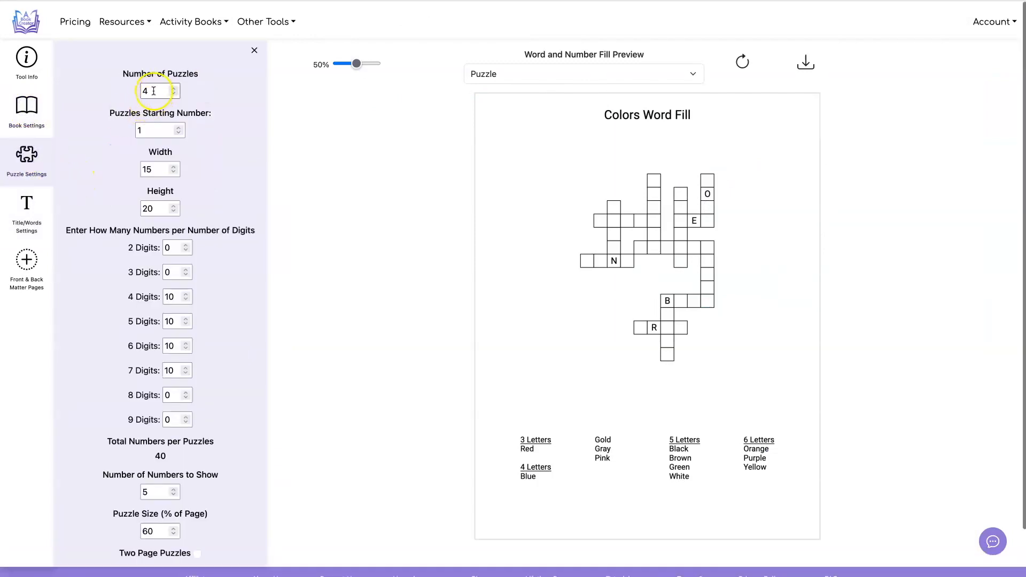
left_click(157, 89)
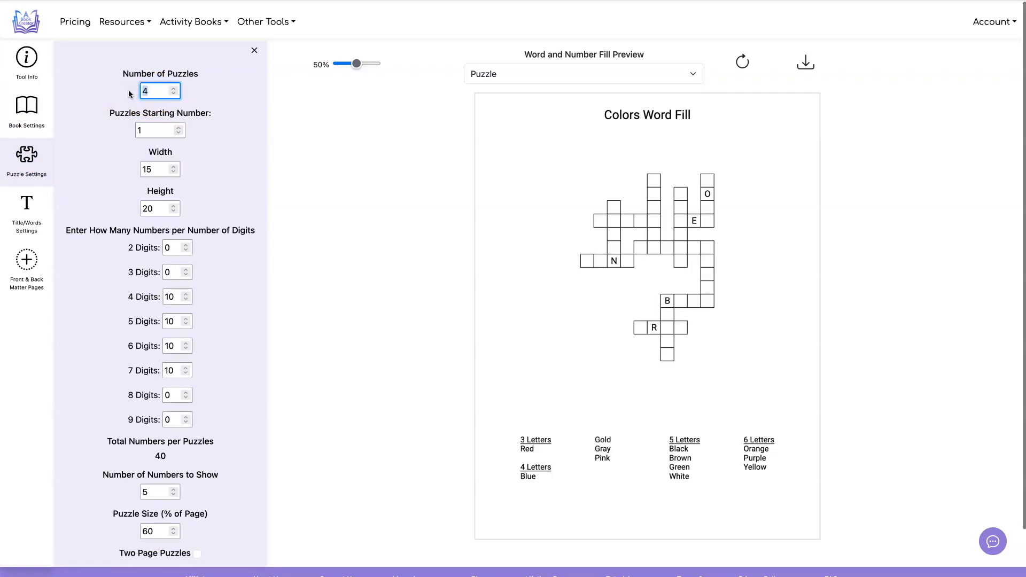
type("12")
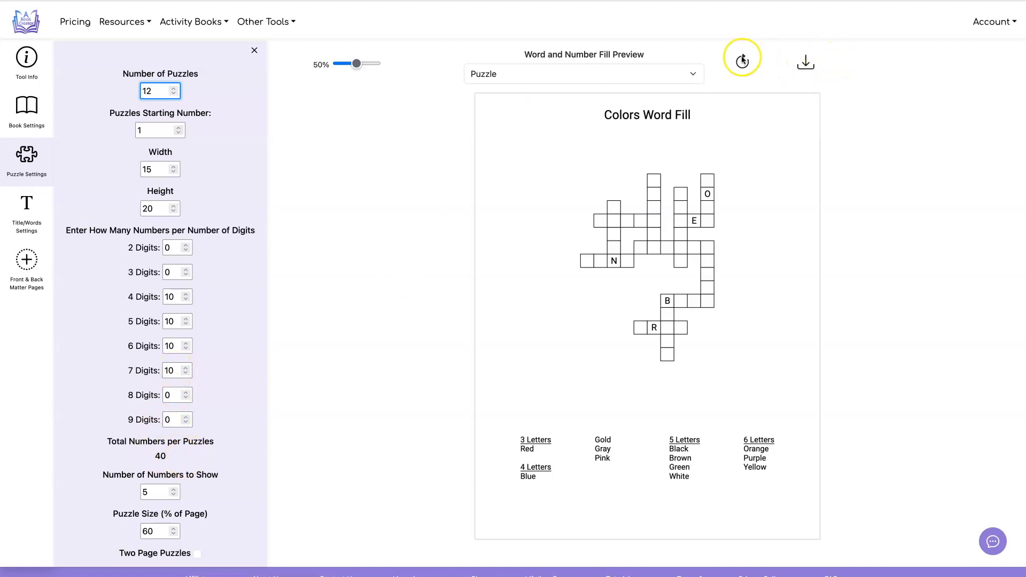
left_click(742, 60)
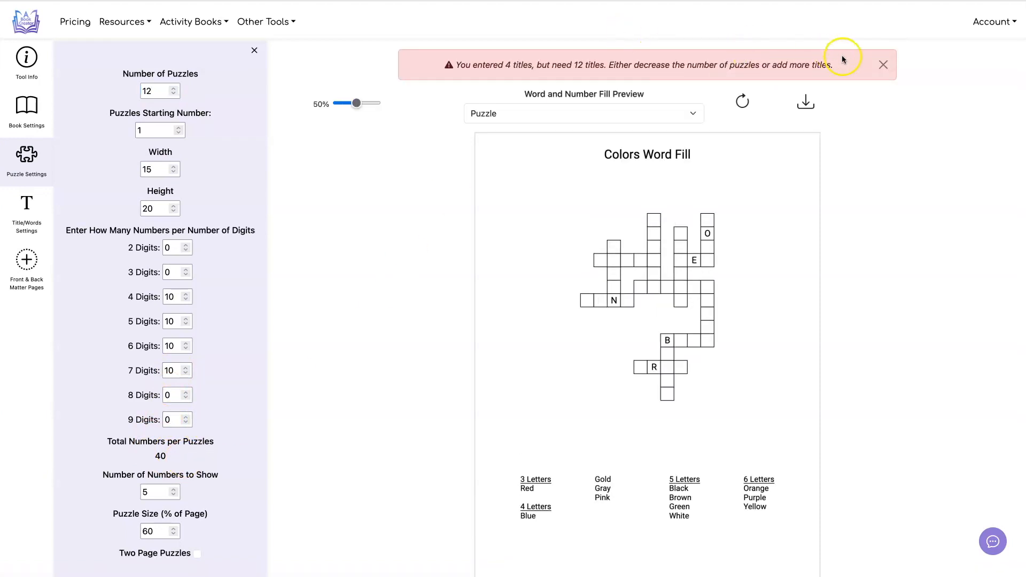
left_click(25, 206)
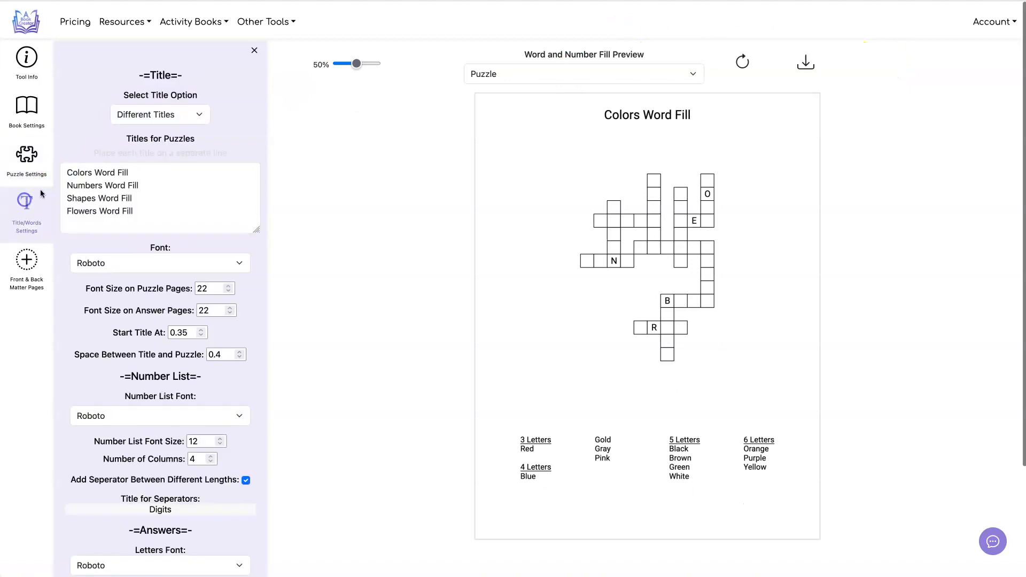
- Return to numbered puzzle titles, regenerate the preview and view the answer page
left_click(159, 114)
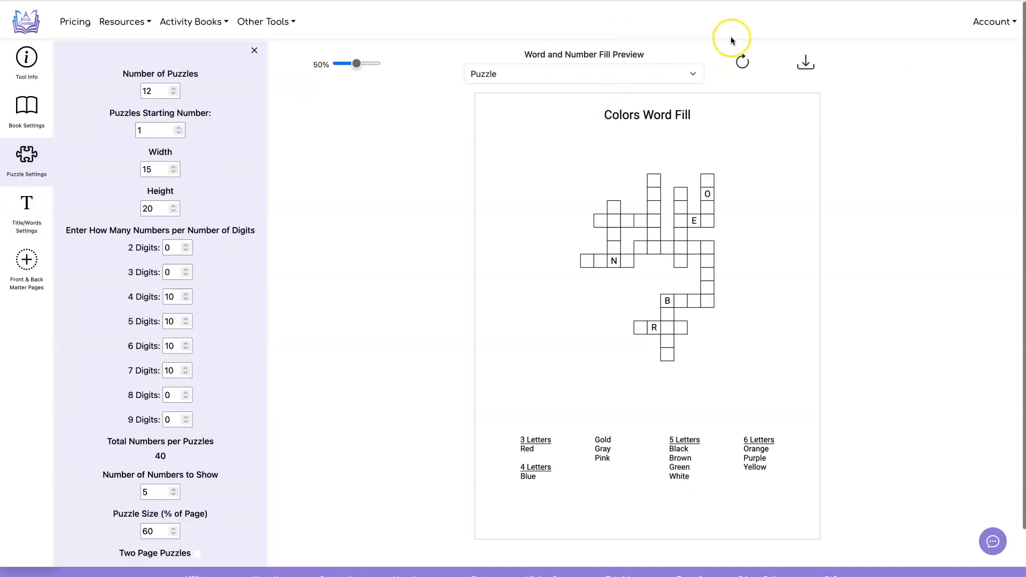
left_click(742, 62)
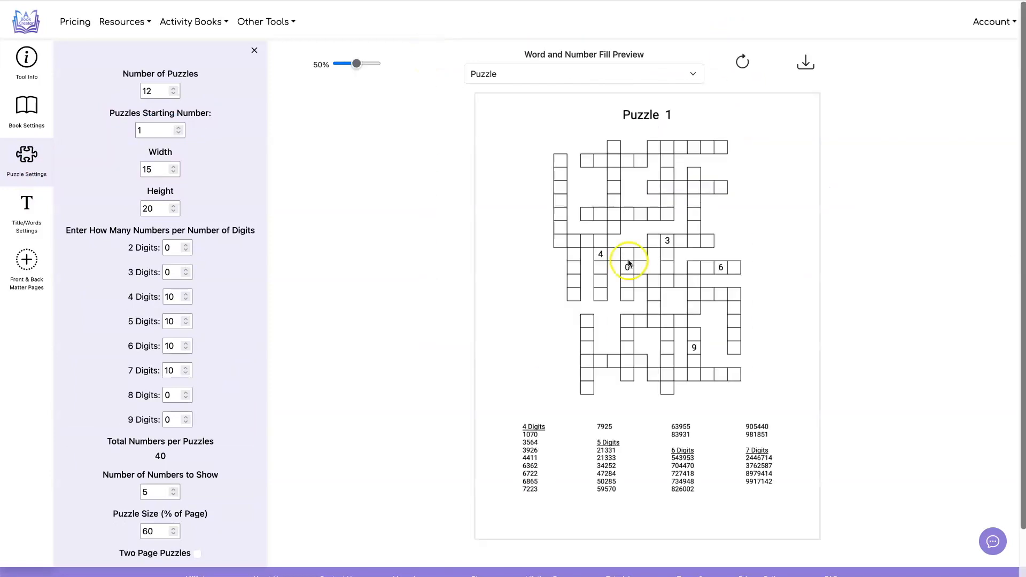
mouse_move(806, 60)
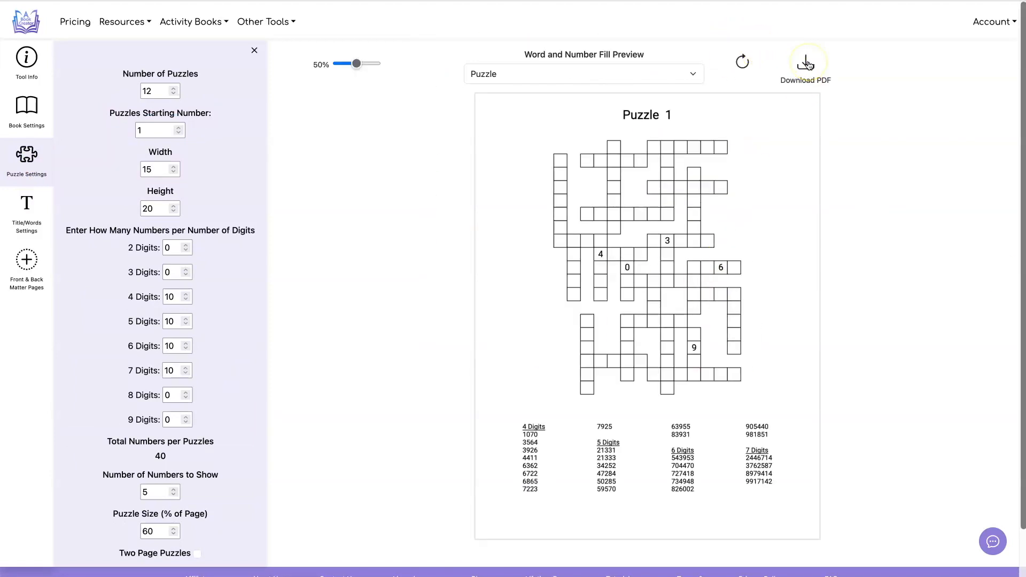
left_click(582, 73)
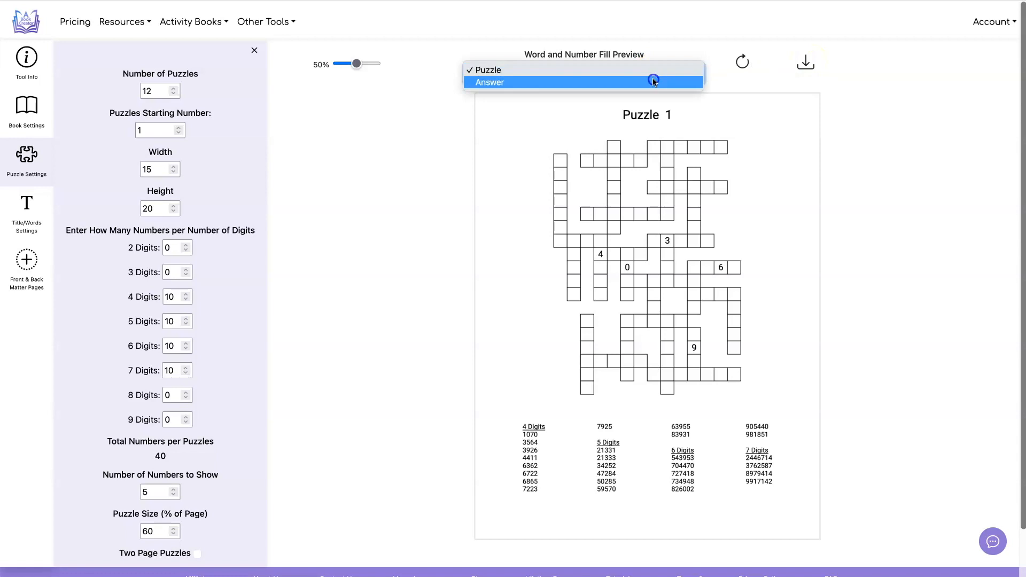
left_click(491, 83)
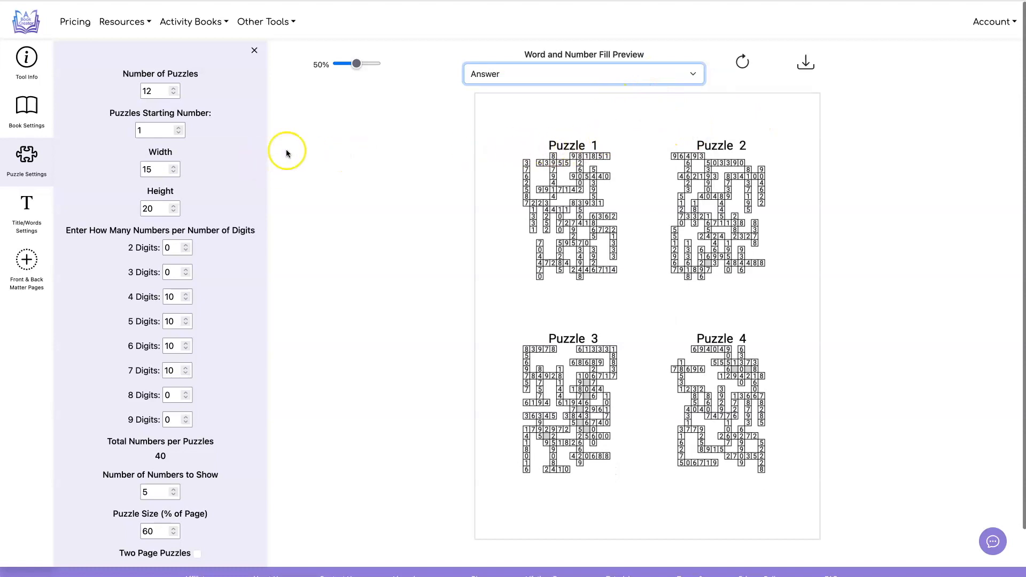
- Lower the answer-page title font size to 18, refresh, and show puzzle pages in the preview
left_click(26, 209)
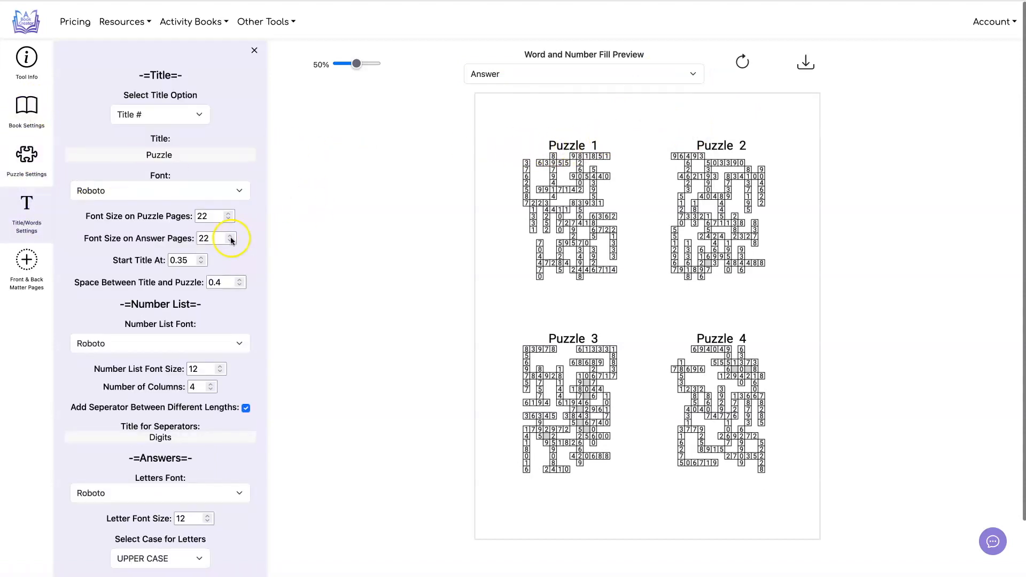
left_click(210, 239)
type("18")
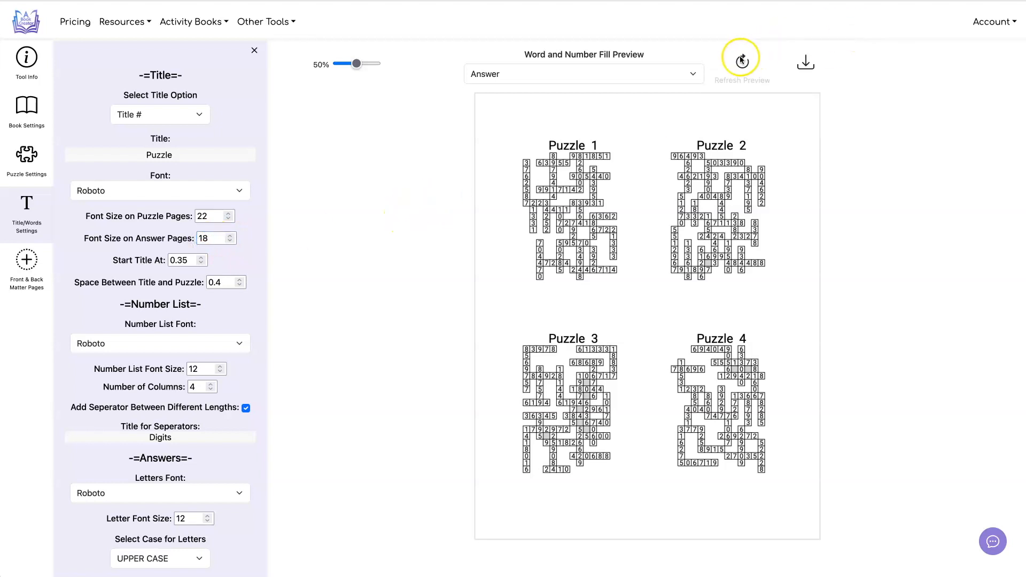
left_click(741, 58)
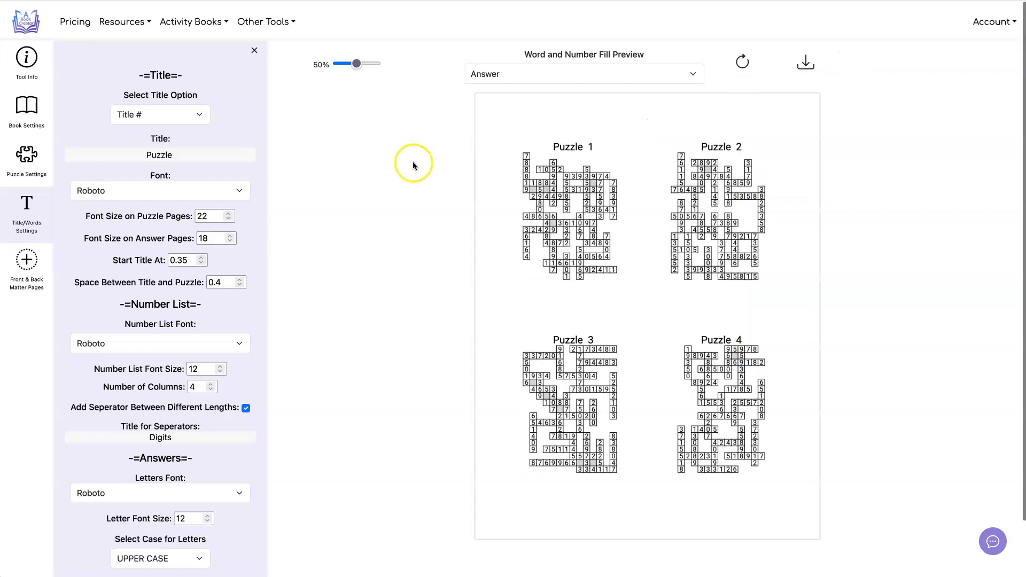
left_click(582, 74)
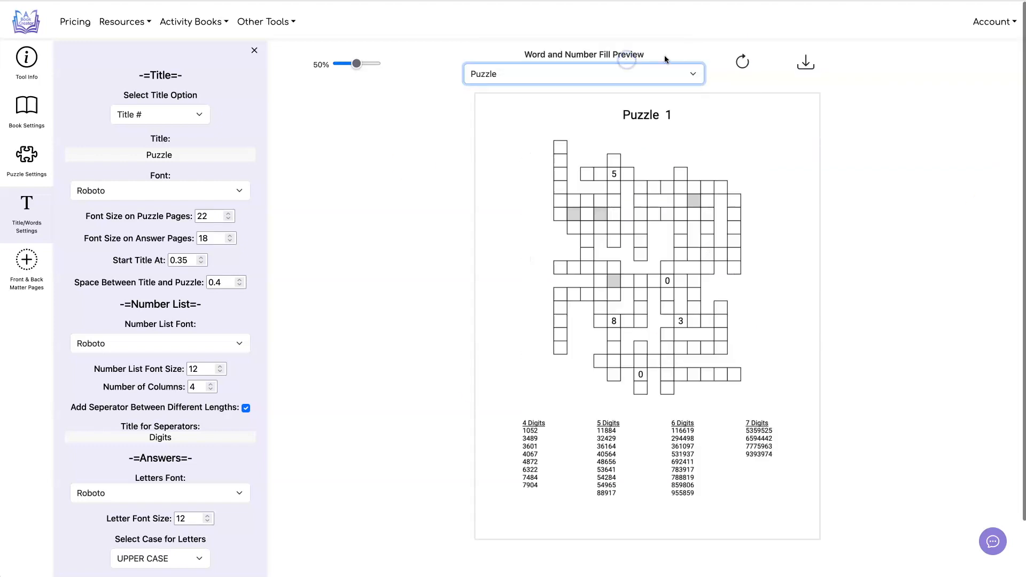
left_click(742, 61)
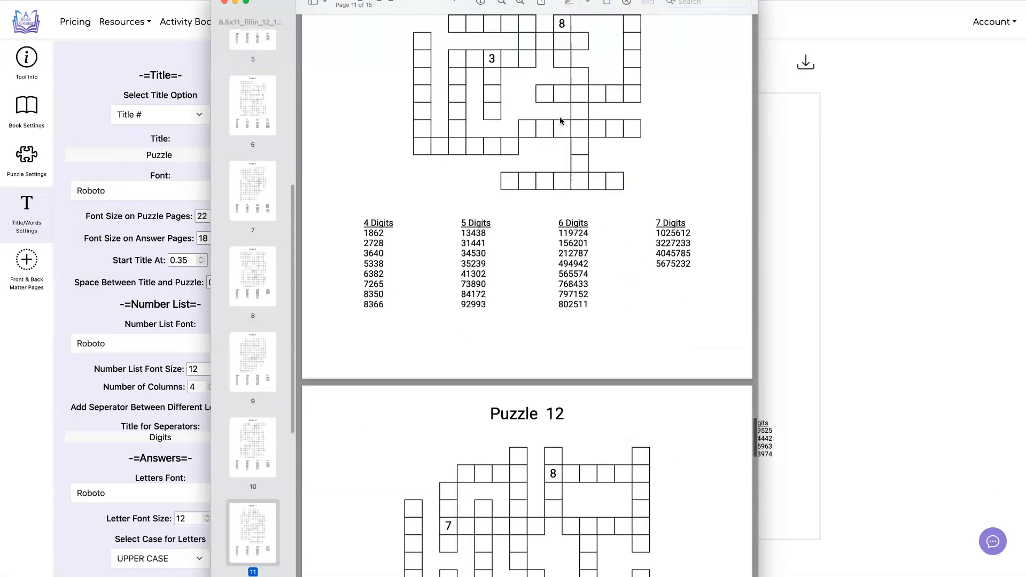
- Scroll the downloaded PDF to check Puzzle 12 and the answer pages
scroll("down", 3)
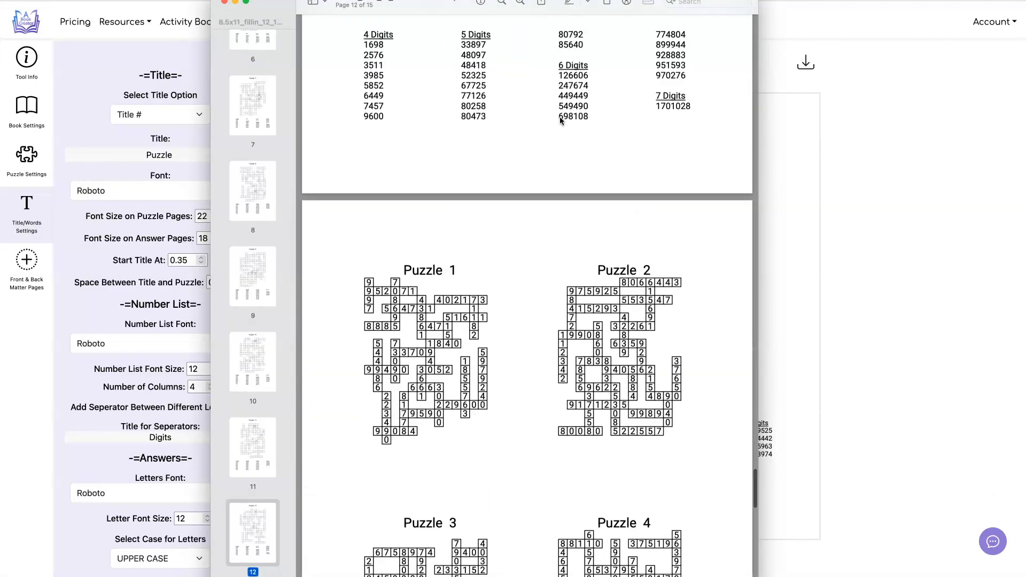
scroll("down", 3)
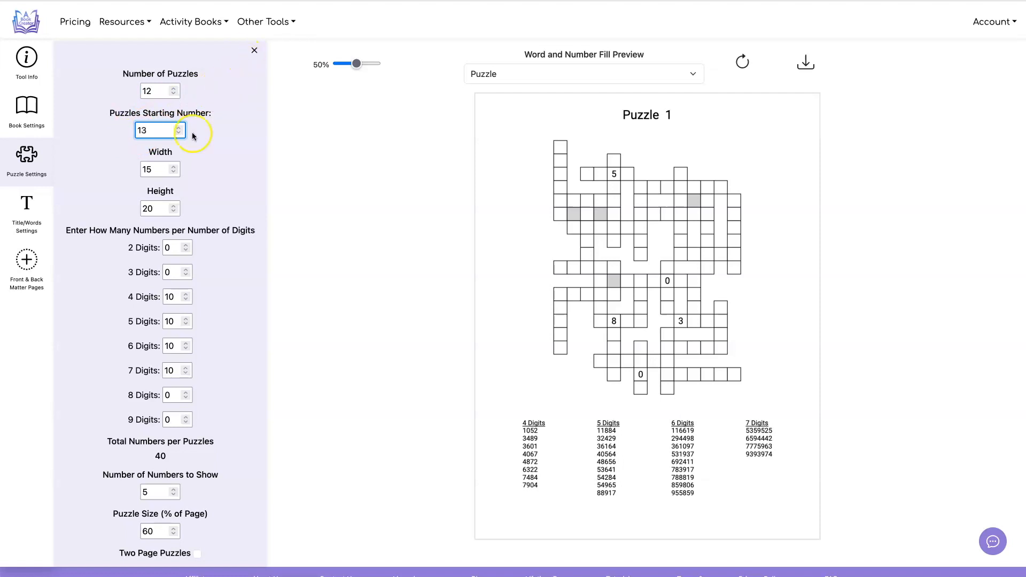
- Set a 20×25 grid with ten 8-digit numbers starting at Puzzle 13, refresh, and download the second PDF
left_click(155, 169)
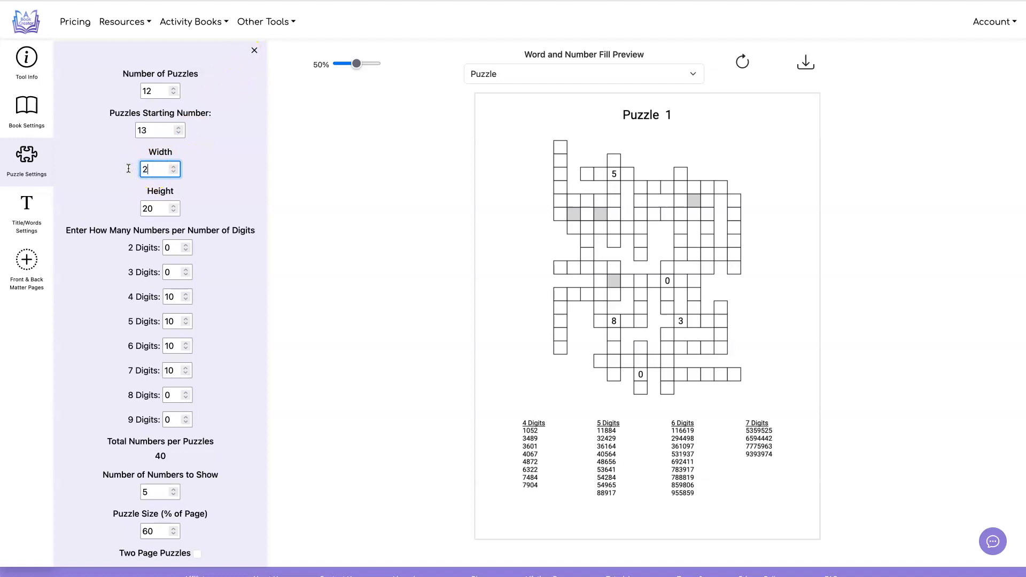
left_click(160, 208)
type("25")
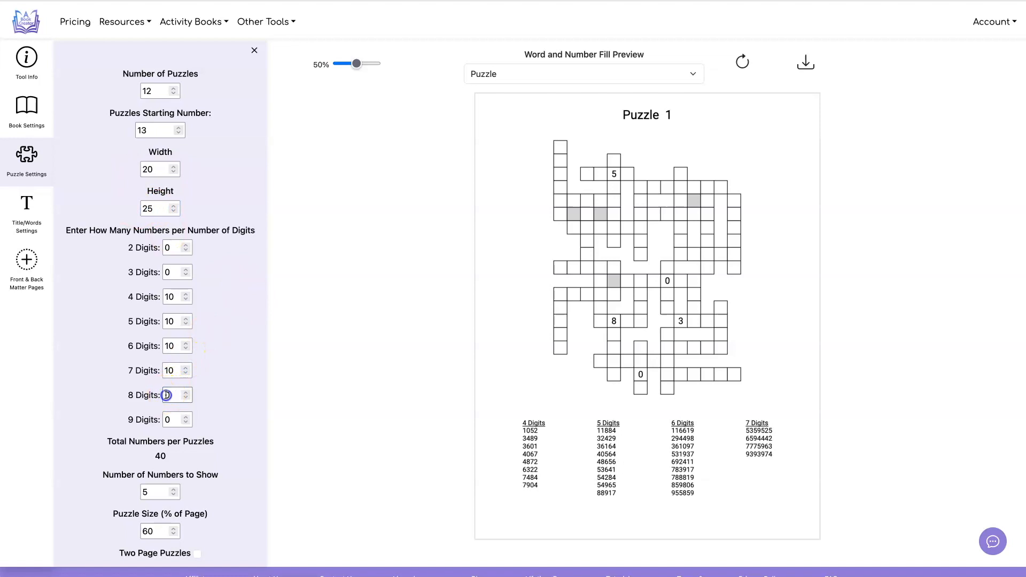
left_click(186, 392)
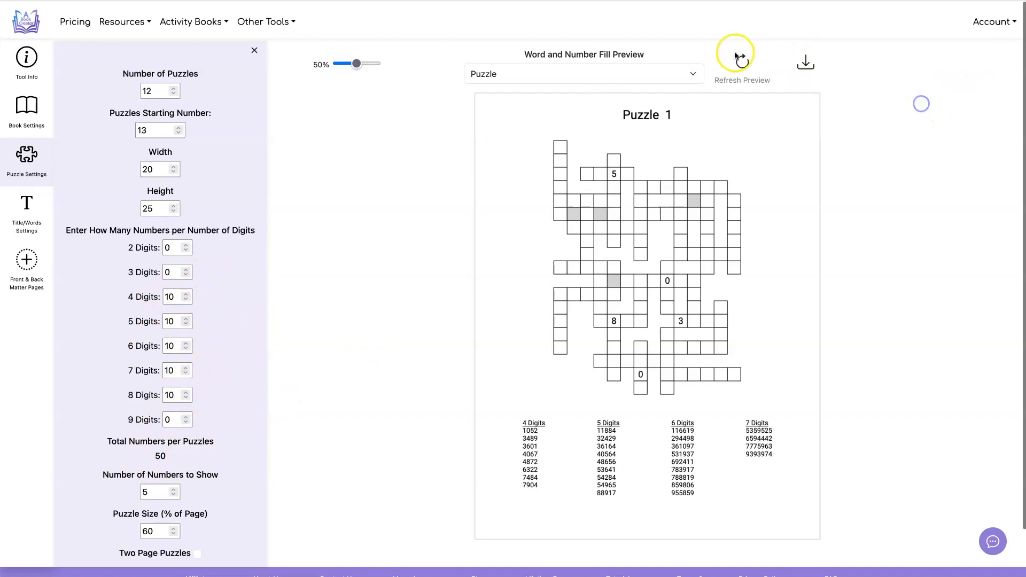
left_click(741, 59)
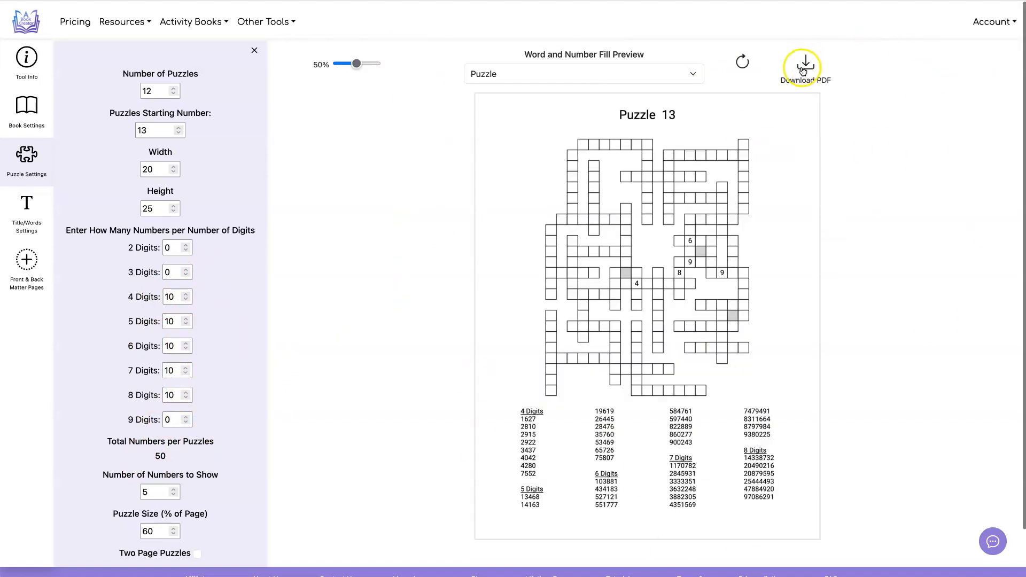
left_click(805, 63)
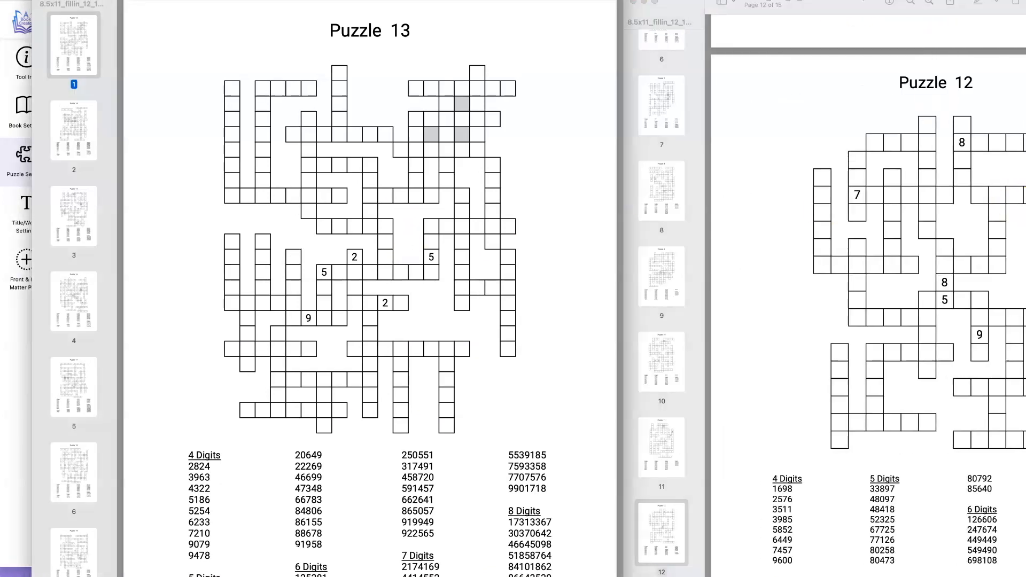
- Bring the second PDF forward and scroll from Puzzle 13 down to Puzzle 24
left_click(26, 161)
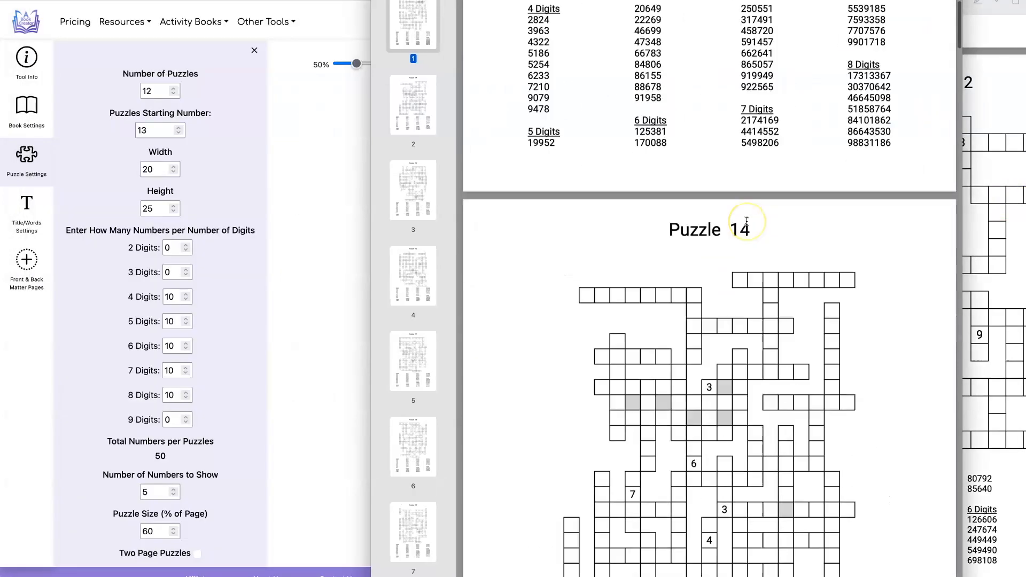
scroll("down", 3)
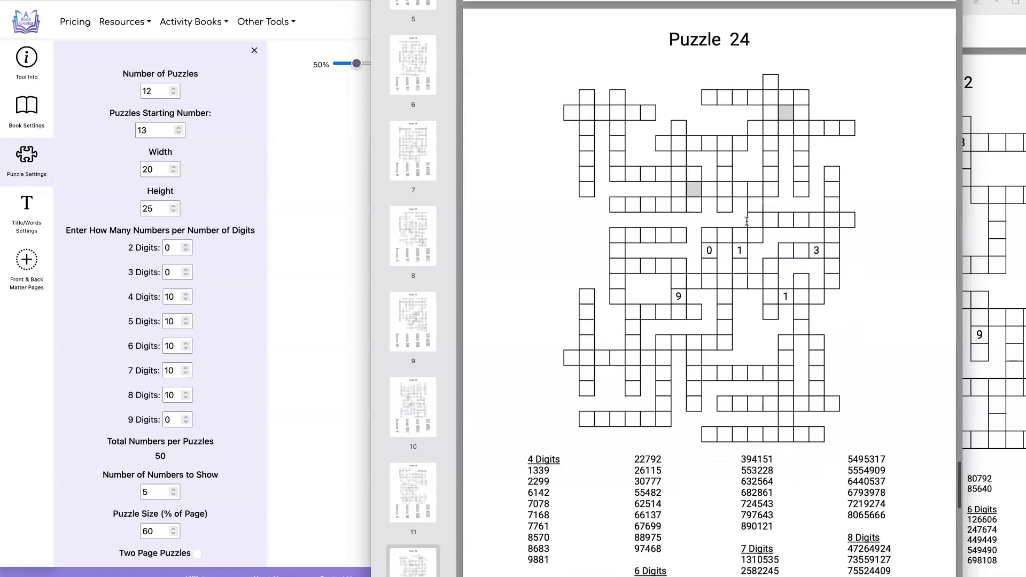
scroll("down", 3)
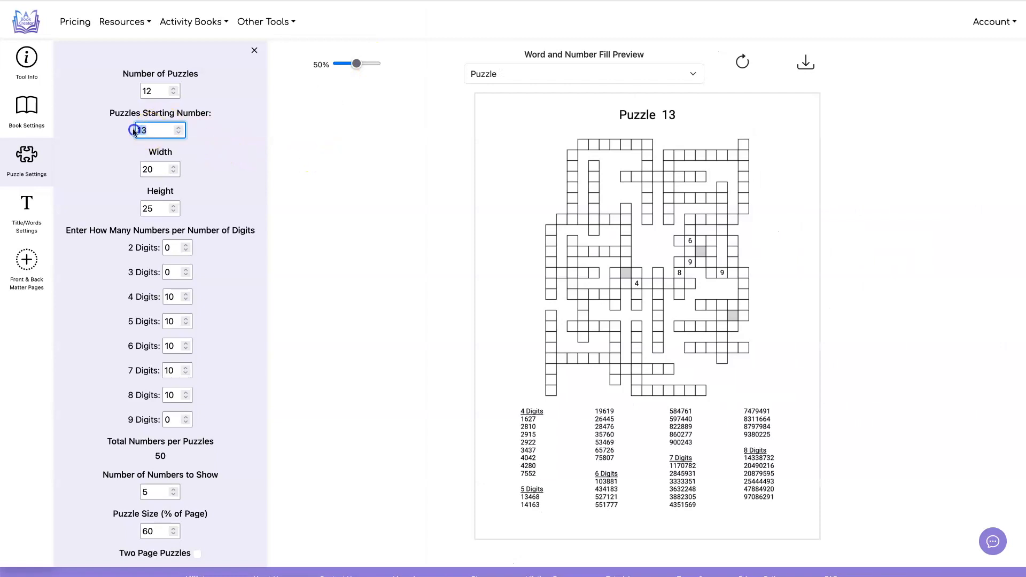
- Set Starting Number 25, a 25×30 grid with ten 9-digit numbers, and refresh the preview
left_click(159, 169)
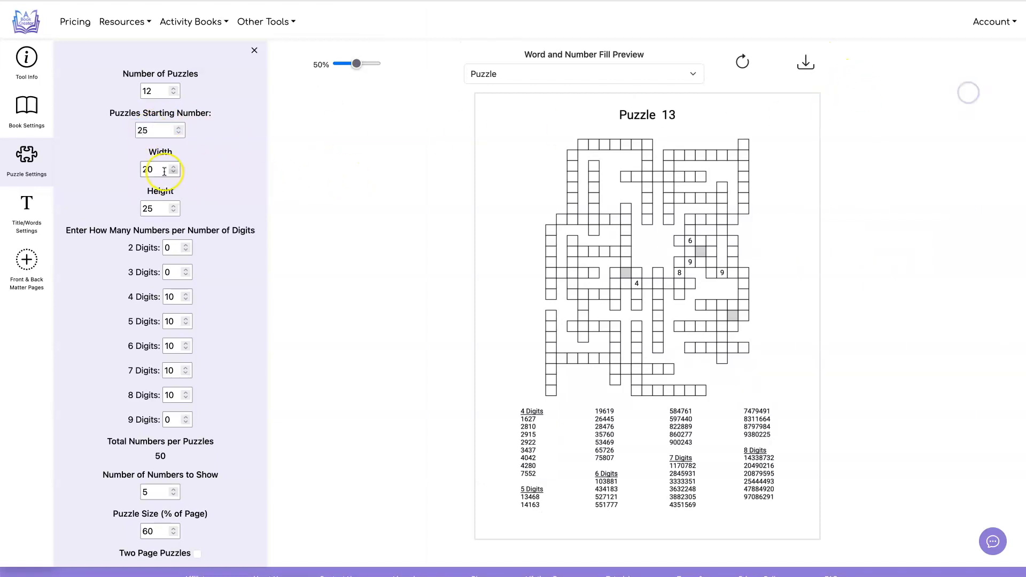
type("25")
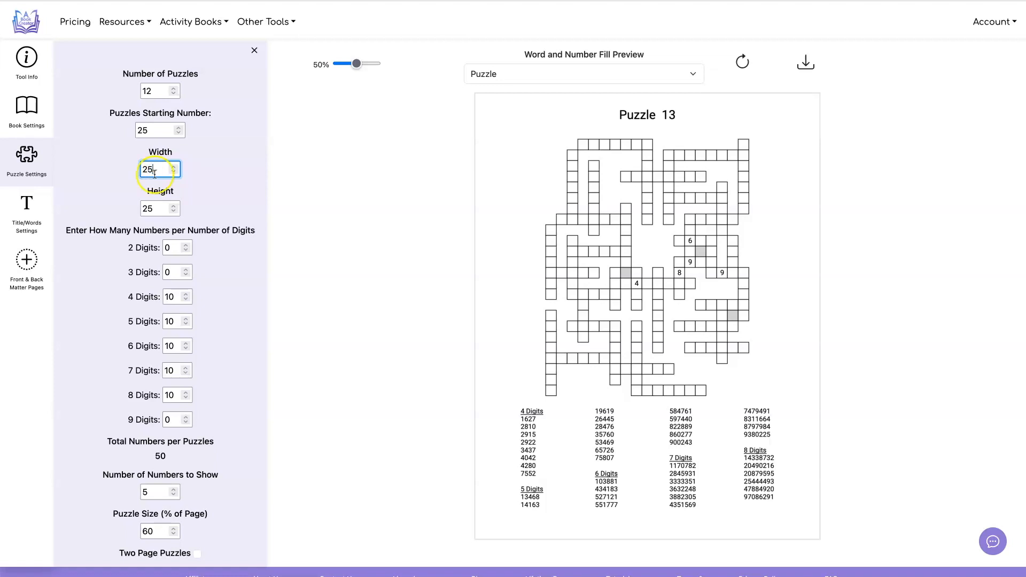
type("30")
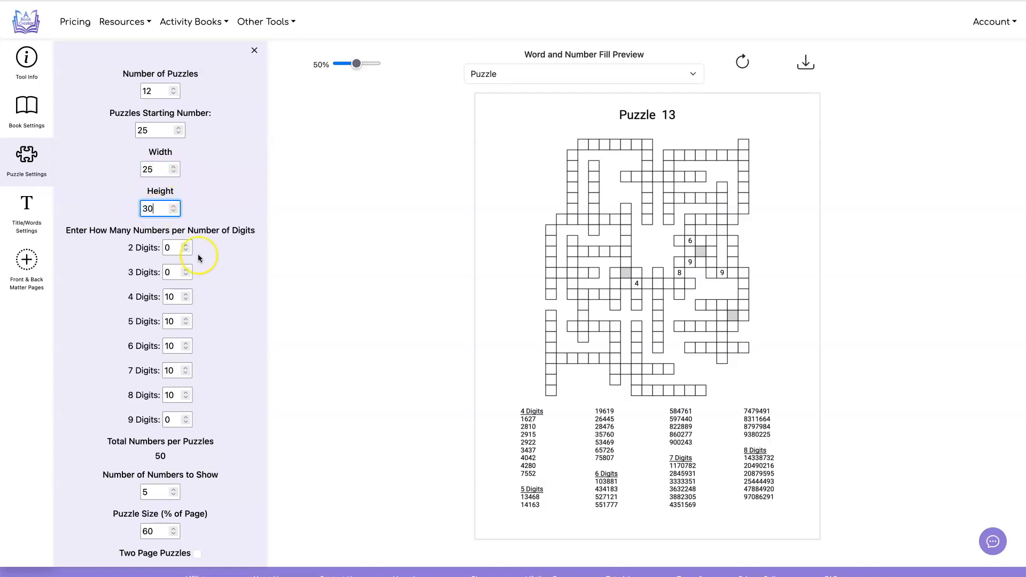
left_click(171, 419)
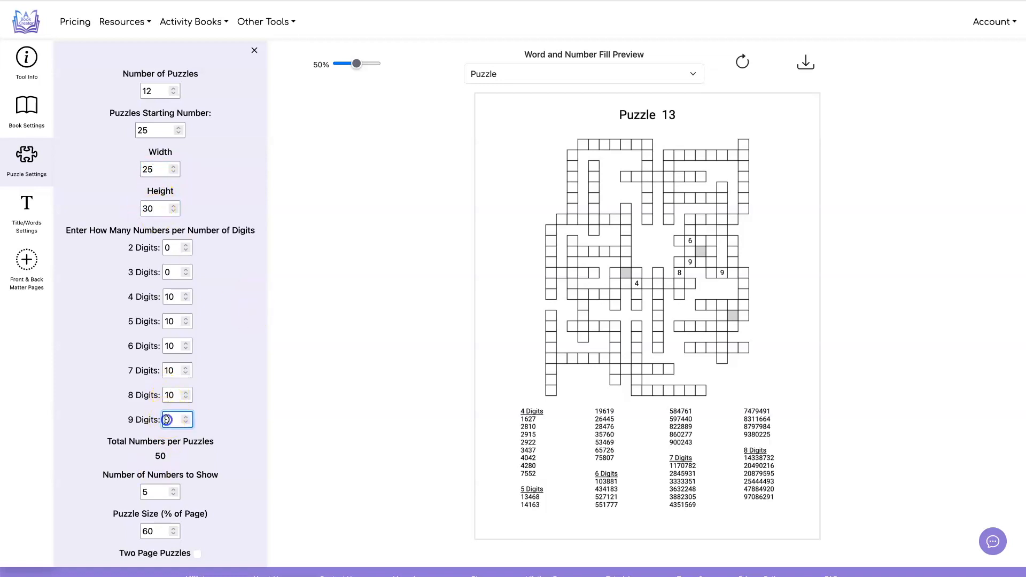
left_click(186, 416)
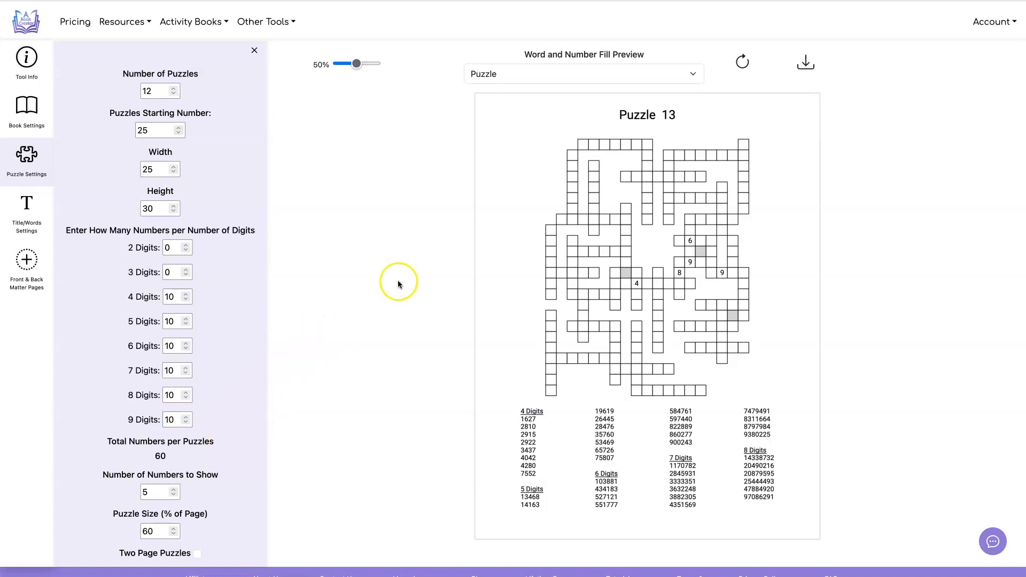
left_click(742, 62)
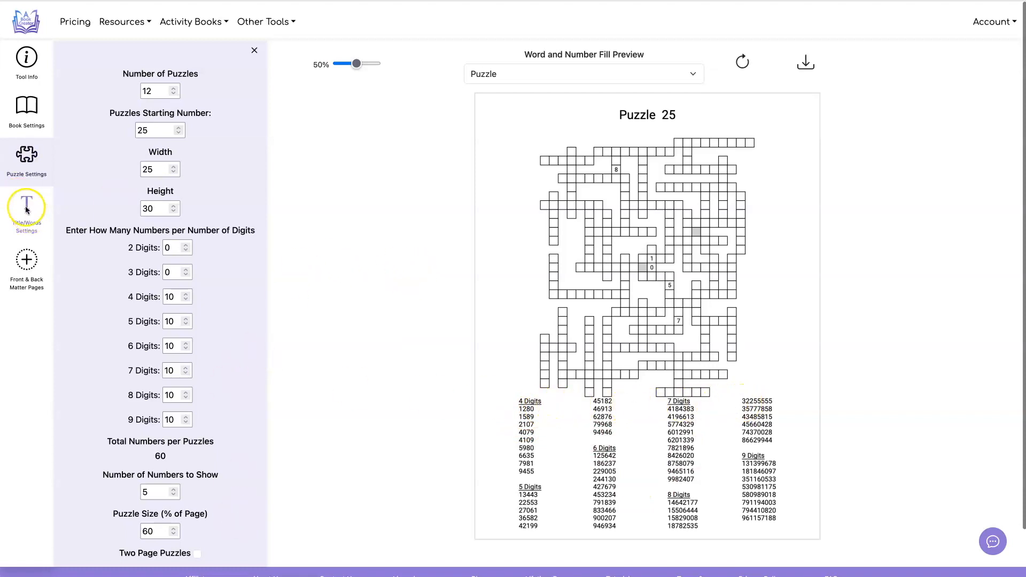
- In Title/Words Settings, reduce the Number List Font Size to 11
left_click(26, 208)
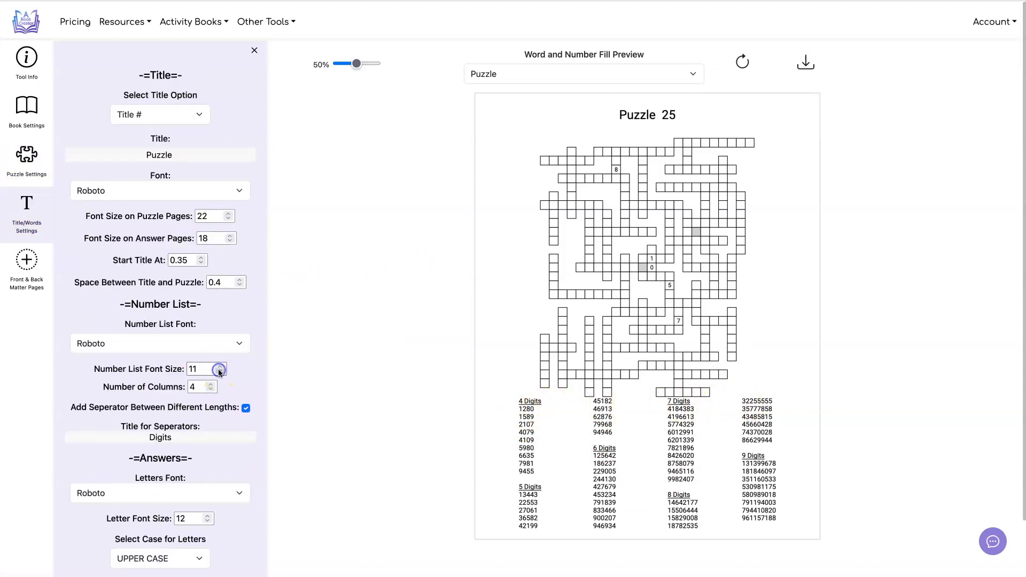
left_click(223, 372)
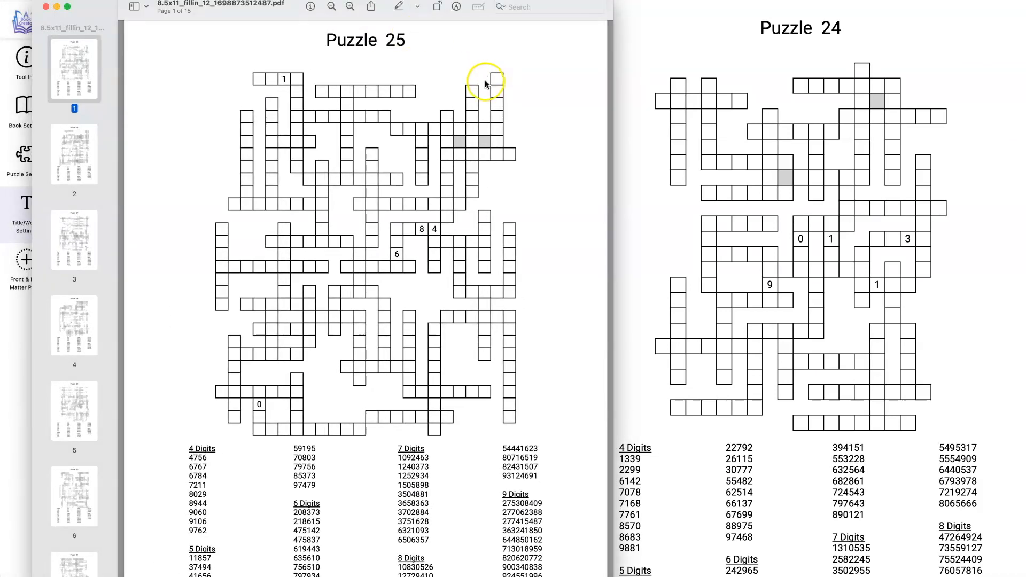
- Scroll the third PDF from Puzzle 25 down to Puzzle 36
scroll("down", 3)
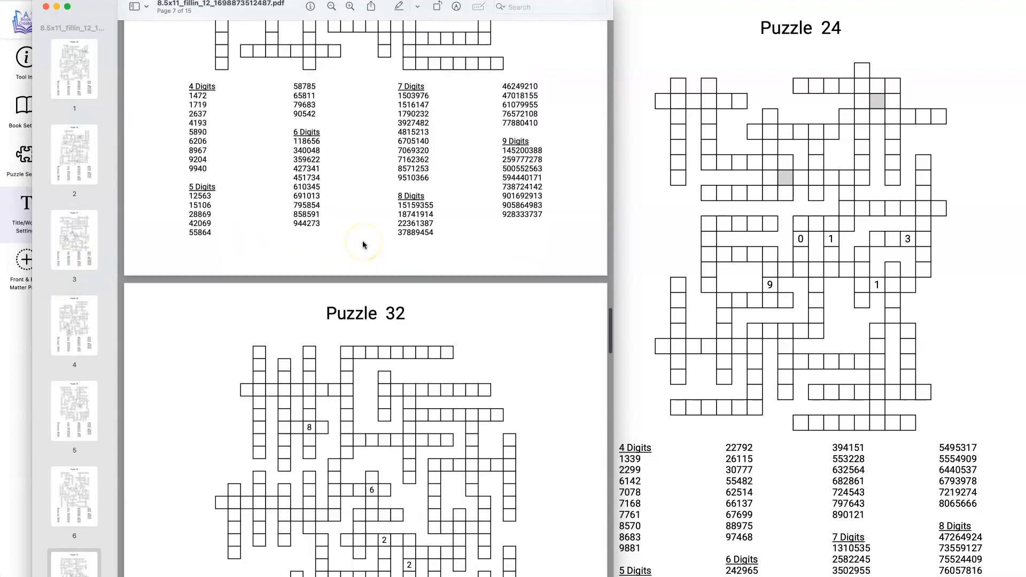
scroll("down", 3)
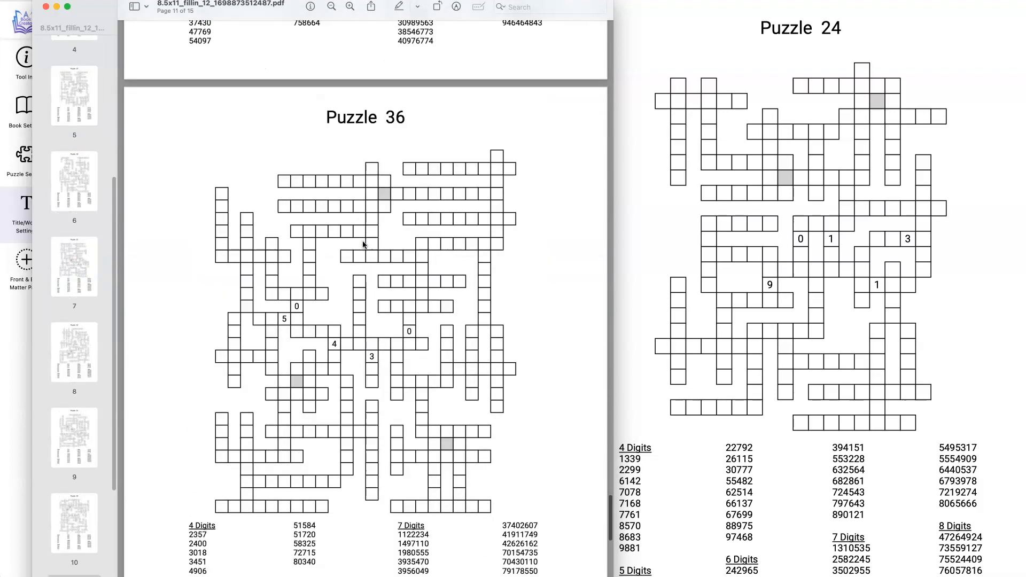